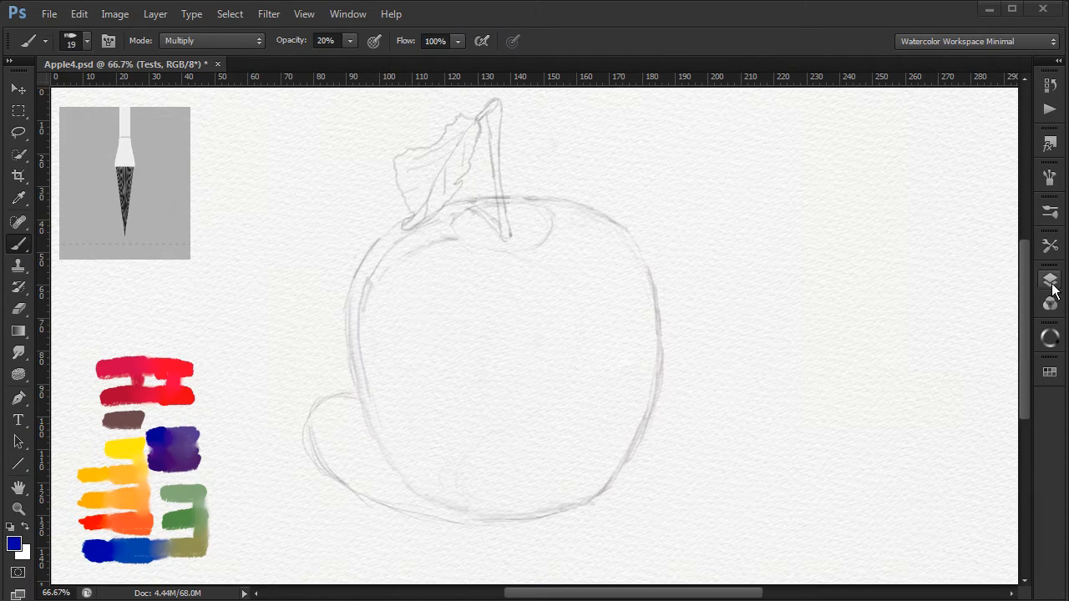
Step: Expand the Palette/Sketch group and make Watercolor Layer inside the Apple group the active layer
{"action": "left_click", "coordinate": [1049, 281]}
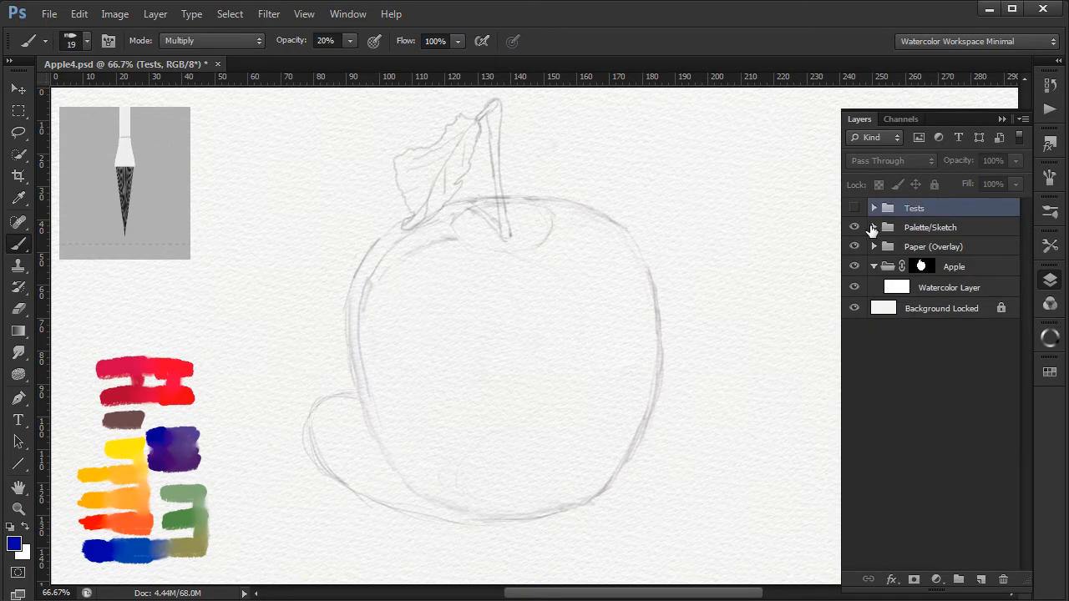
{"action": "left_click", "coordinate": [875, 227]}
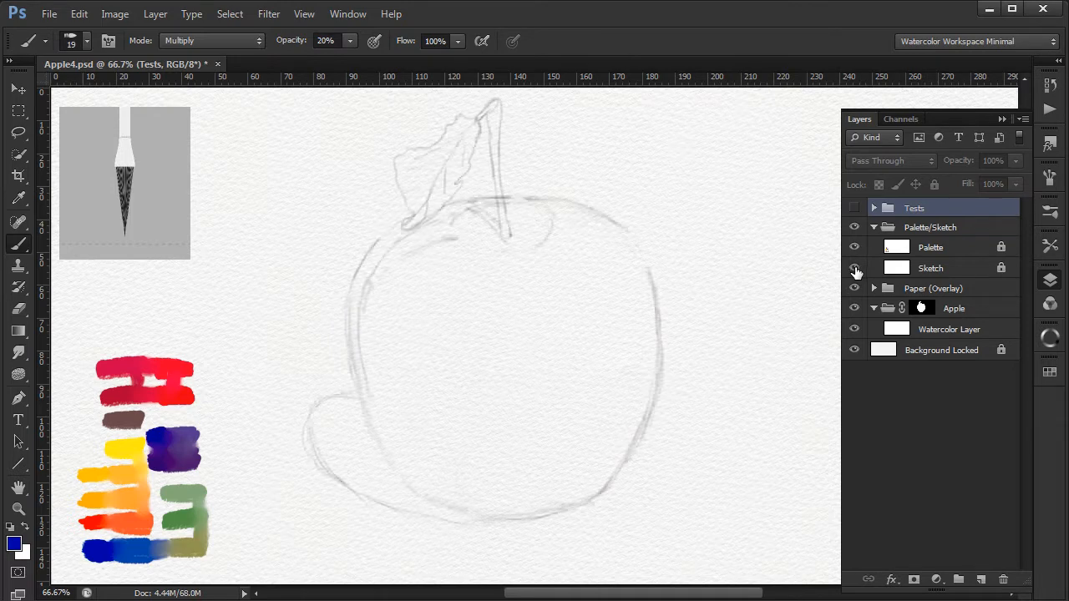
{"action": "mouse_move", "coordinate": [854, 288]}
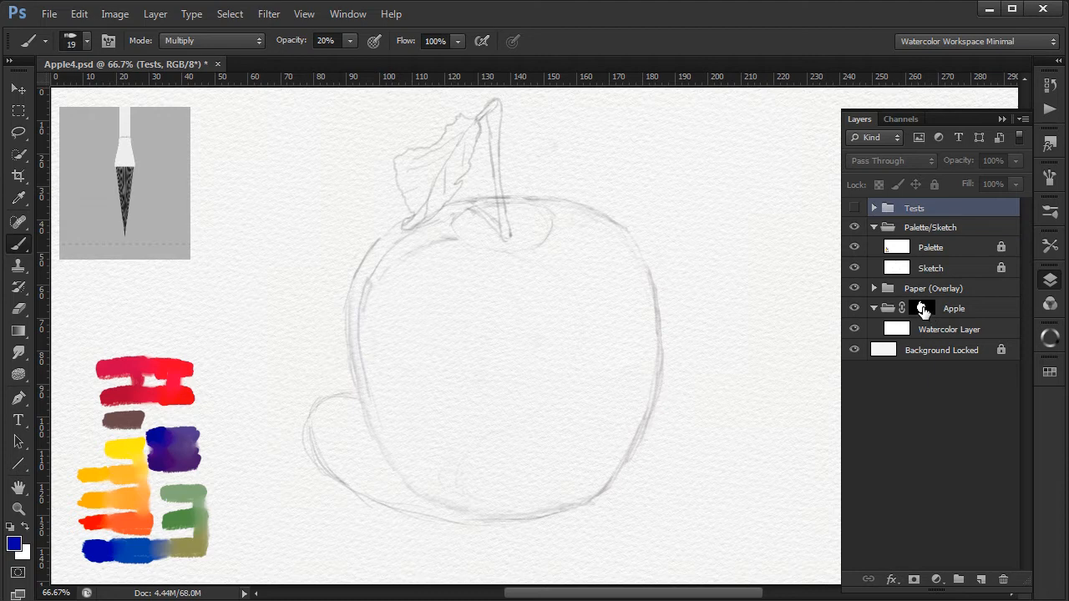
{"action": "left_click", "coordinate": [918, 308]}
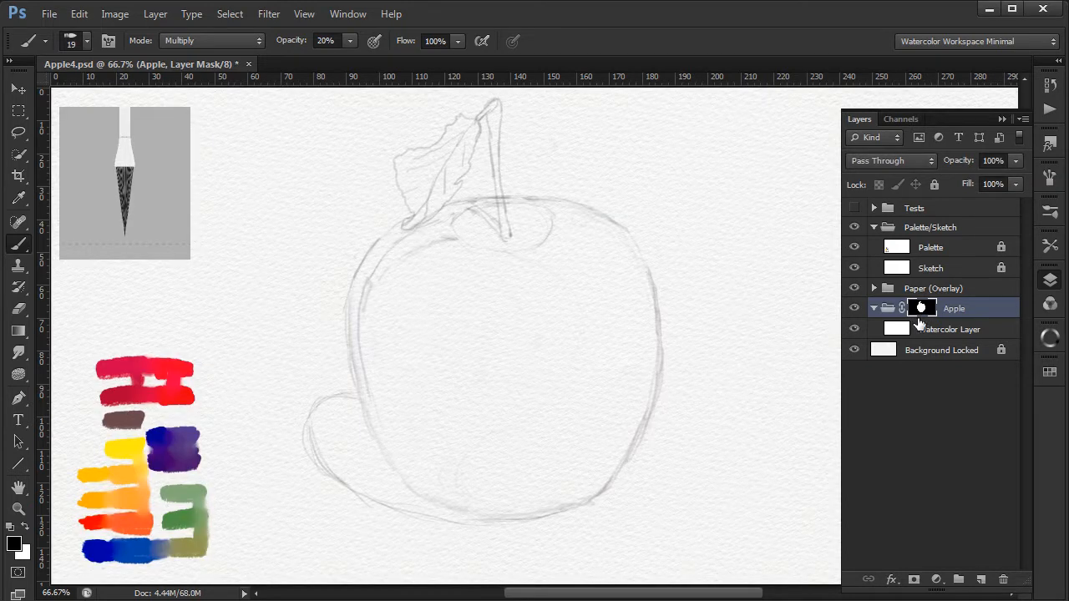
{"action": "left_click", "coordinate": [945, 329]}
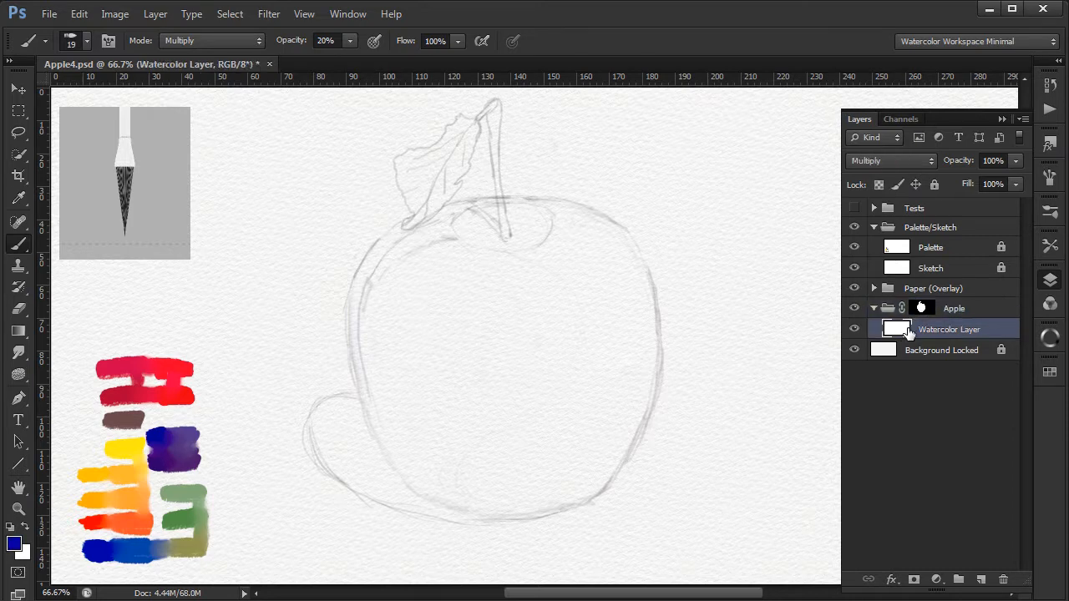
{"action": "left_click", "coordinate": [1050, 244]}
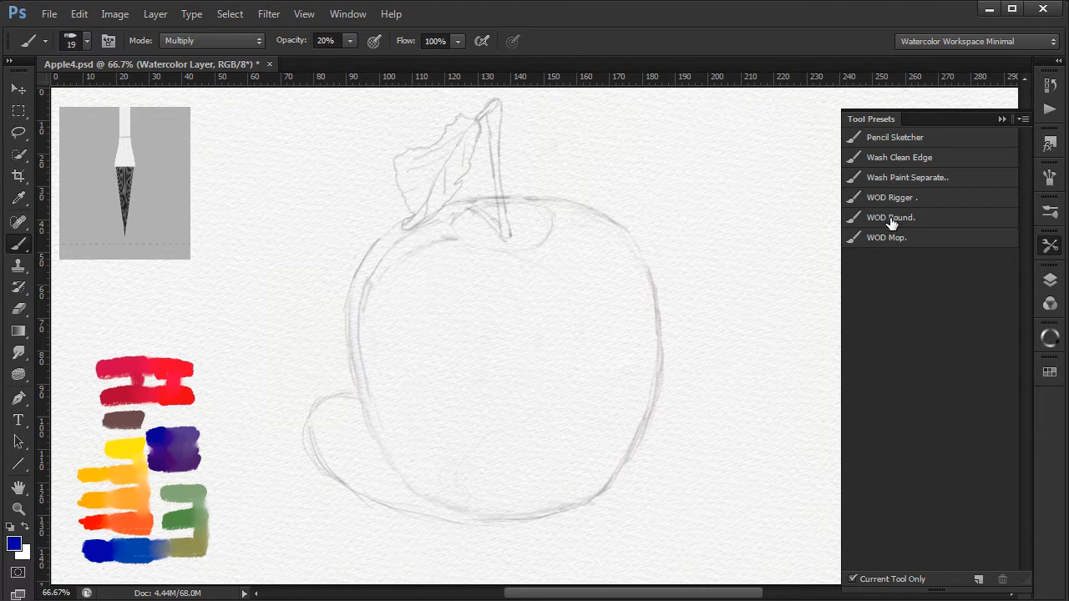
Step: With the WOD Round brush, paint blue shadow strokes down the apple's left edge and along its bottom
{"action": "left_click", "coordinate": [890, 217]}
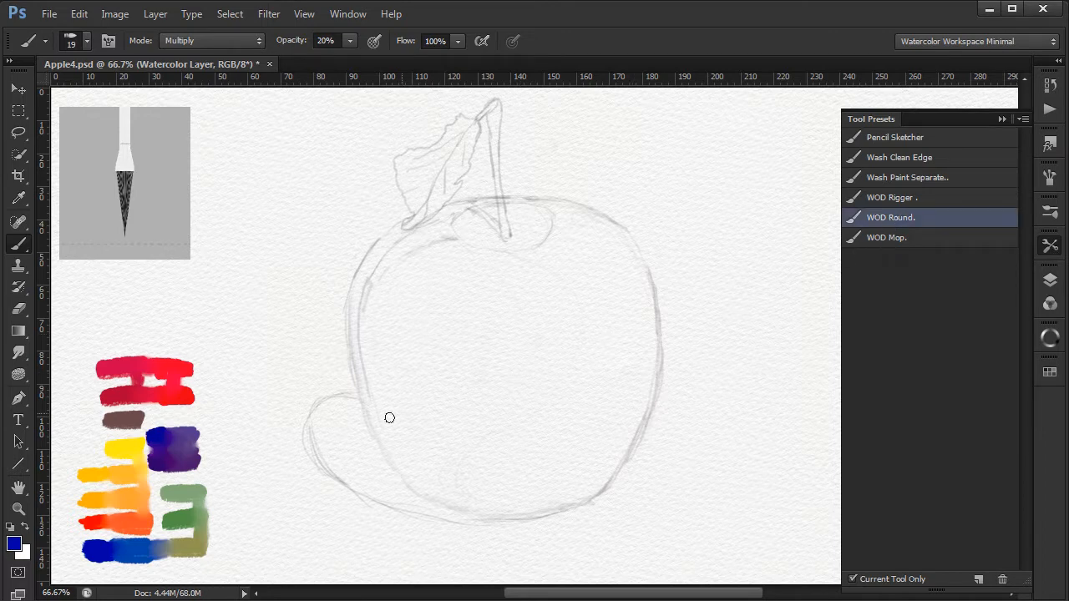
{"action": "mouse_move", "coordinate": [240, 400]}
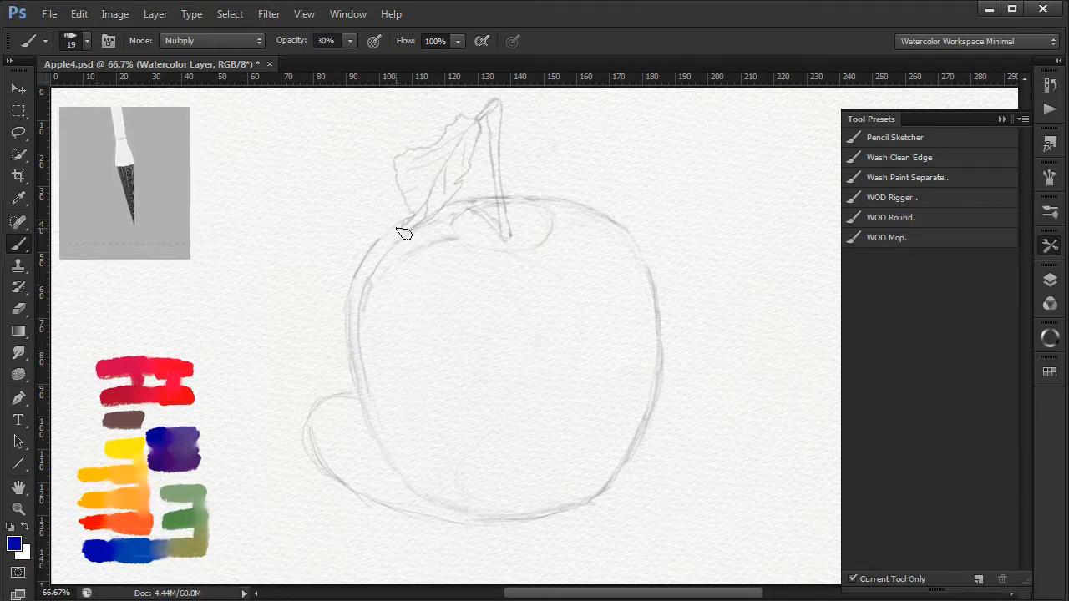
{"action": "left_click_drag", "start_coordinate": [392, 226], "coordinate": [376, 258]}
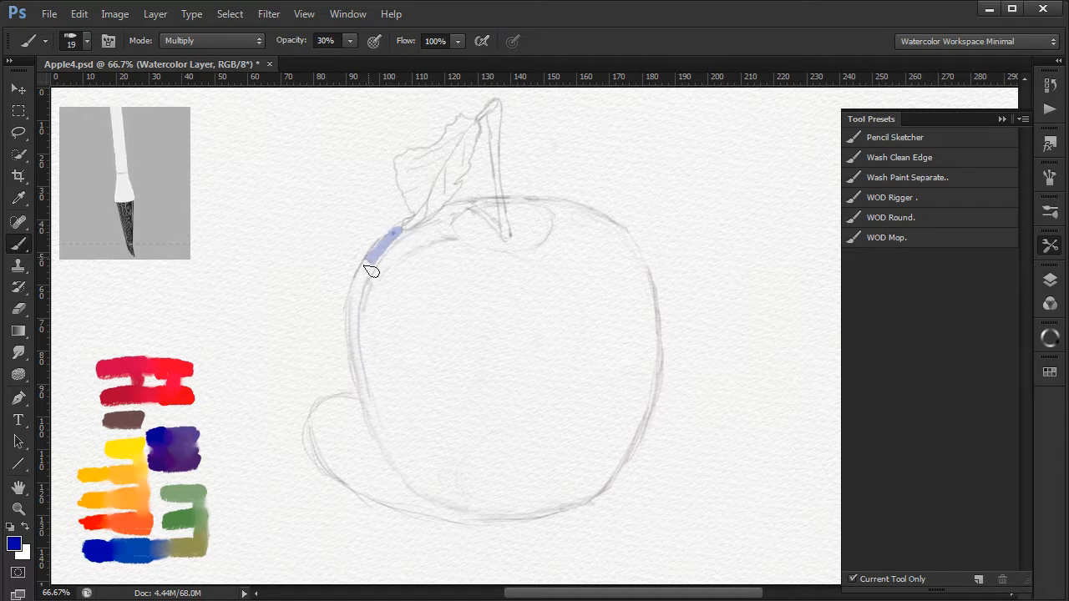
{"action": "left_click_drag", "start_coordinate": [381, 237], "coordinate": [399, 468]}
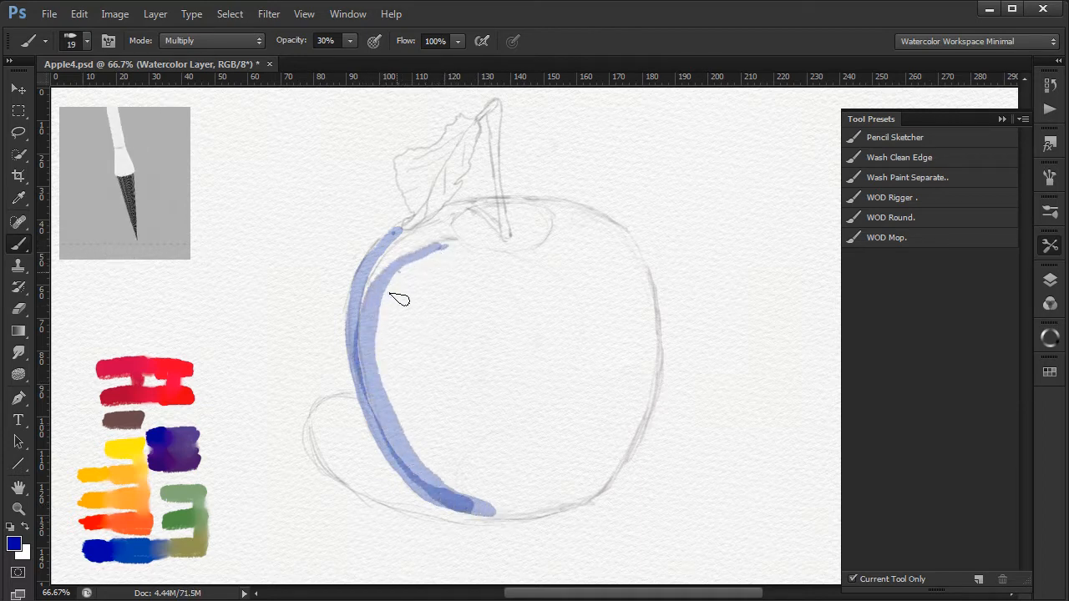
{"action": "left_click_drag", "start_coordinate": [401, 284], "coordinate": [468, 484]}
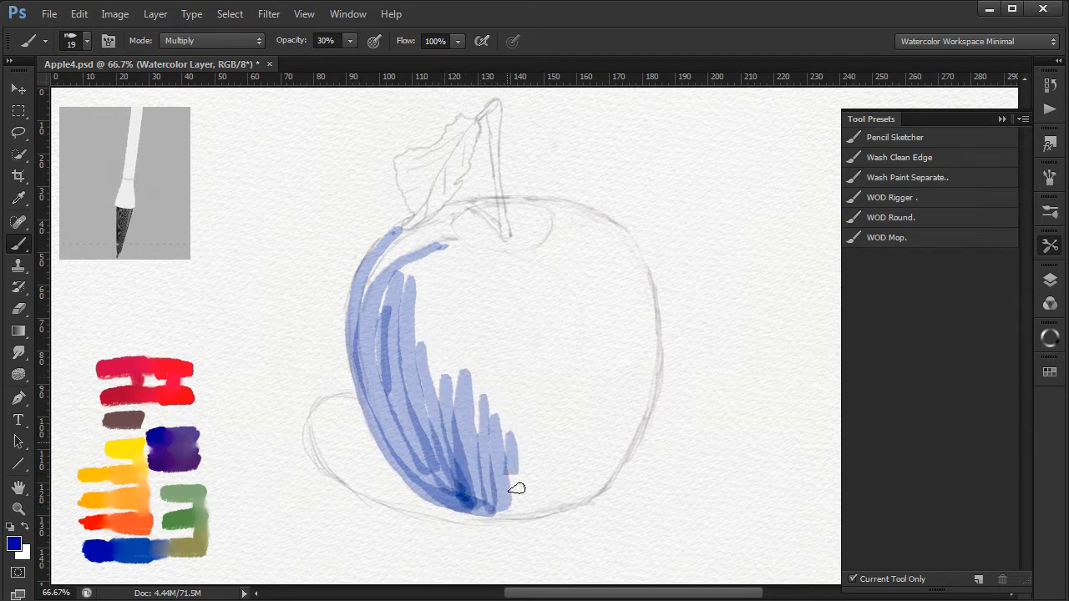
{"action": "left_click_drag", "start_coordinate": [516, 489], "coordinate": [592, 484]}
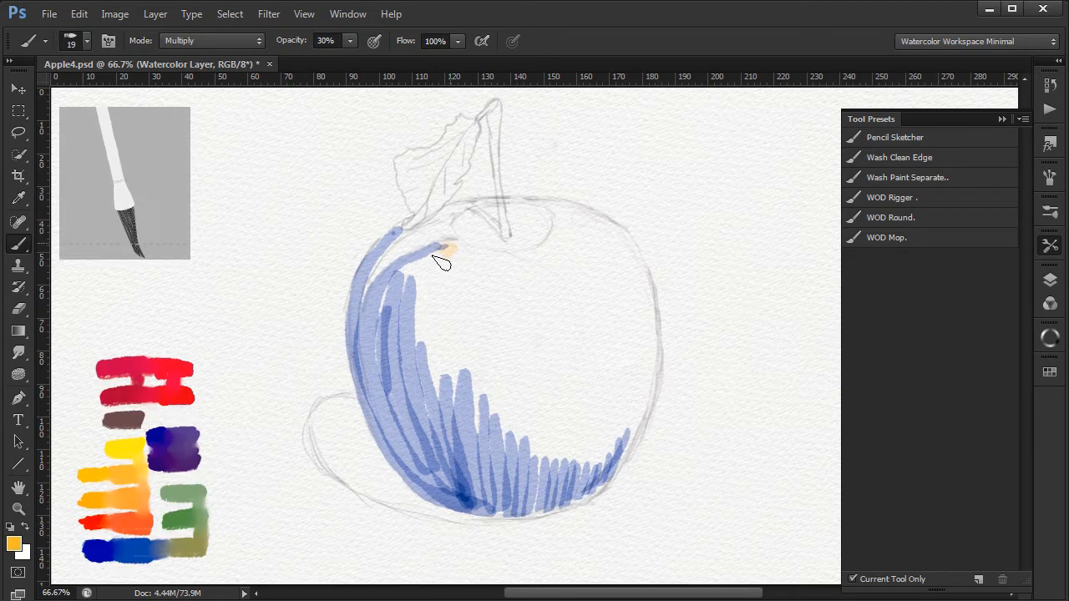
Step: Wash orange over the apple's body, yellow along its right side and peach onto the leaf
{"action": "left_click_drag", "start_coordinate": [442, 259], "coordinate": [450, 375]}
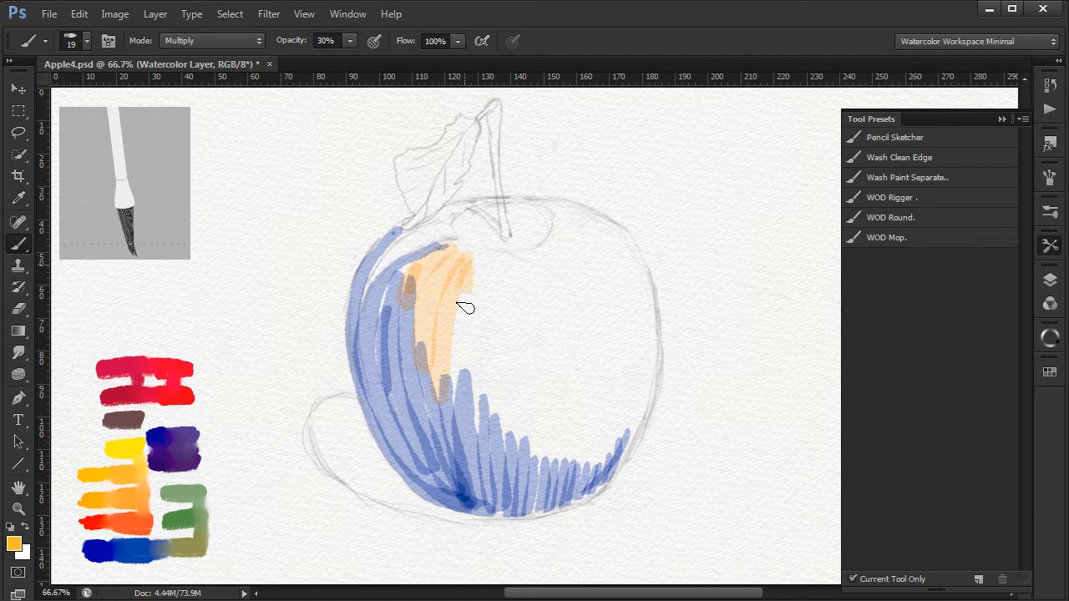
{"action": "left_click_drag", "start_coordinate": [468, 309], "coordinate": [501, 443]}
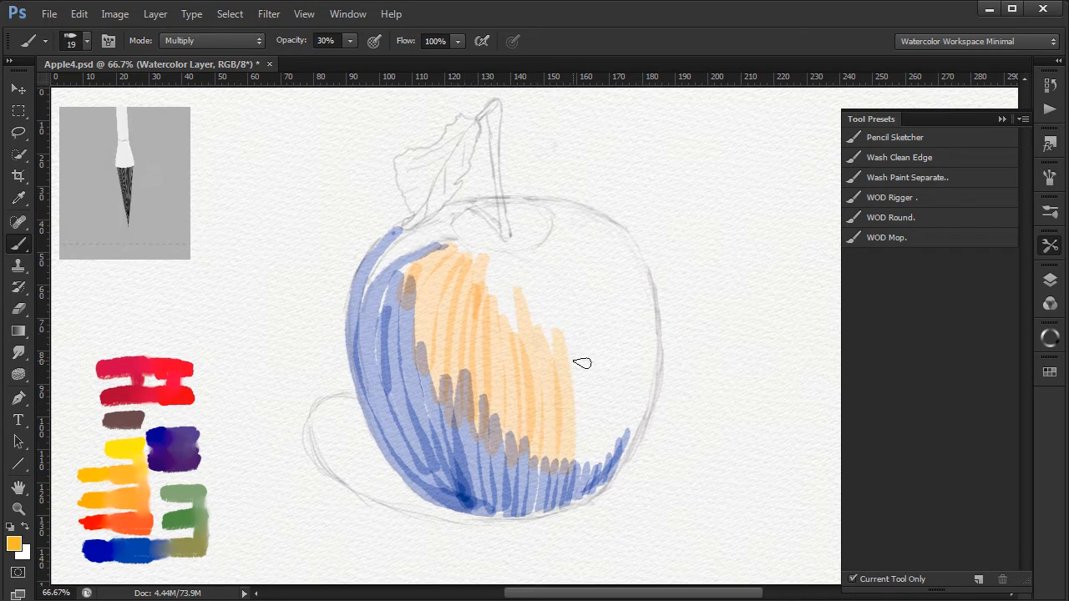
{"action": "left_click_drag", "start_coordinate": [576, 350], "coordinate": [618, 421]}
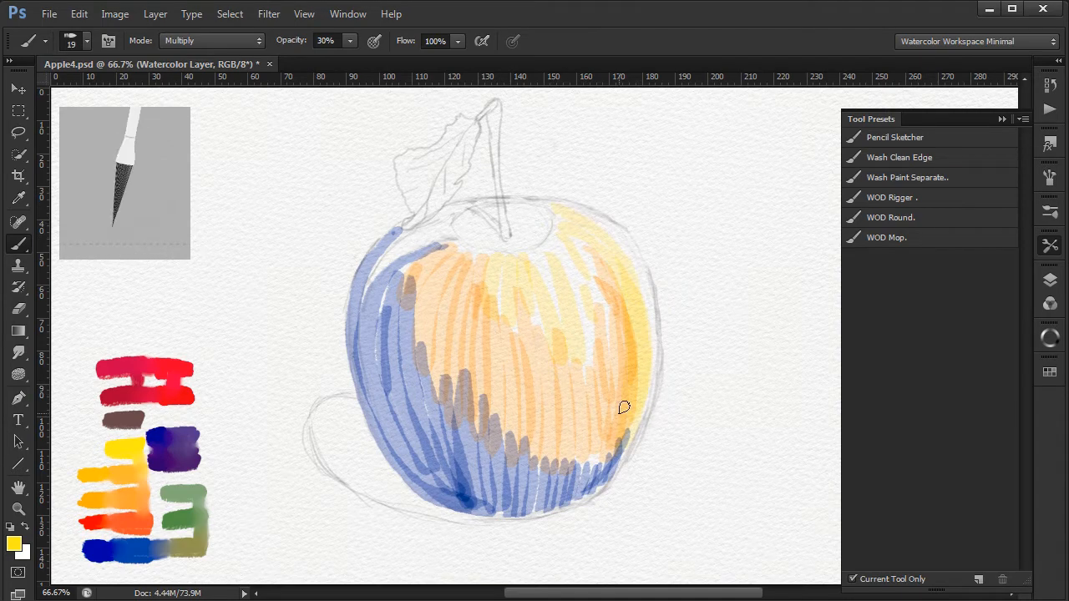
{"action": "left_click_drag", "start_coordinate": [624, 407], "coordinate": [574, 460]}
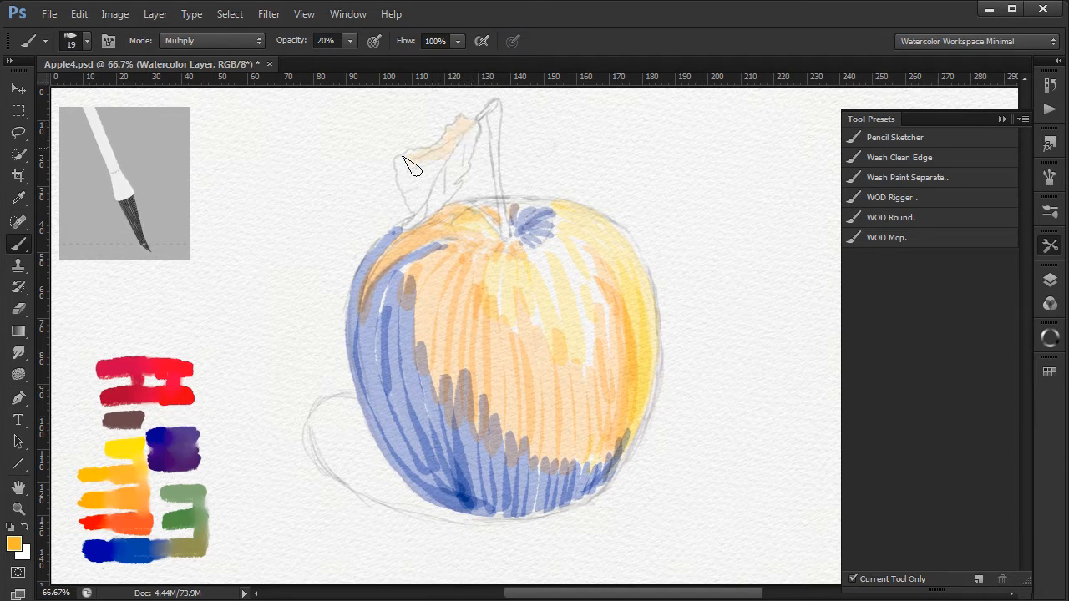
{"action": "left_click_drag", "start_coordinate": [409, 164], "coordinate": [465, 175]}
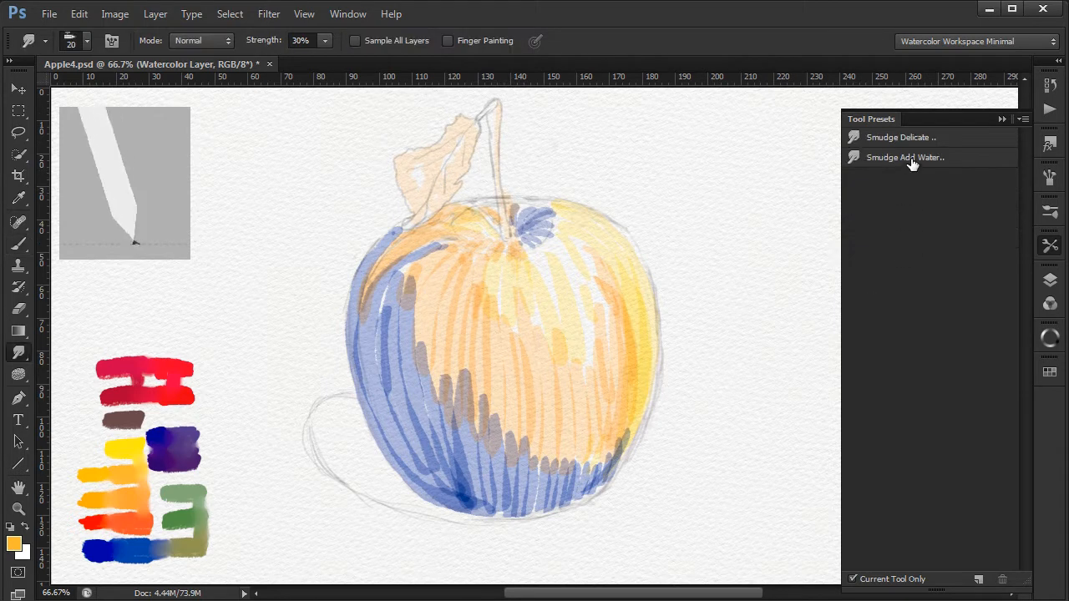
Step: With the Smudge Add Water preset, blend the blue and orange strokes on the apple's left side and bottom
{"action": "left_click", "coordinate": [911, 157]}
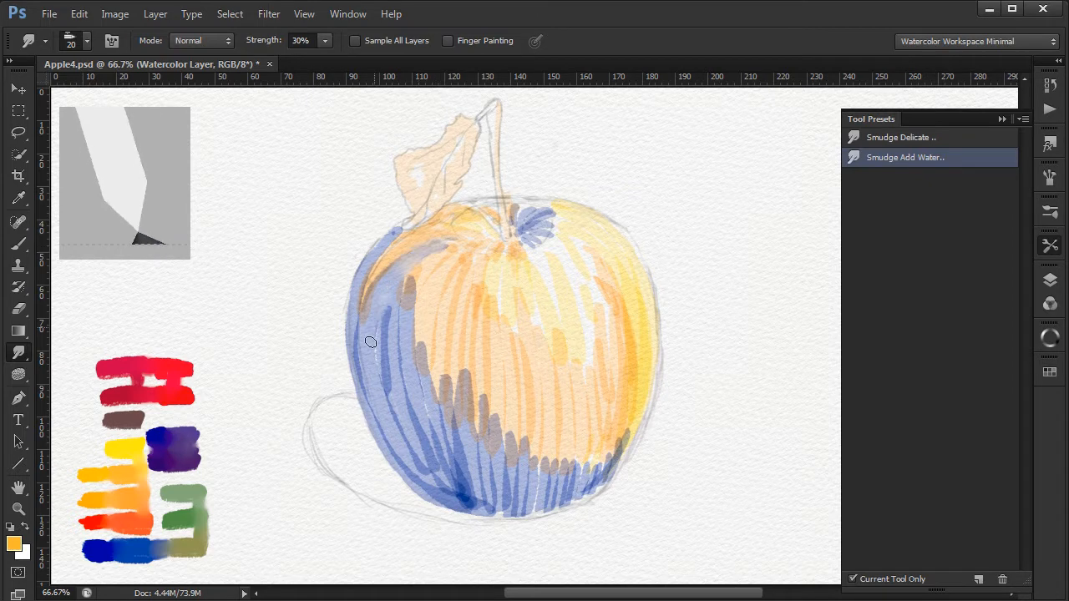
{"action": "left_click_drag", "start_coordinate": [371, 342], "coordinate": [428, 471]}
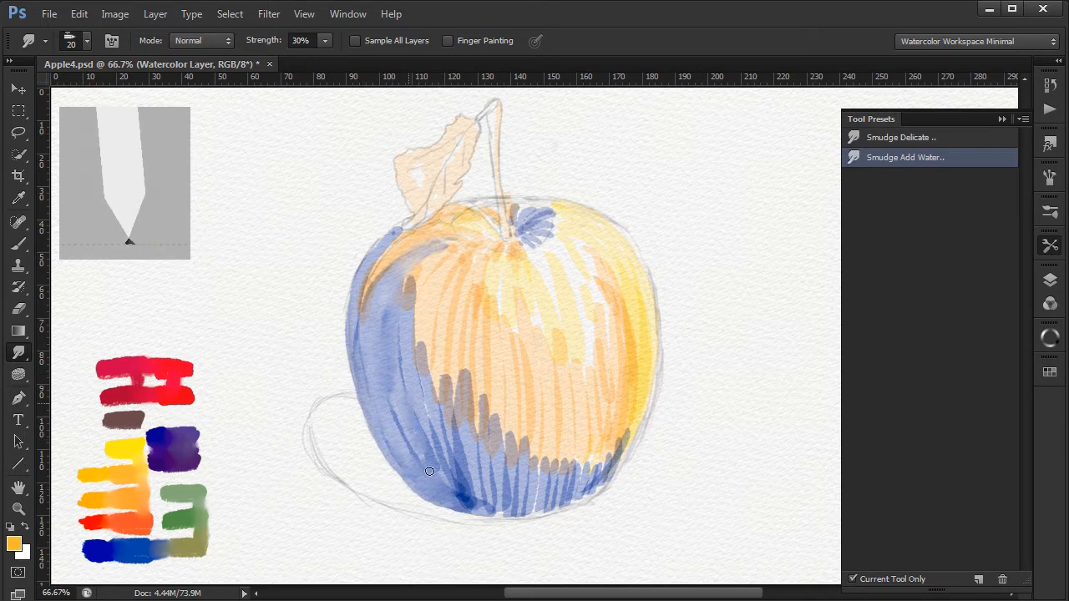
{"action": "left_click_drag", "start_coordinate": [429, 471], "coordinate": [447, 399]}
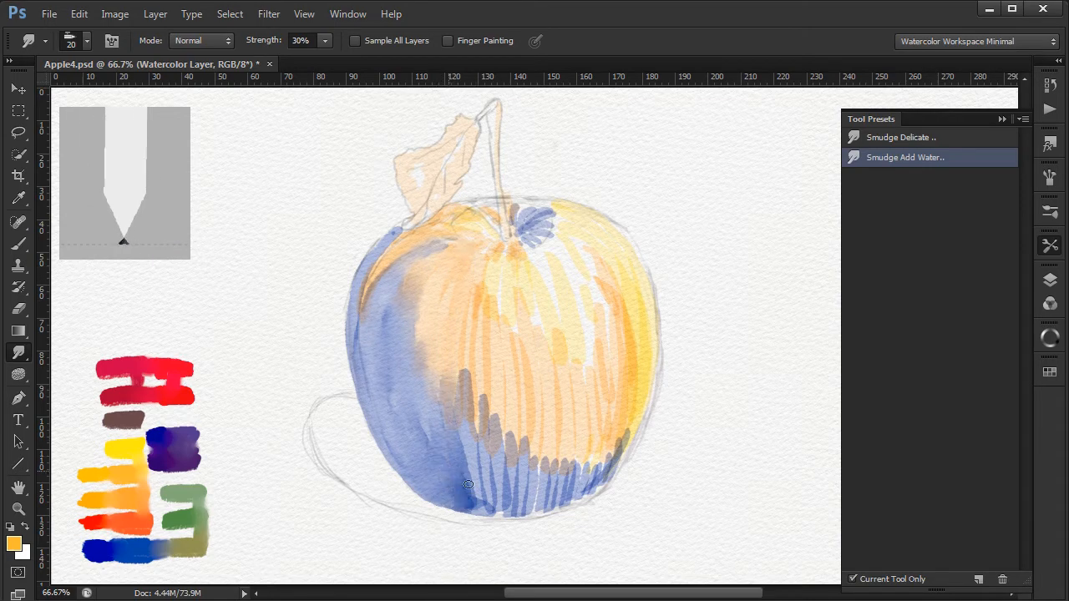
{"action": "left_click_drag", "start_coordinate": [467, 485], "coordinate": [496, 471]}
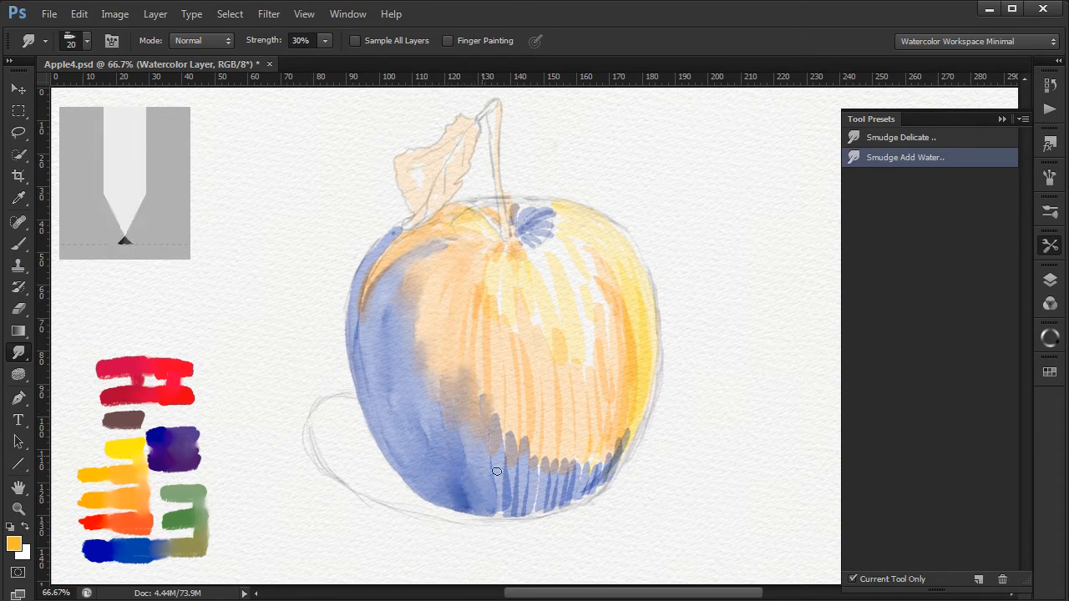
{"action": "left_click_drag", "start_coordinate": [496, 471], "coordinate": [614, 431]}
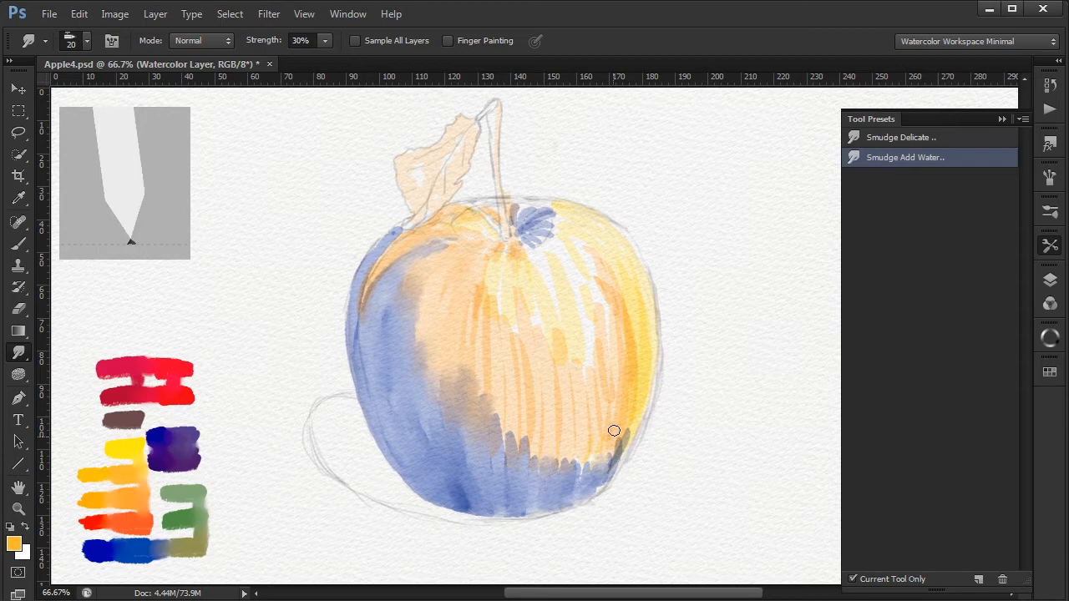
{"action": "left_click_drag", "start_coordinate": [614, 431], "coordinate": [496, 460]}
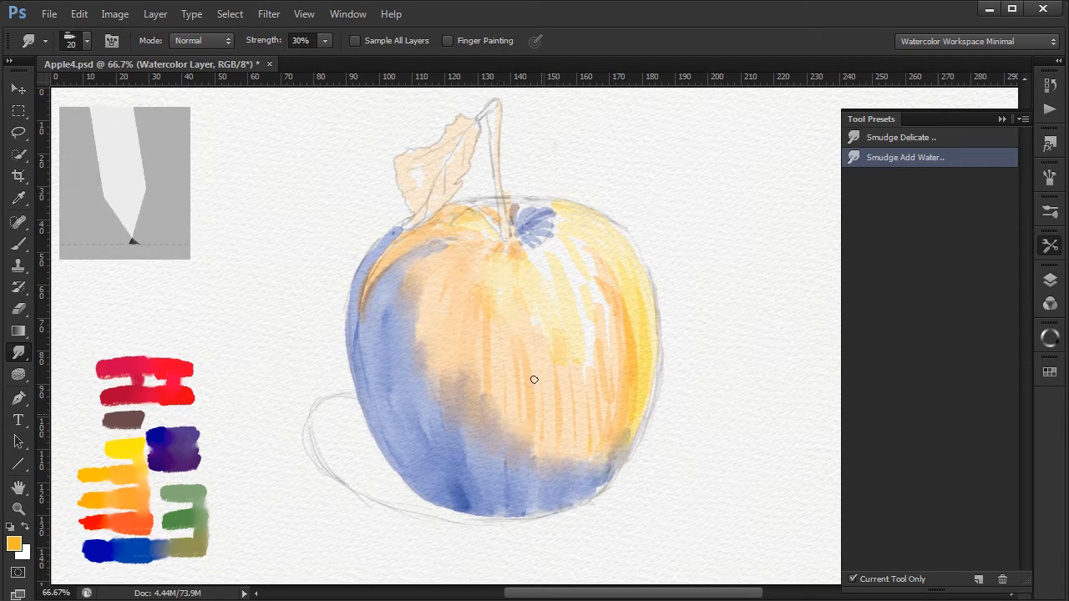
Step: Soften the orange wash around the apple's top and stem, then blend the peach wash on the leaf
{"action": "left_click_drag", "start_coordinate": [535, 379], "coordinate": [574, 247]}
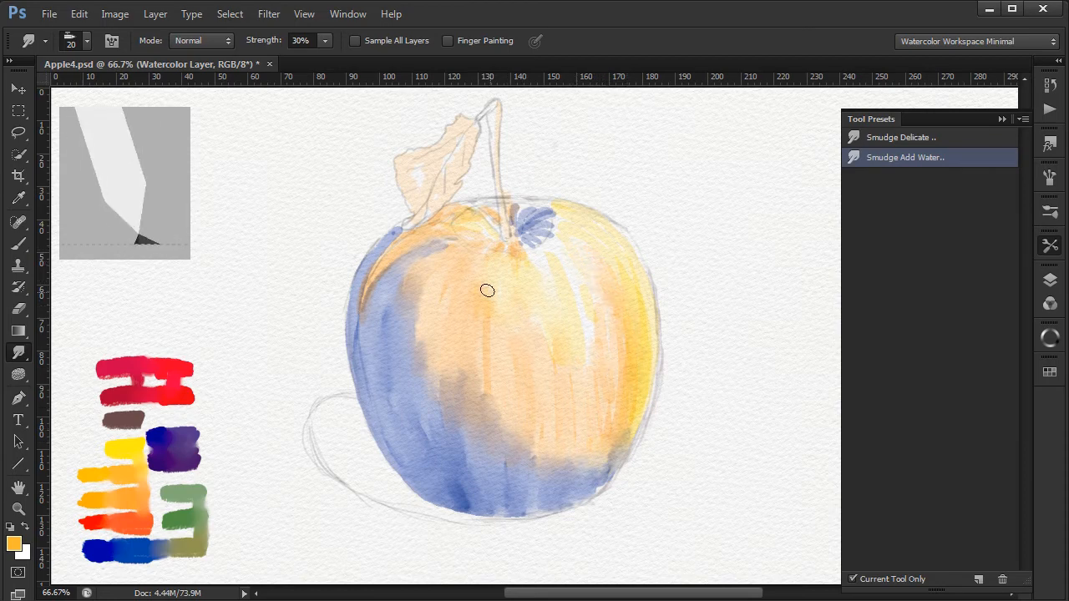
{"action": "left_click_drag", "start_coordinate": [487, 290], "coordinate": [483, 446]}
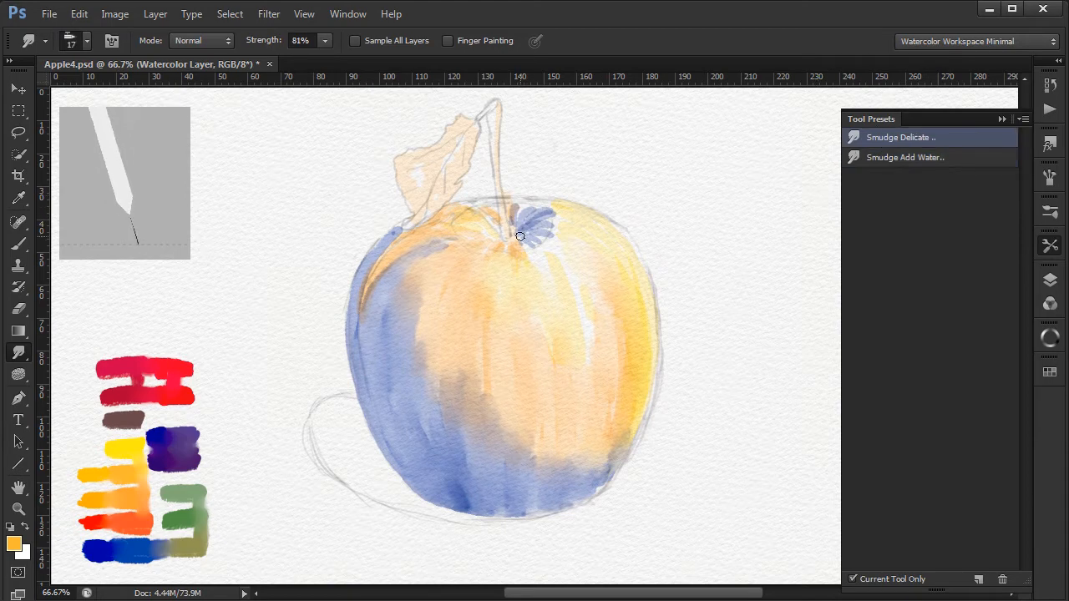
{"action": "left_click_drag", "start_coordinate": [519, 235], "coordinate": [551, 234]}
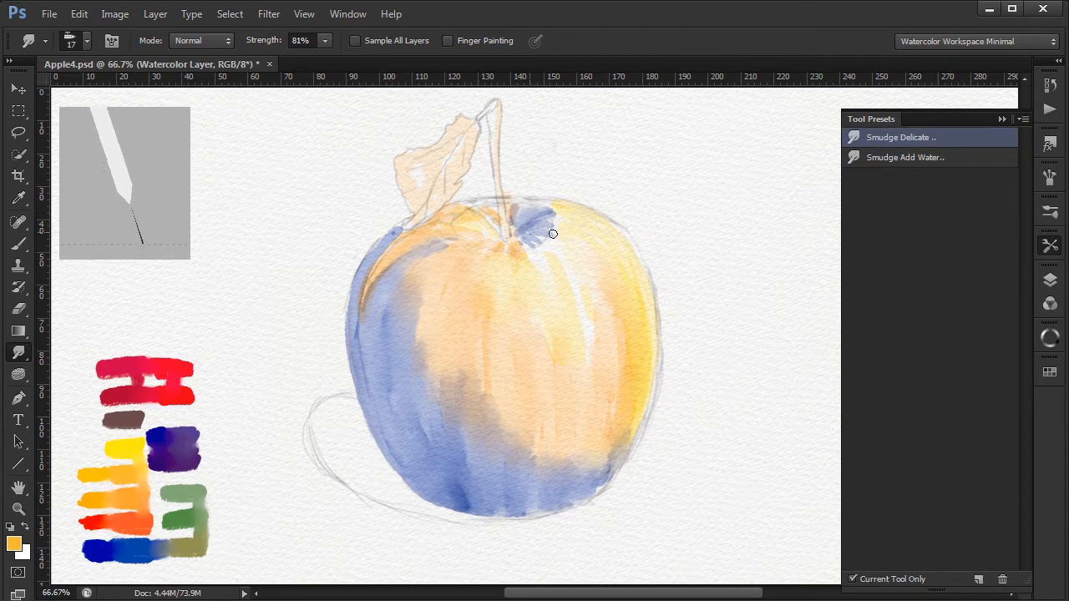
{"action": "left_click_drag", "start_coordinate": [551, 234], "coordinate": [491, 224]}
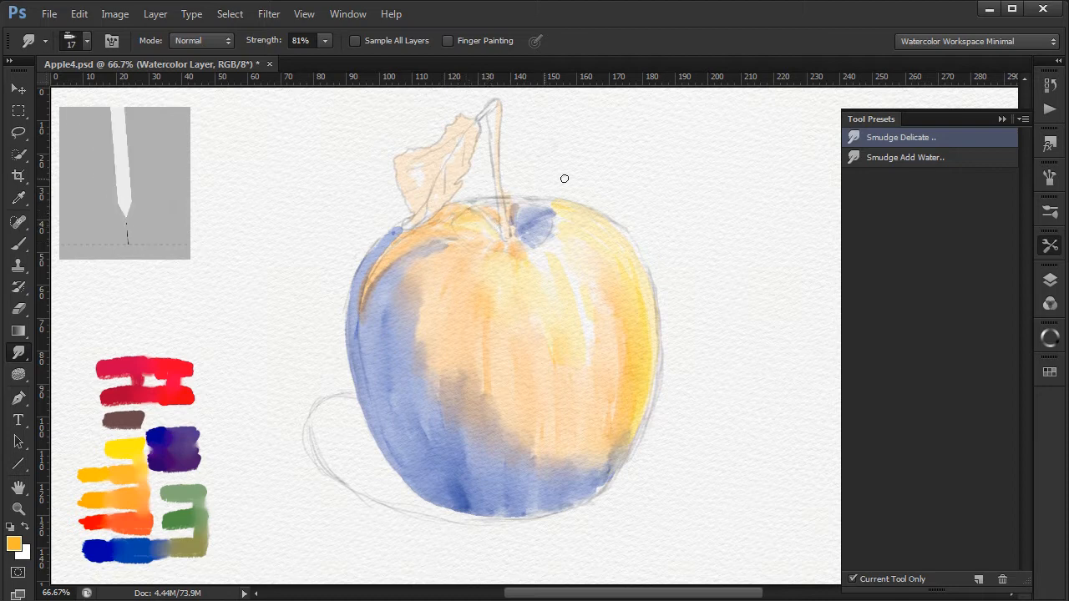
{"action": "left_click", "coordinate": [905, 157]}
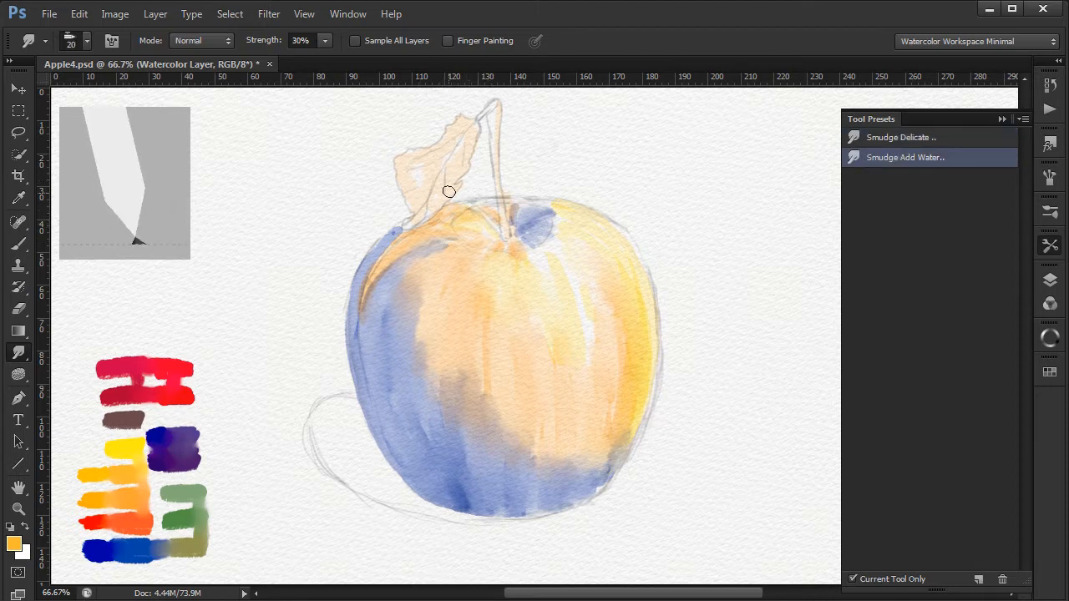
{"action": "left_click_drag", "start_coordinate": [448, 190], "coordinate": [609, 432]}
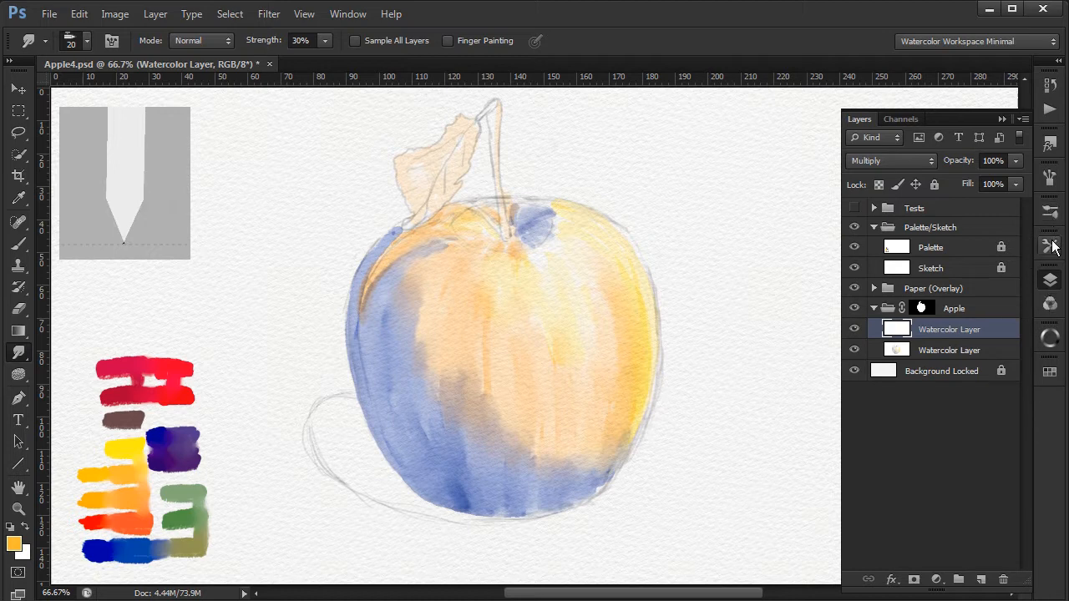
Step: Reactivate the WOD Round watercolor brush loaded with dark purple
{"action": "left_click", "coordinate": [1048, 244]}
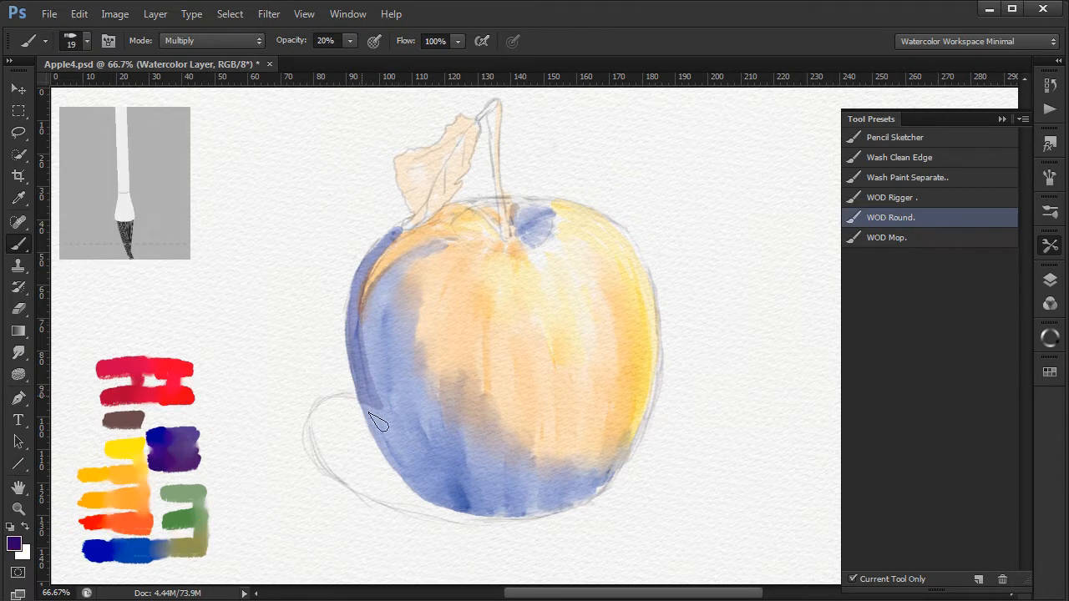
Step: Paint purple shadow strokes down the apple's left side and along its base
{"action": "left_click_drag", "start_coordinate": [376, 421], "coordinate": [409, 334]}
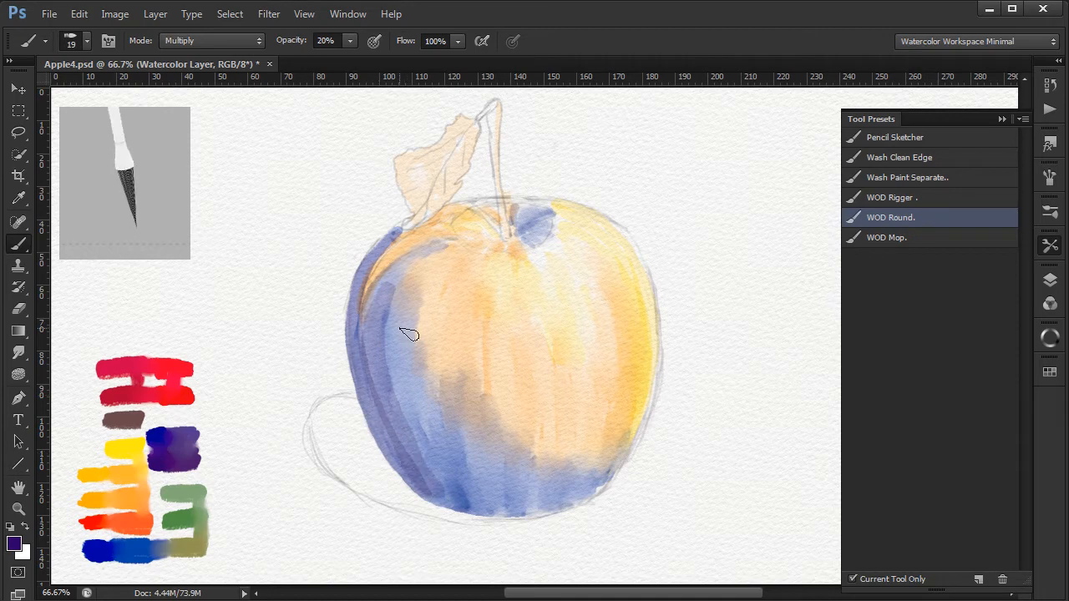
{"action": "left_click_drag", "start_coordinate": [409, 334], "coordinate": [468, 471]}
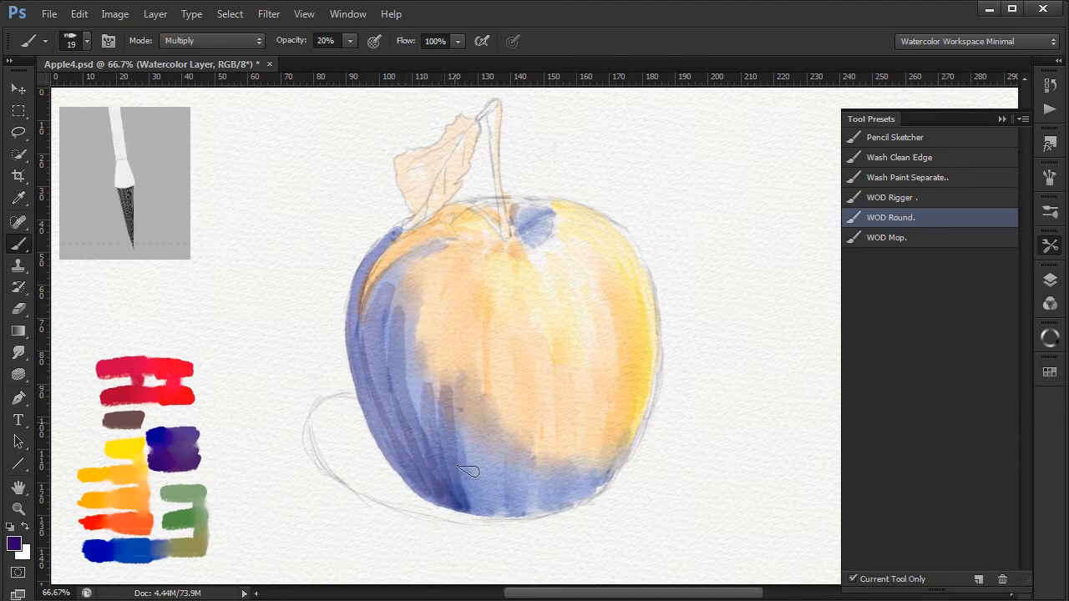
{"action": "left_click_drag", "start_coordinate": [467, 471], "coordinate": [551, 476]}
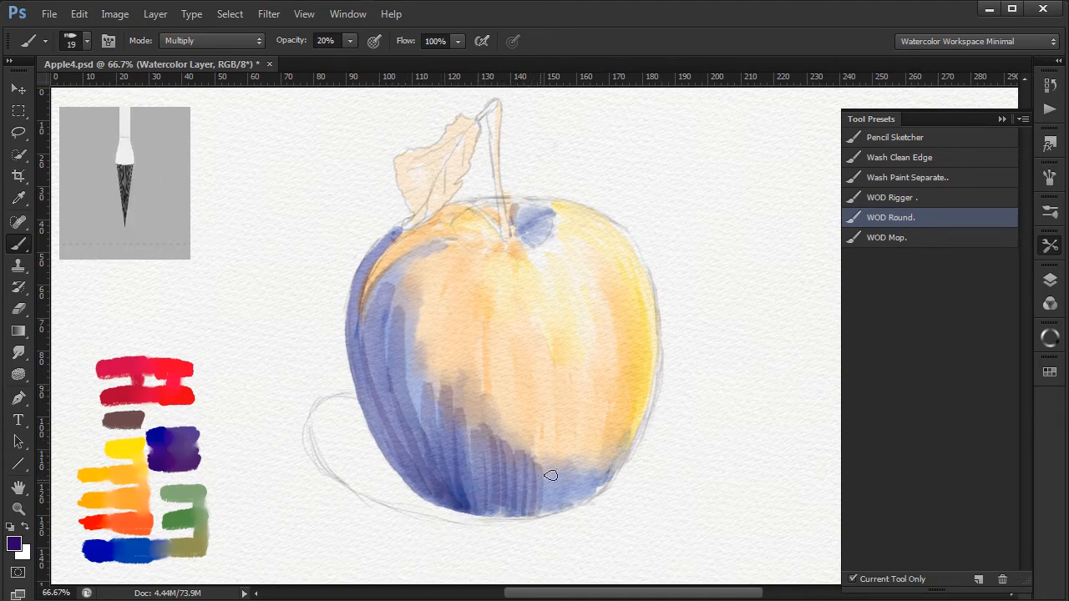
{"action": "left_click_drag", "start_coordinate": [552, 476], "coordinate": [567, 492]}
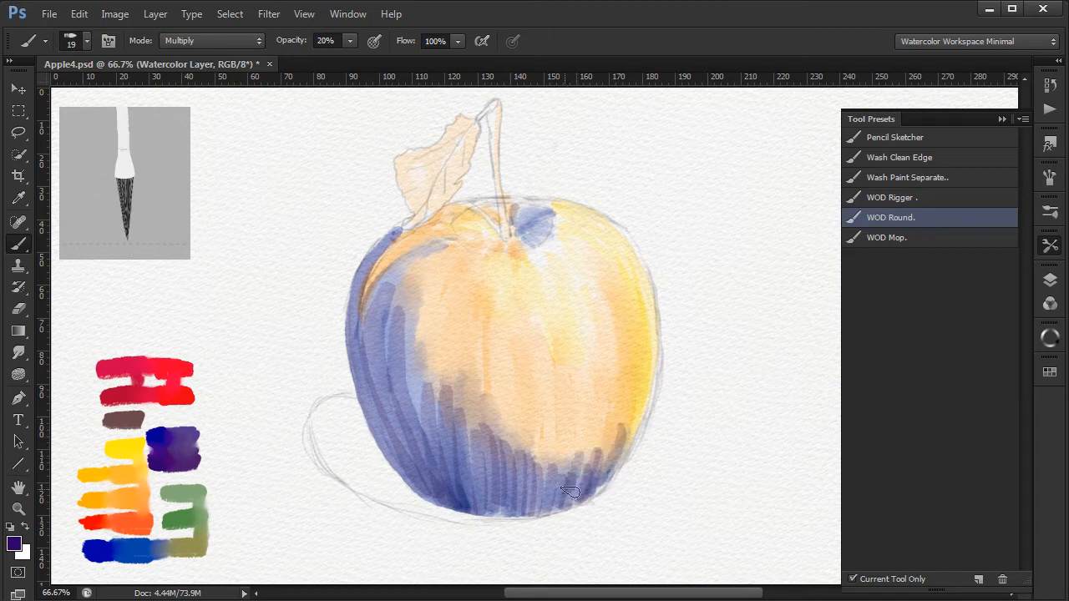
{"action": "left_click_drag", "start_coordinate": [571, 492], "coordinate": [515, 511]}
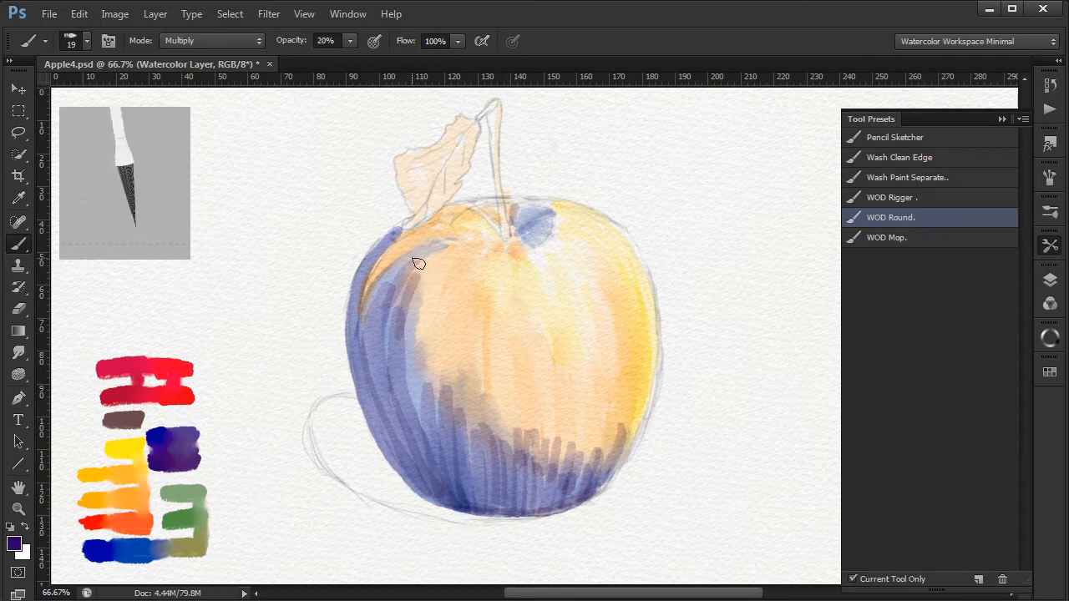
{"action": "left_click_drag", "start_coordinate": [417, 264], "coordinate": [421, 411]}
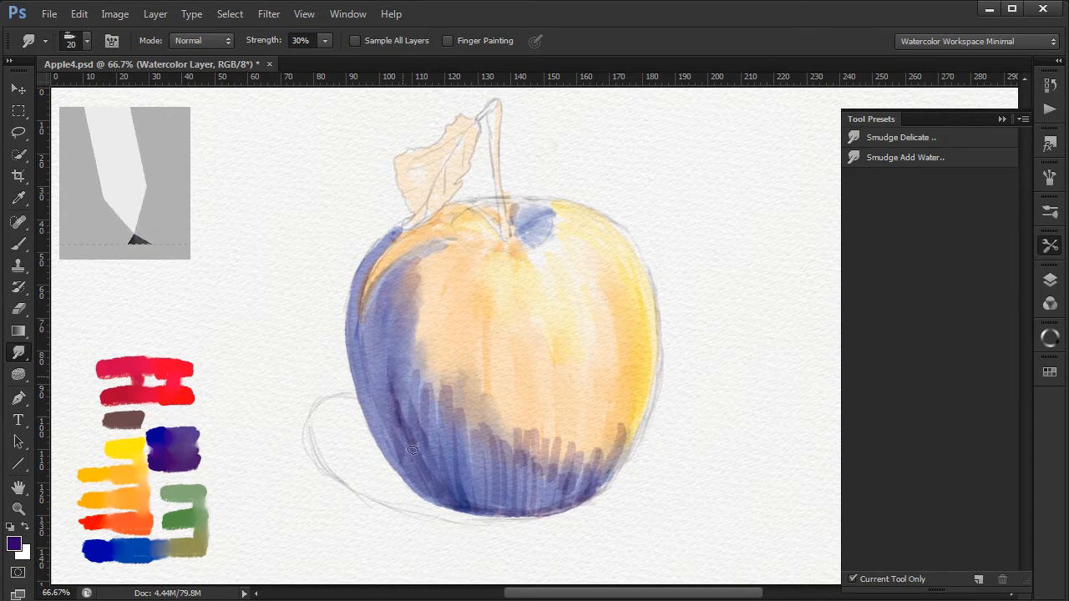
Step: Smudge the purple shadow at the base so it blends softly into the body
{"action": "left_click_drag", "start_coordinate": [410, 451], "coordinate": [427, 491]}
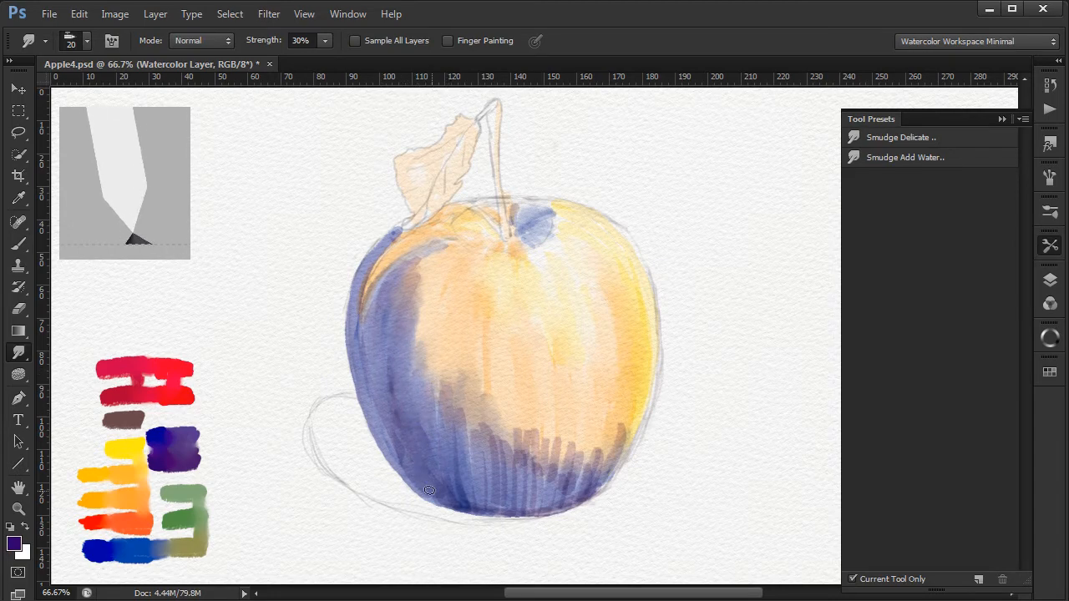
{"action": "left_click_drag", "start_coordinate": [428, 491], "coordinate": [491, 471]}
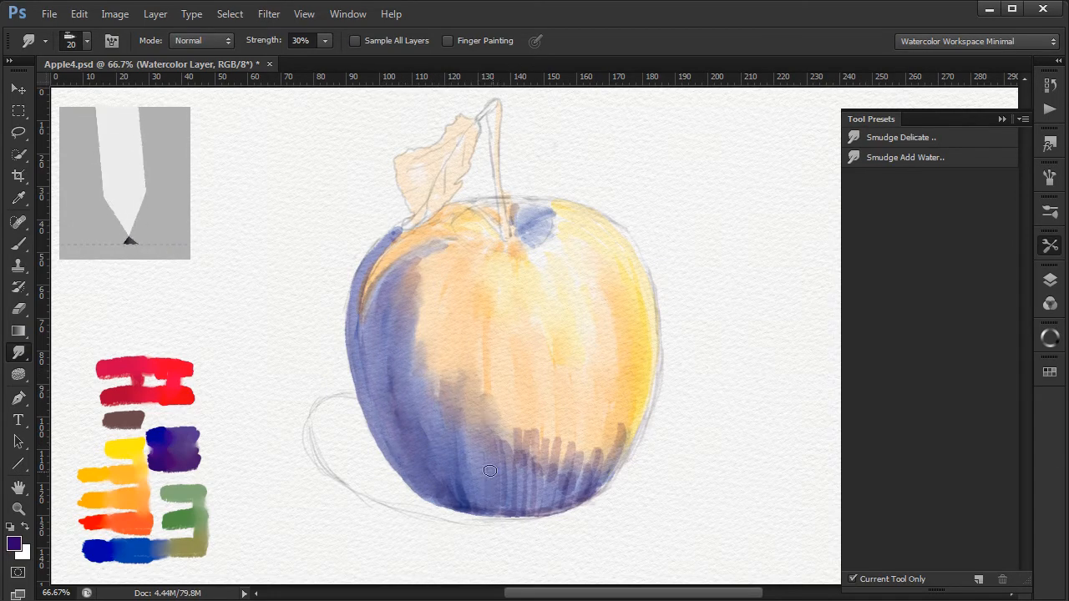
{"action": "left_click_drag", "start_coordinate": [491, 471], "coordinate": [574, 451]}
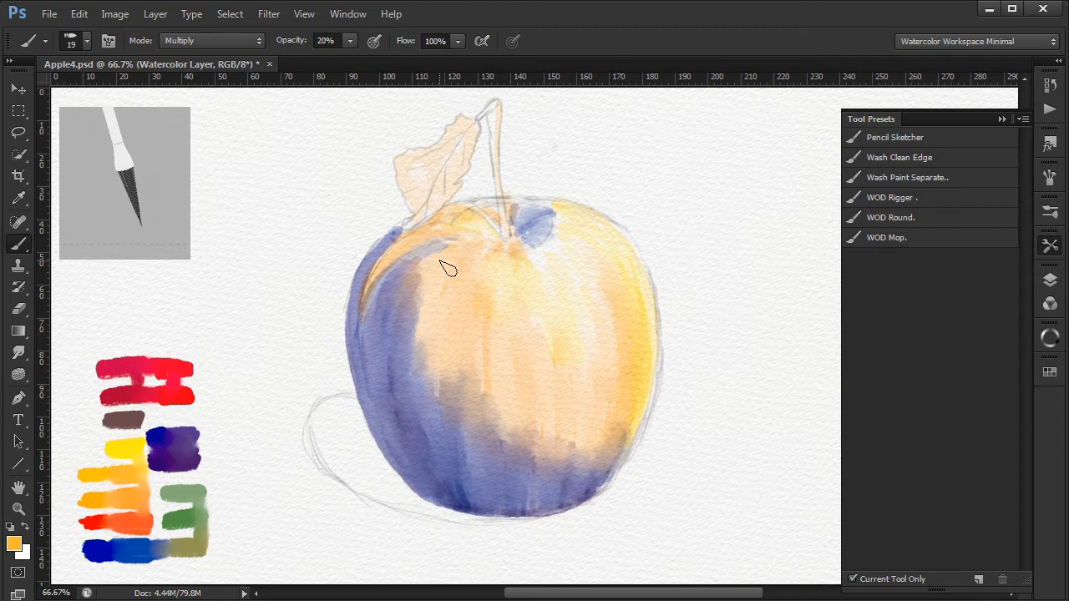
Step: Lay a deeper orange wash across the apple's top, middle and shadowed left edge
{"action": "left_click_drag", "start_coordinate": [451, 267], "coordinate": [488, 314]}
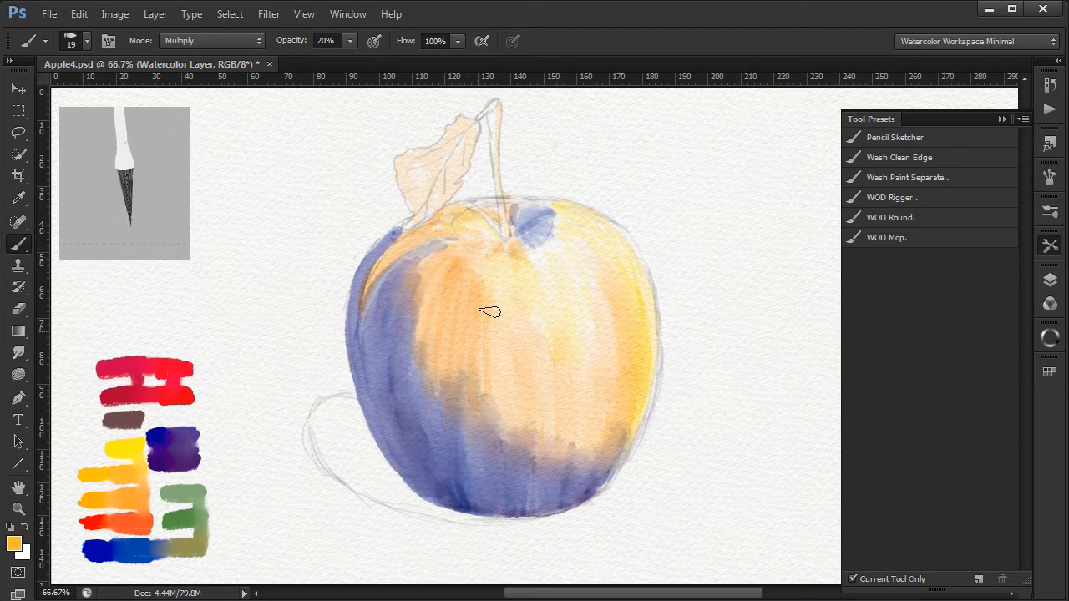
{"action": "left_click_drag", "start_coordinate": [493, 313], "coordinate": [593, 387]}
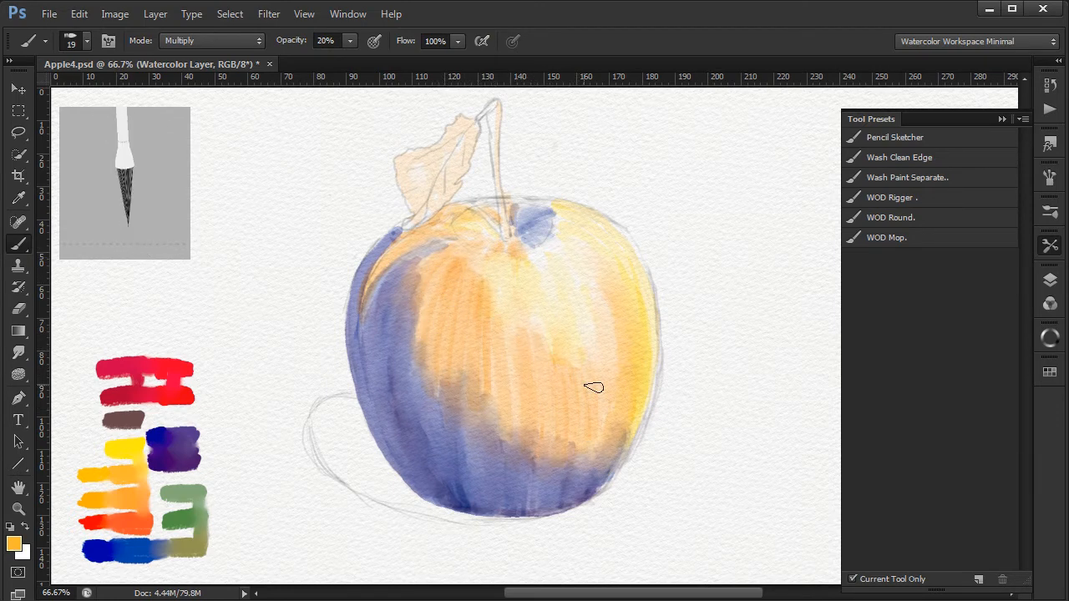
{"action": "left_click_drag", "start_coordinate": [593, 387], "coordinate": [535, 441]}
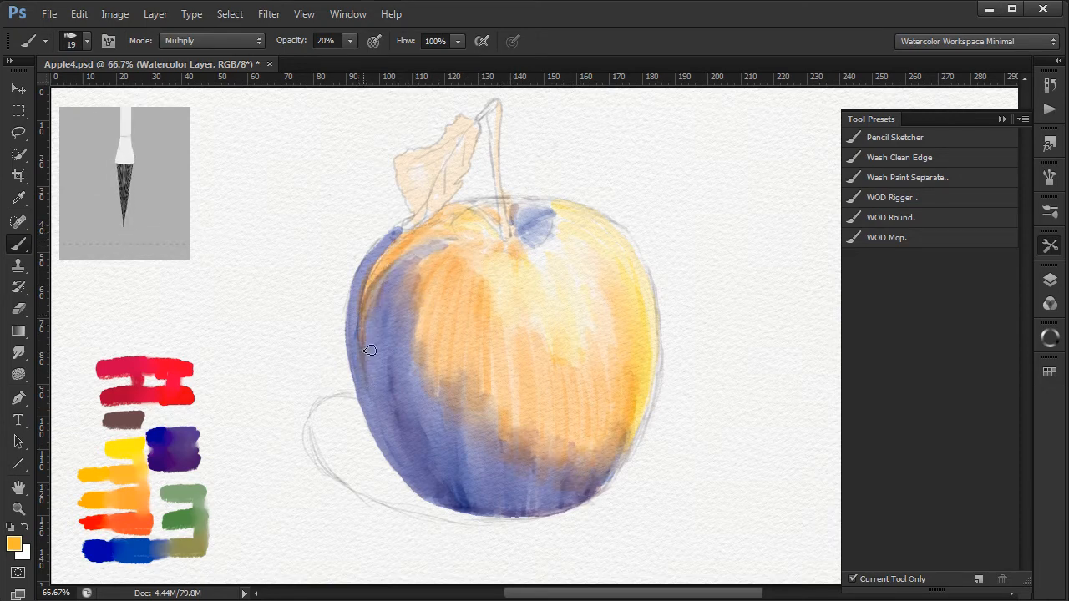
{"action": "left_click_drag", "start_coordinate": [371, 350], "coordinate": [397, 261]}
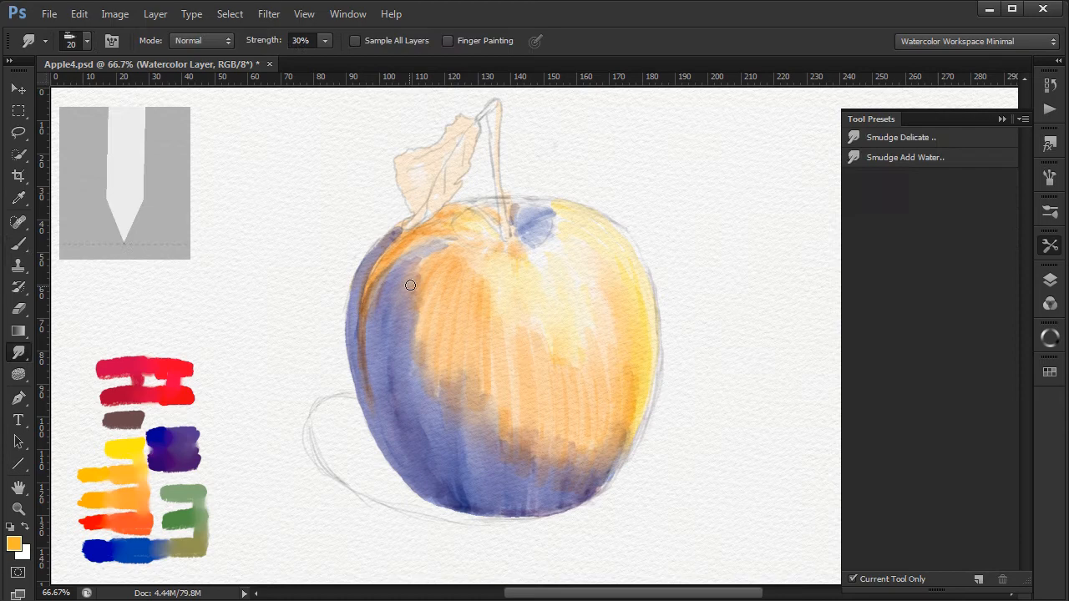
Step: Blend the orange wash into the left shadow and smooth it toward the right side
{"action": "left_click_drag", "start_coordinate": [411, 284], "coordinate": [480, 394]}
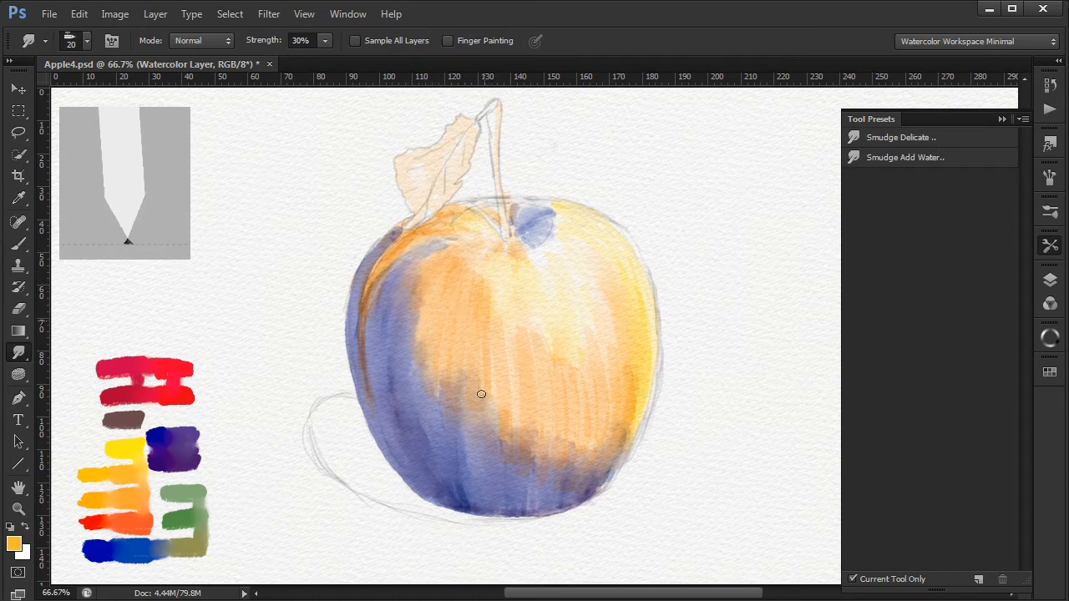
{"action": "left_click_drag", "start_coordinate": [481, 394], "coordinate": [531, 381]}
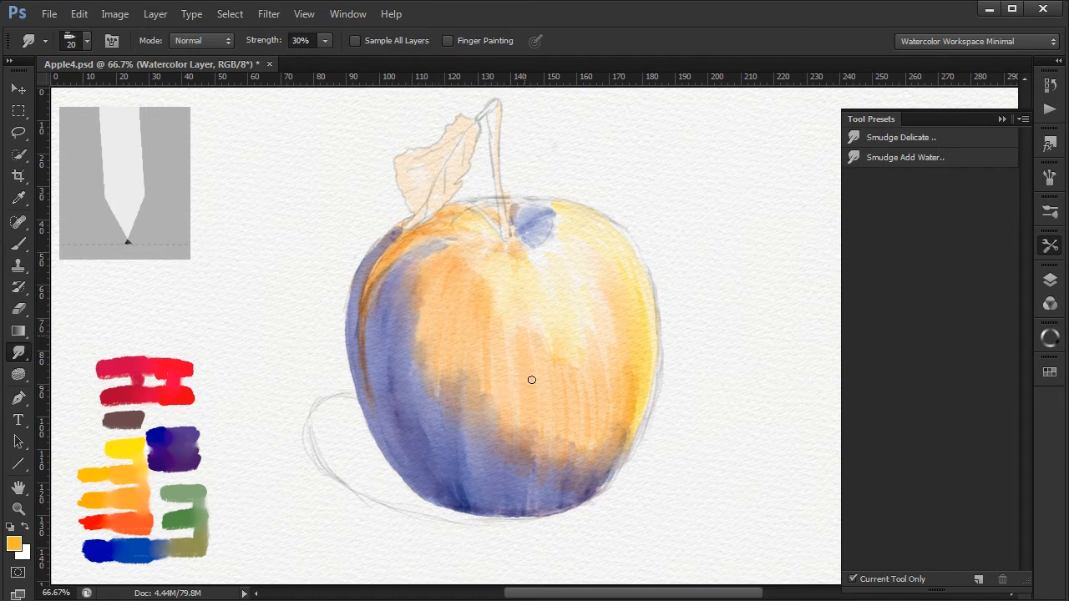
{"action": "left_click_drag", "start_coordinate": [531, 380], "coordinate": [619, 431]}
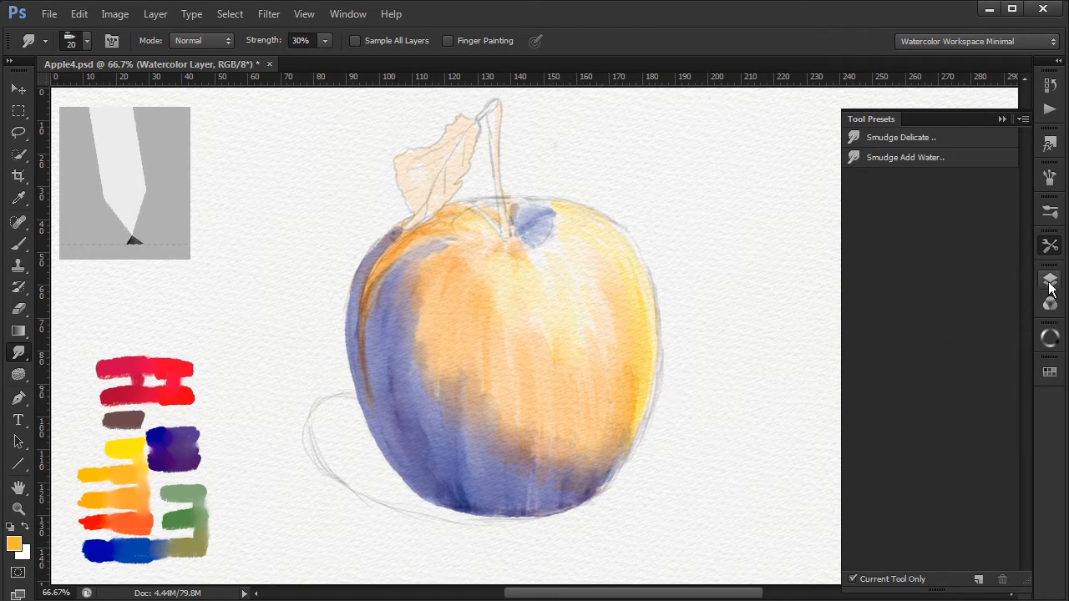
{"action": "left_click", "coordinate": [1049, 280]}
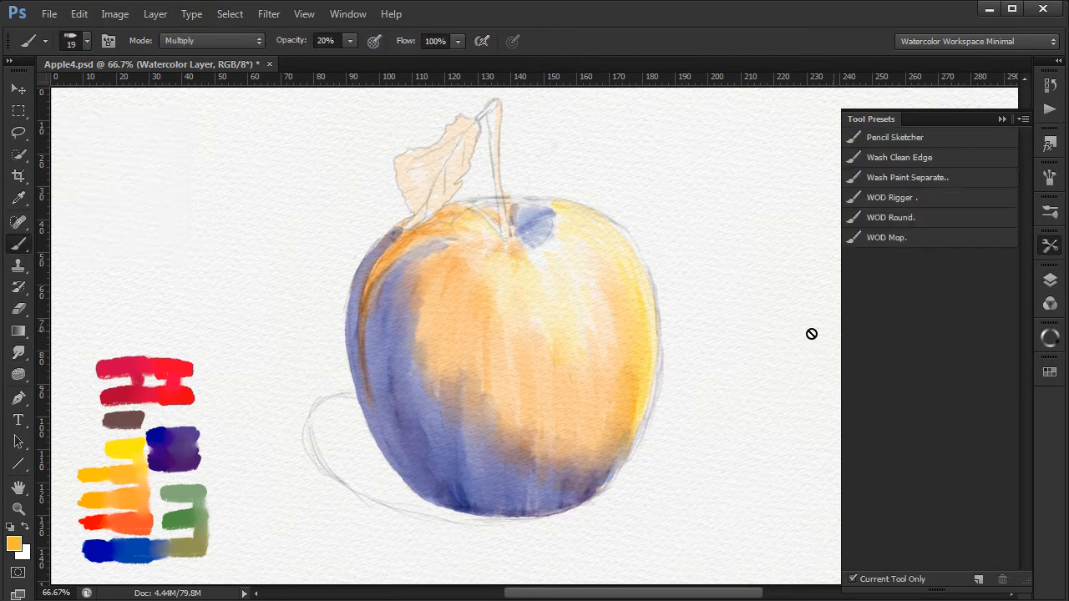
Step: Paint red-orange strokes with WOD Round from the upper left body down through the apple's middle
{"action": "left_click", "coordinate": [891, 217]}
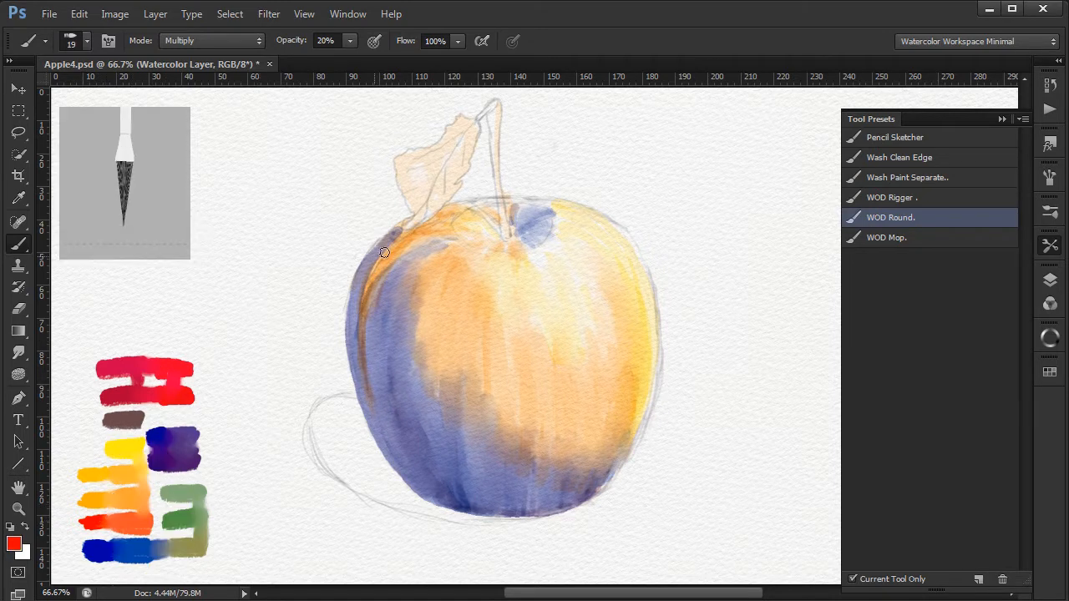
{"action": "left_click_drag", "start_coordinate": [384, 250], "coordinate": [464, 267]}
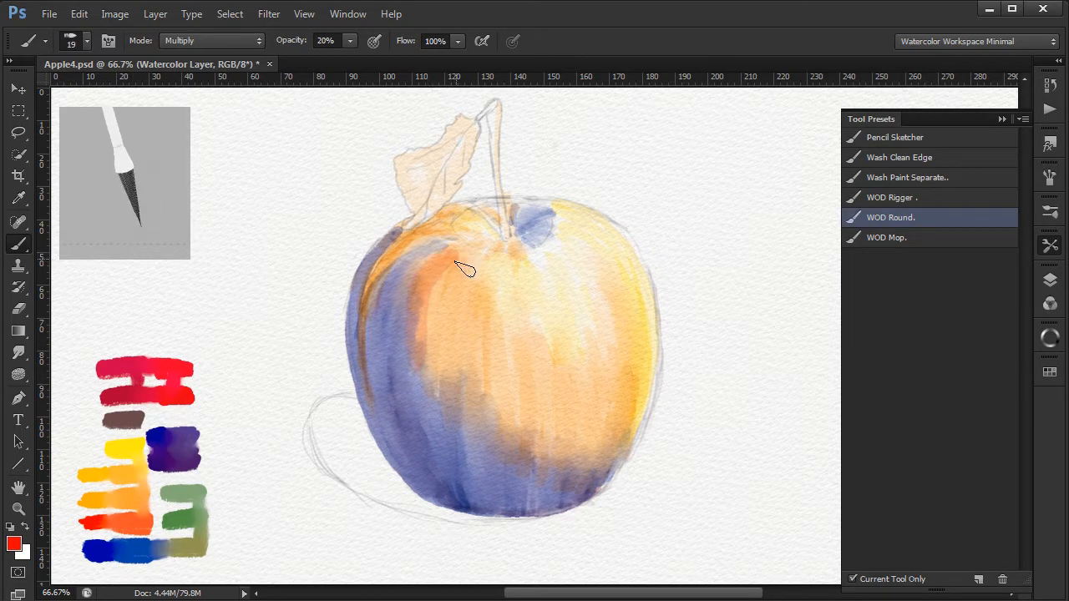
{"action": "left_click_drag", "start_coordinate": [464, 268], "coordinate": [450, 426]}
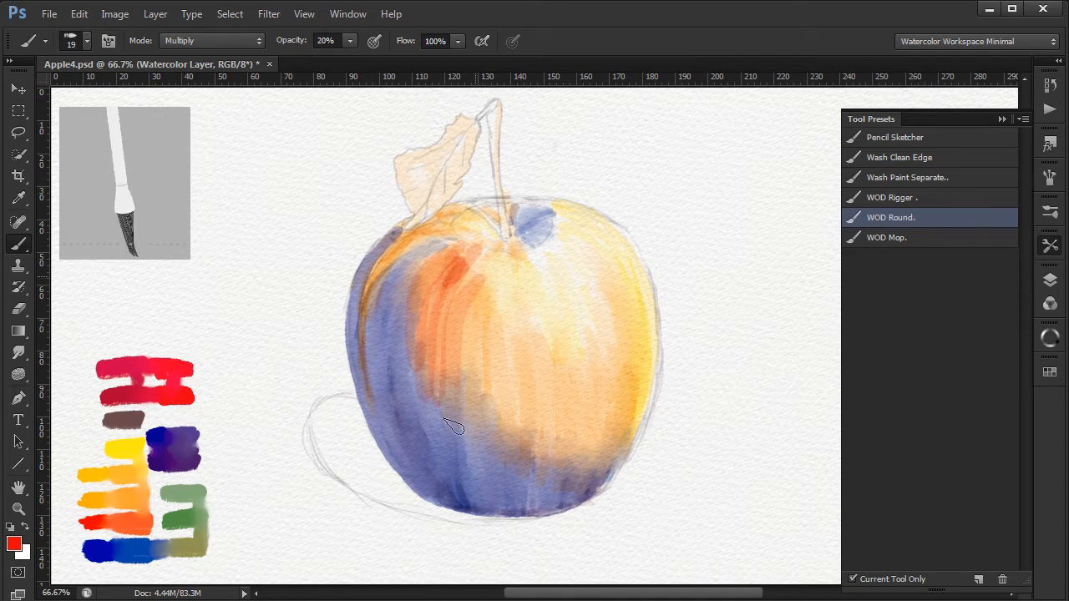
{"action": "left_click_drag", "start_coordinate": [451, 426], "coordinate": [509, 334]}
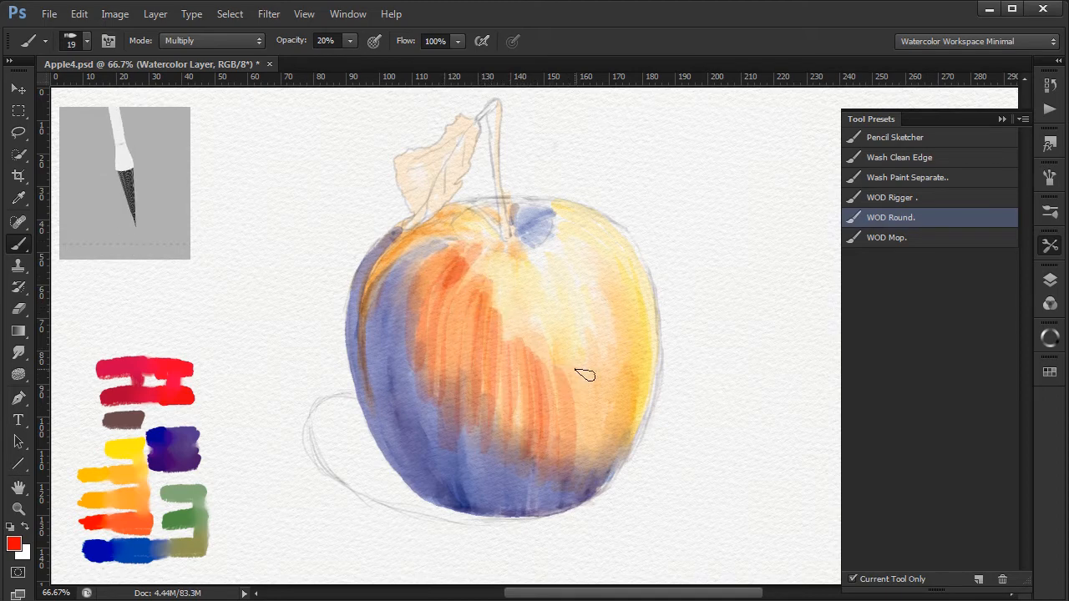
{"action": "left_click_drag", "start_coordinate": [584, 376], "coordinate": [581, 478]}
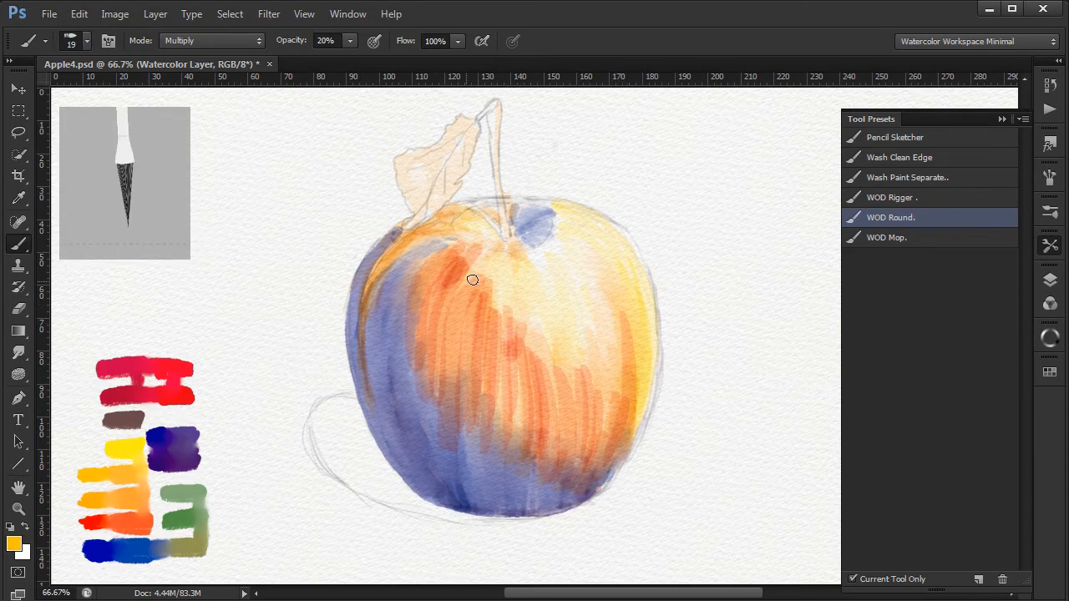
Step: Add orange around the top and stem area, then deepen the purple shadow on the lower left
{"action": "left_click_drag", "start_coordinate": [501, 283], "coordinate": [585, 376]}
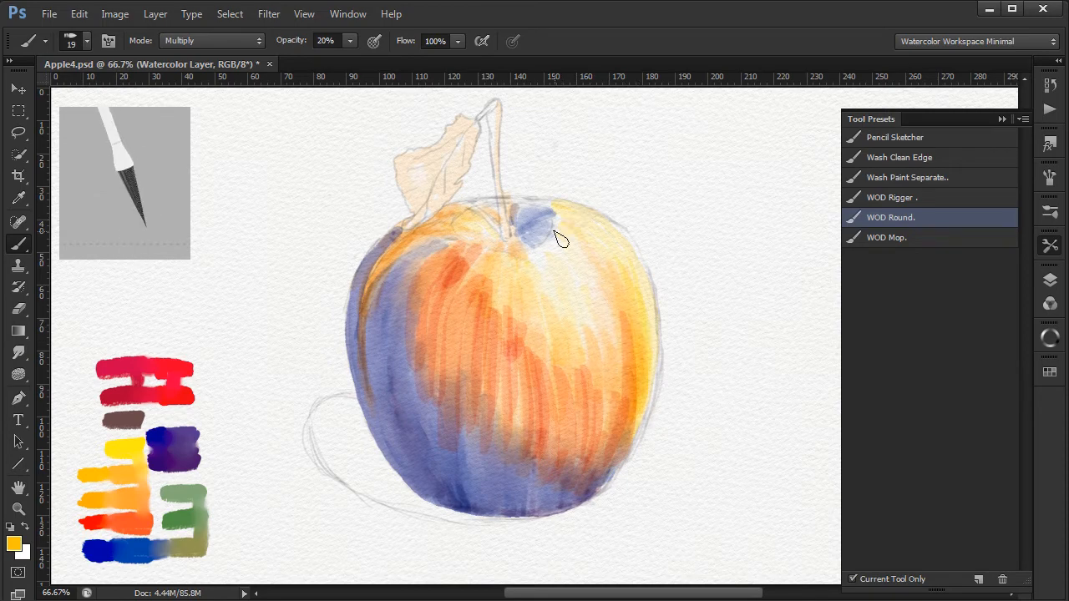
{"action": "left_click_drag", "start_coordinate": [551, 234], "coordinate": [576, 326]}
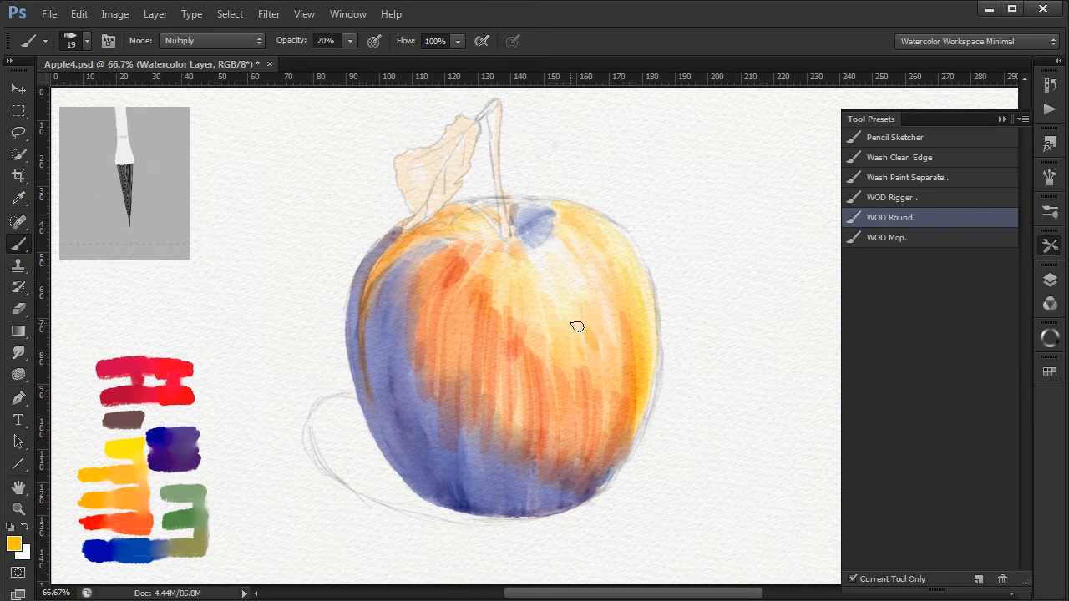
{"action": "left_click_drag", "start_coordinate": [576, 326], "coordinate": [421, 442]}
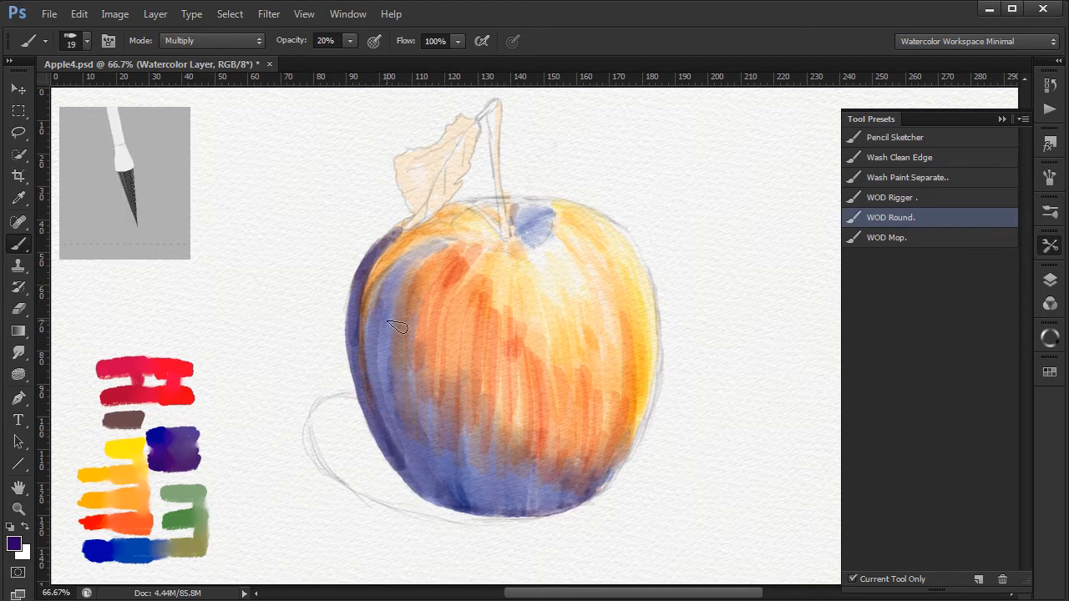
{"action": "left_click_drag", "start_coordinate": [397, 325], "coordinate": [469, 431]}
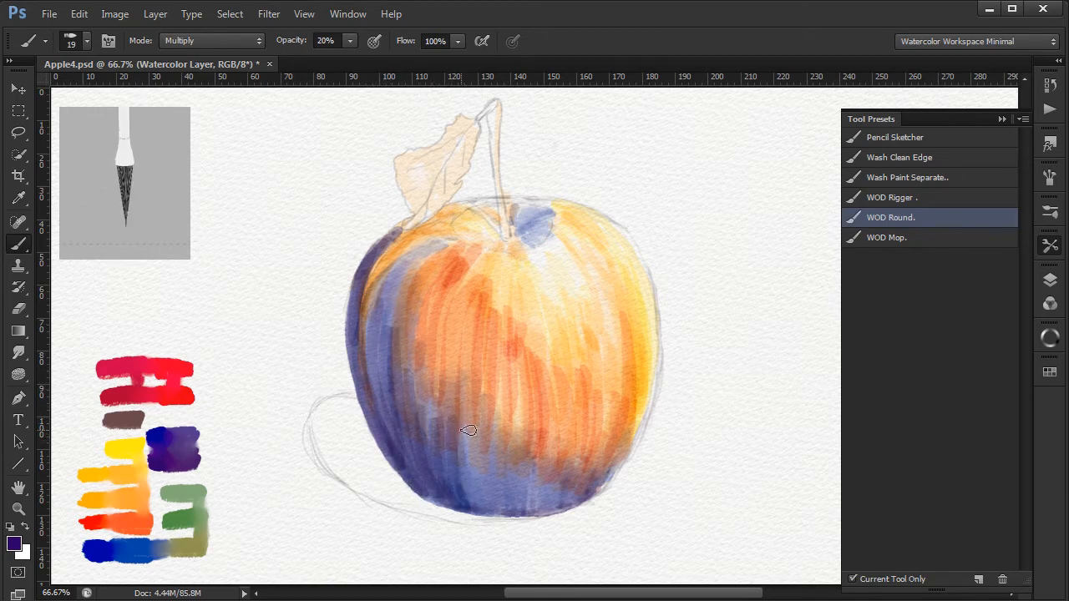
{"action": "left_click_drag", "start_coordinate": [468, 431], "coordinate": [488, 511]}
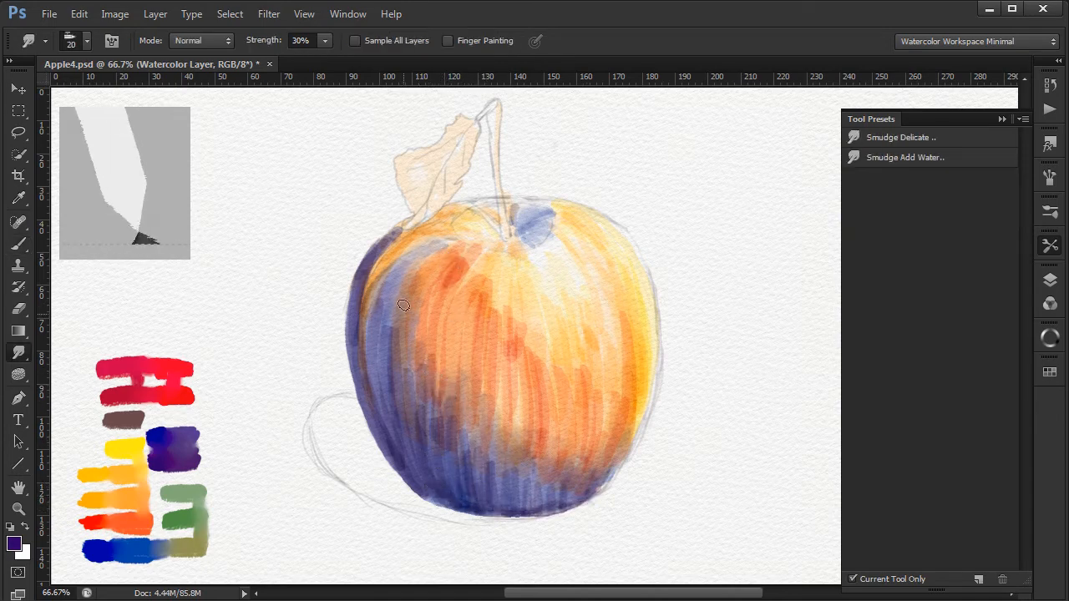
Step: Smudge with Add Water at 30% strength so the orange streaks and purple shadows merge across the body
{"action": "left_click_drag", "start_coordinate": [404, 303], "coordinate": [435, 377]}
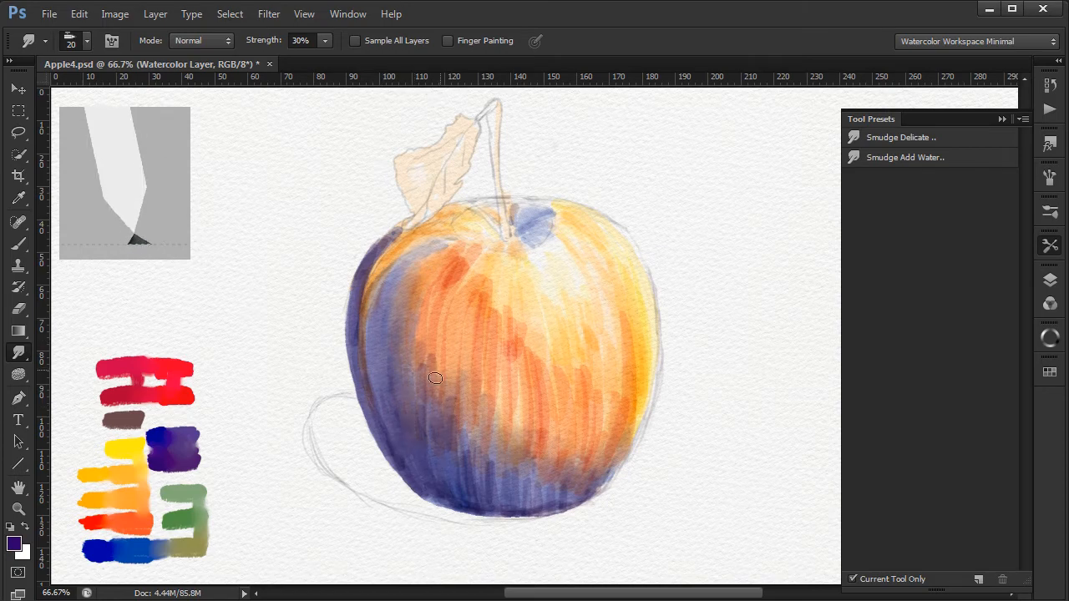
{"action": "left_click_drag", "start_coordinate": [434, 378], "coordinate": [488, 260]}
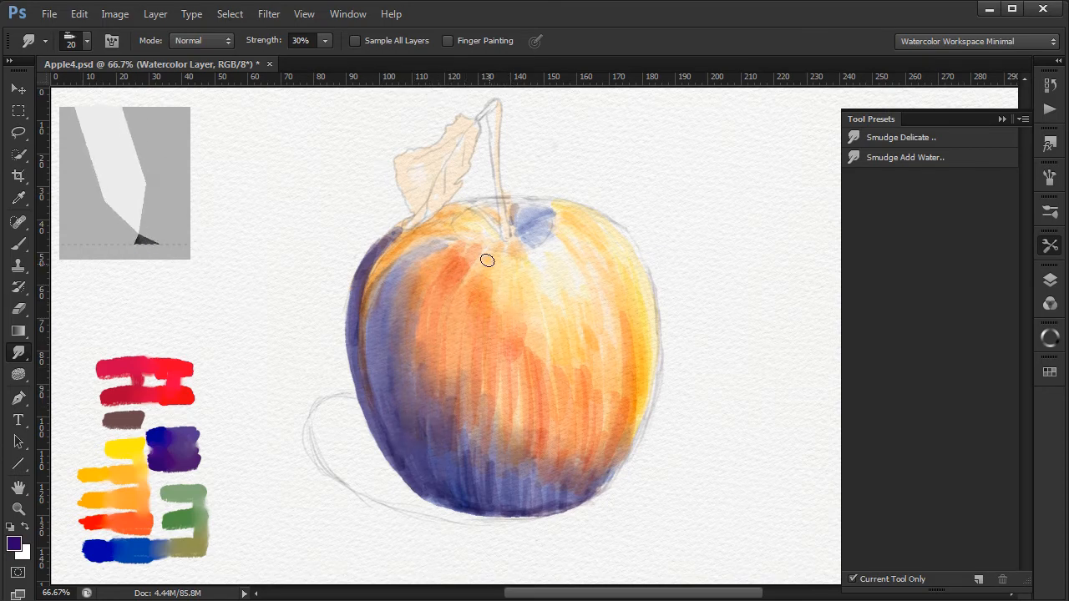
{"action": "left_click_drag", "start_coordinate": [488, 260], "coordinate": [477, 490]}
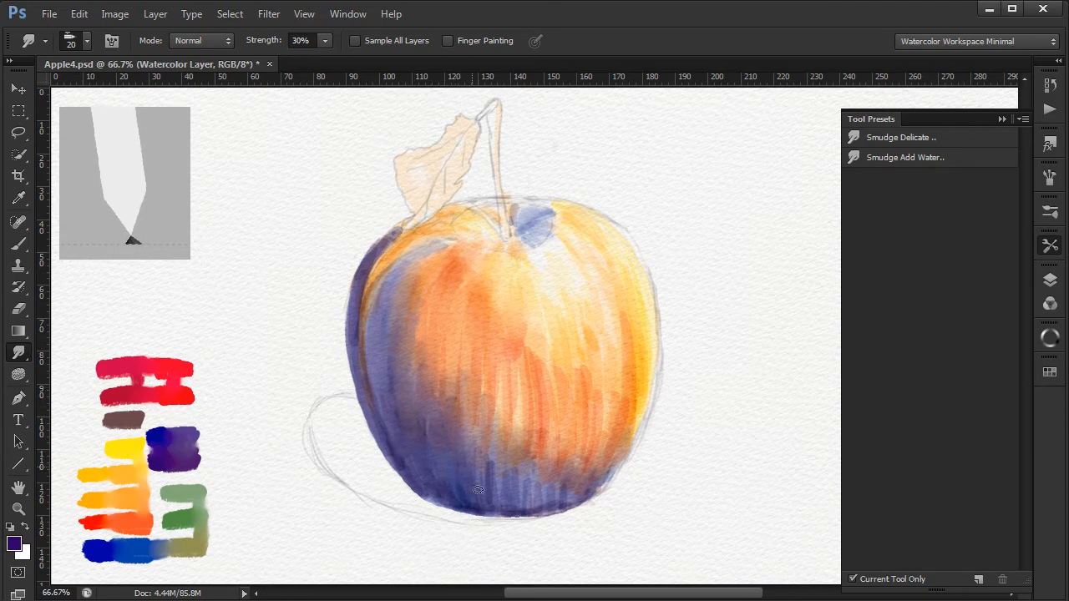
{"action": "left_click_drag", "start_coordinate": [478, 491], "coordinate": [509, 381]}
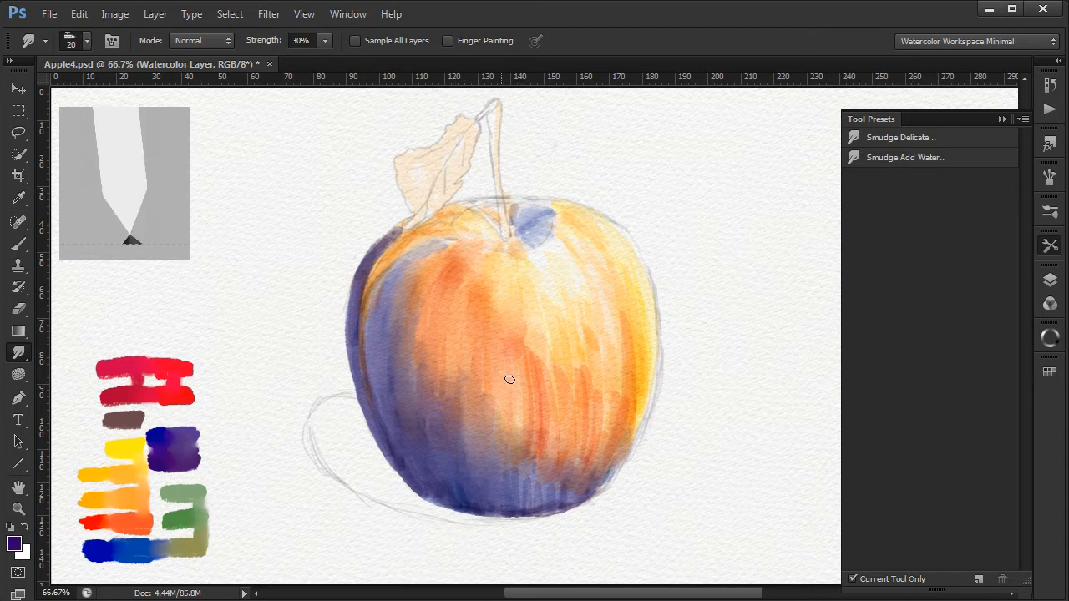
{"action": "left_click_drag", "start_coordinate": [509, 381], "coordinate": [628, 354]}
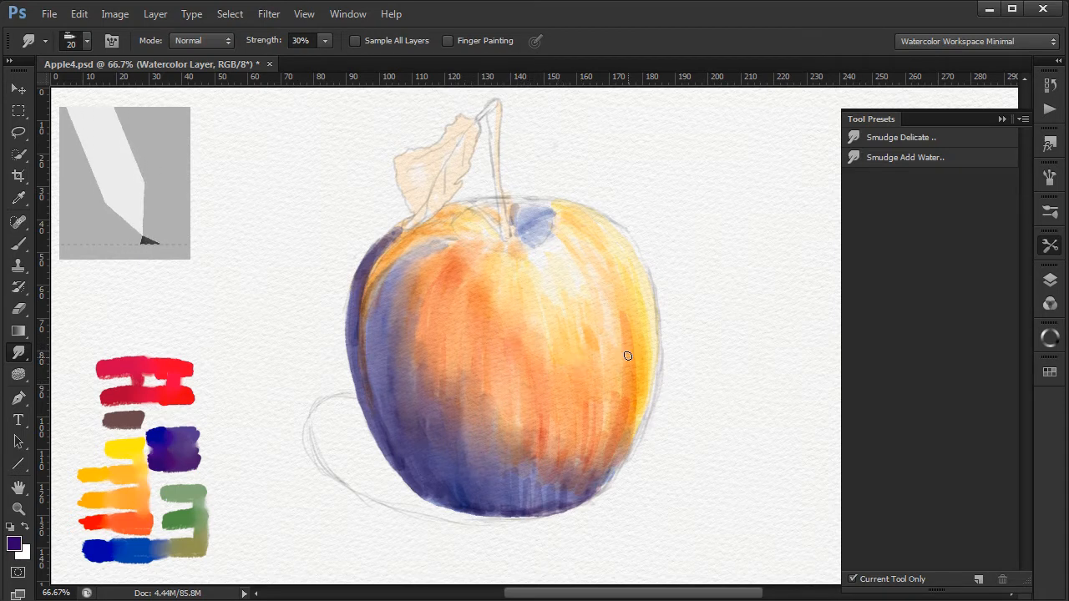
{"action": "left_click_drag", "start_coordinate": [627, 358], "coordinate": [575, 452]}
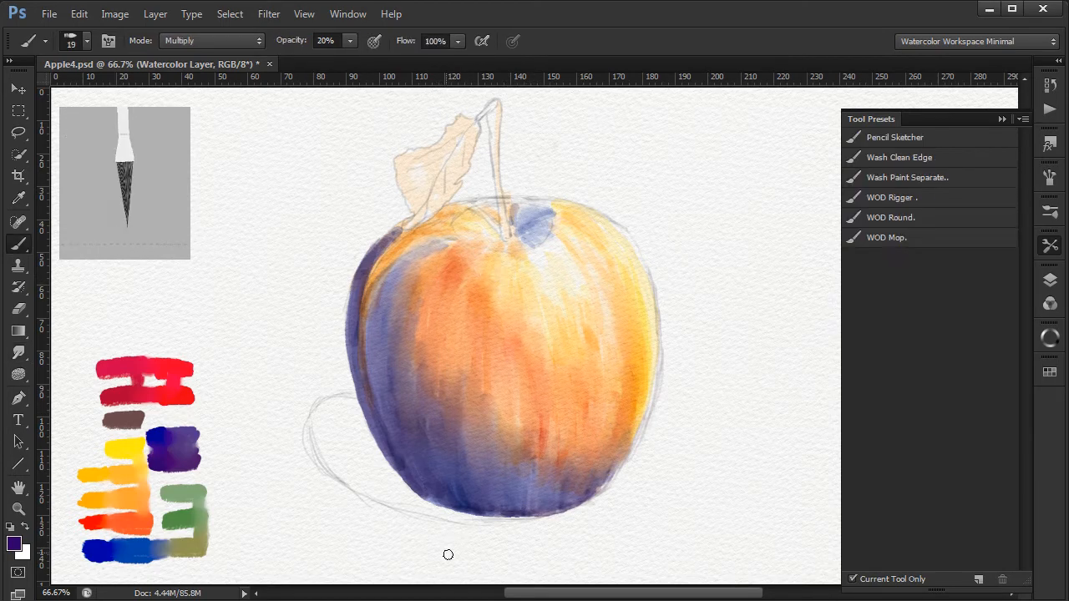
Step: With the WOD Rigger brush in Multiply at 20%, dab dark green, purple and blue into the stem hollow
{"action": "left_click_drag", "start_coordinate": [448, 554], "coordinate": [371, 376]}
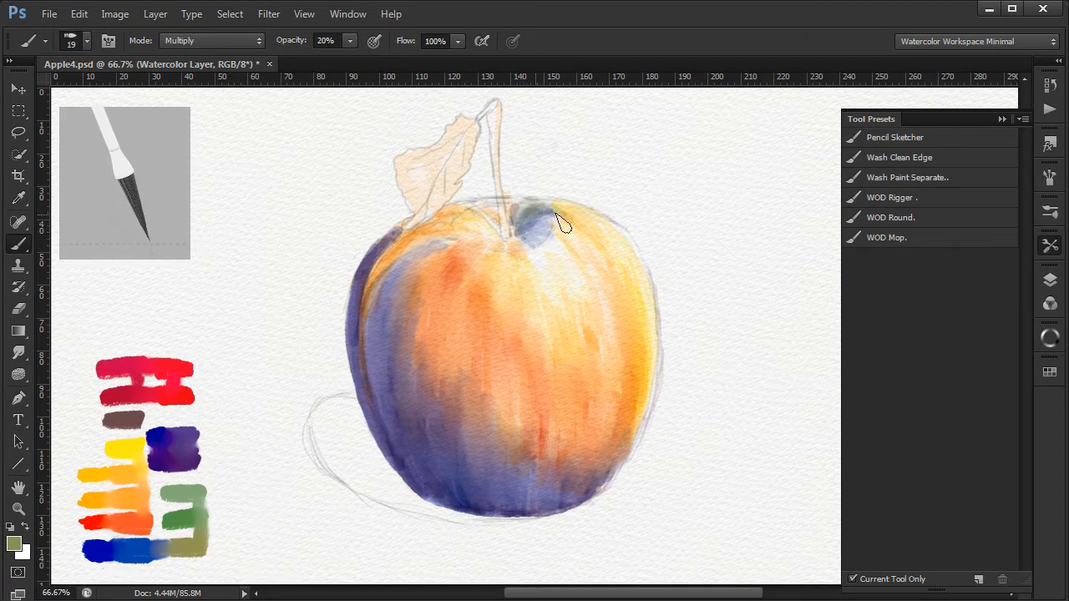
{"action": "left_click_drag", "start_coordinate": [559, 220], "coordinate": [531, 268]}
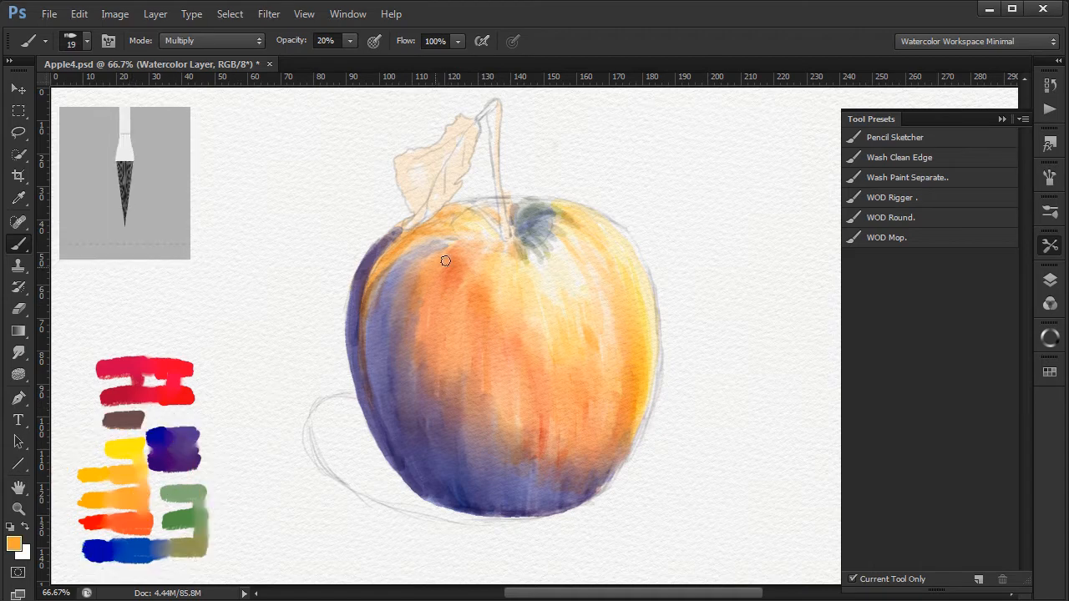
{"action": "left_click_drag", "start_coordinate": [444, 260], "coordinate": [468, 247]}
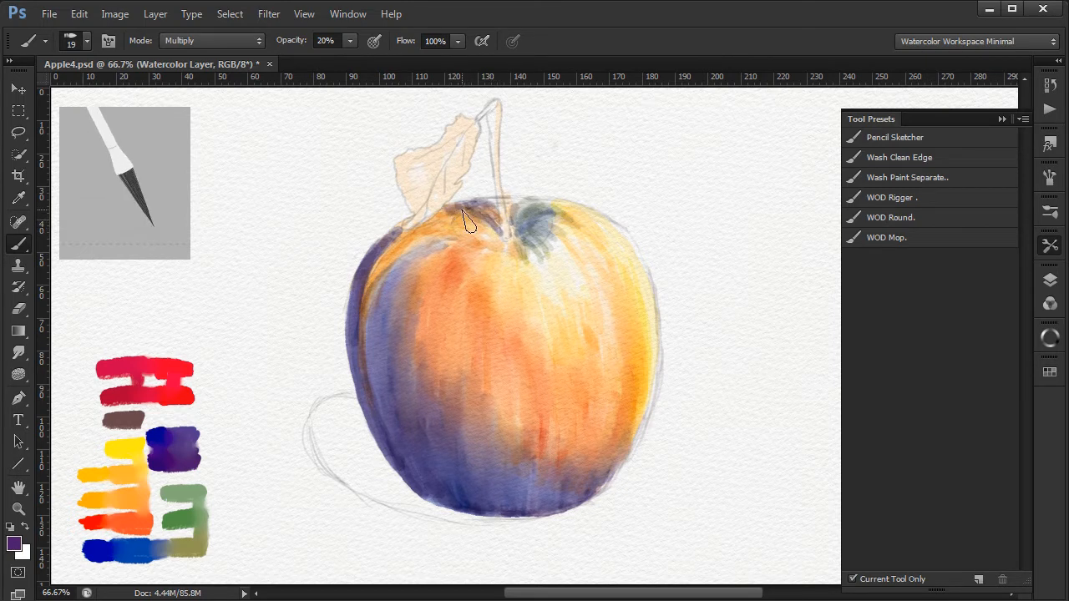
{"action": "left_click", "coordinate": [167, 457]}
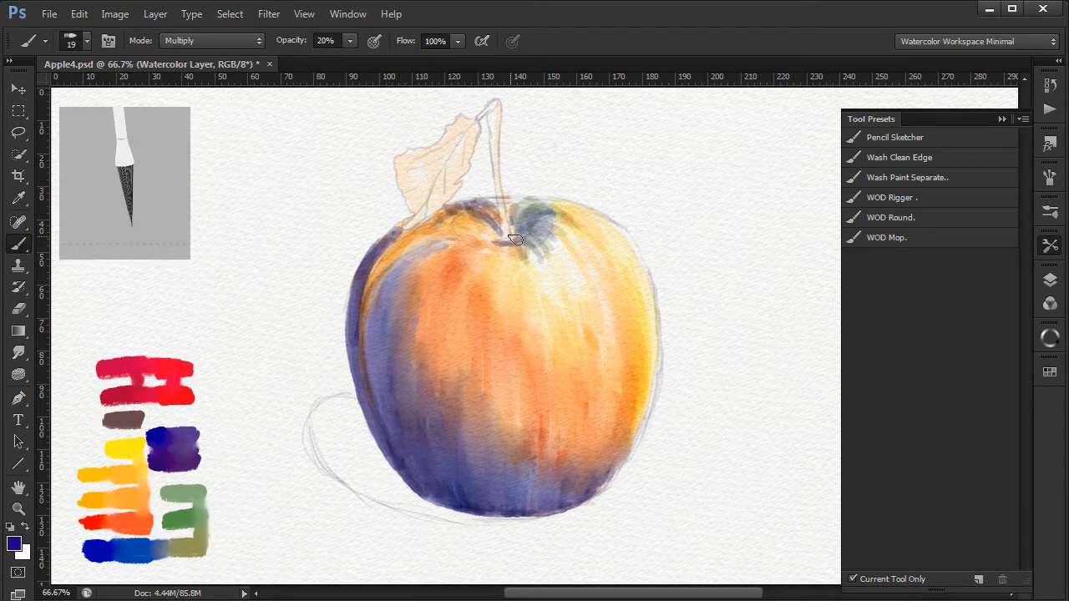
{"action": "left_click", "coordinate": [511, 241]}
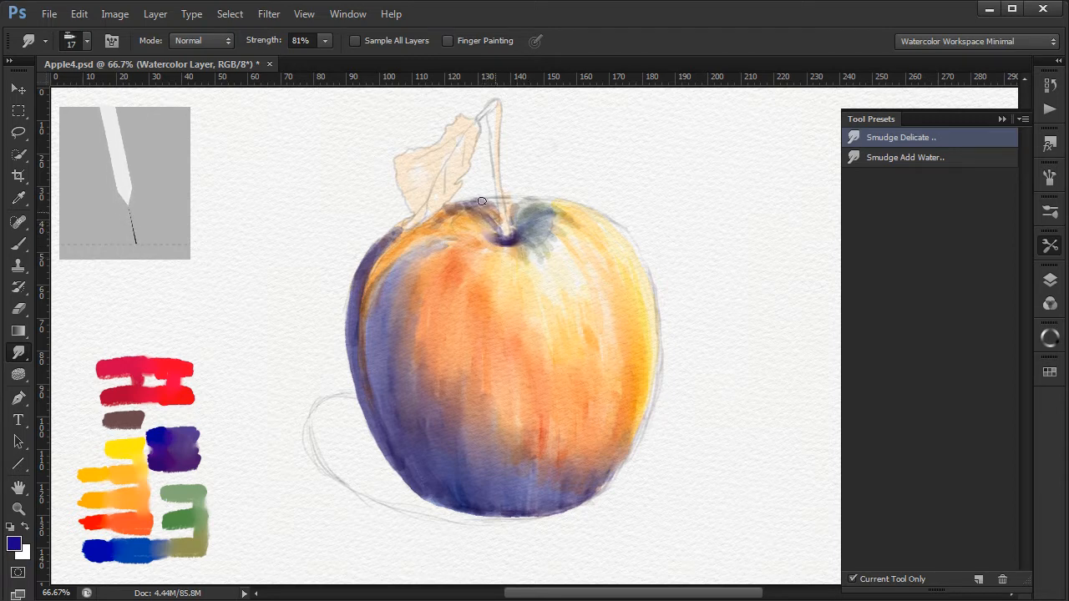
Step: Alternate Rigger and Smudge Delicate to deepen the stem hollow and blend brown shading through the body
{"action": "left_click_drag", "start_coordinate": [481, 201], "coordinate": [493, 236]}
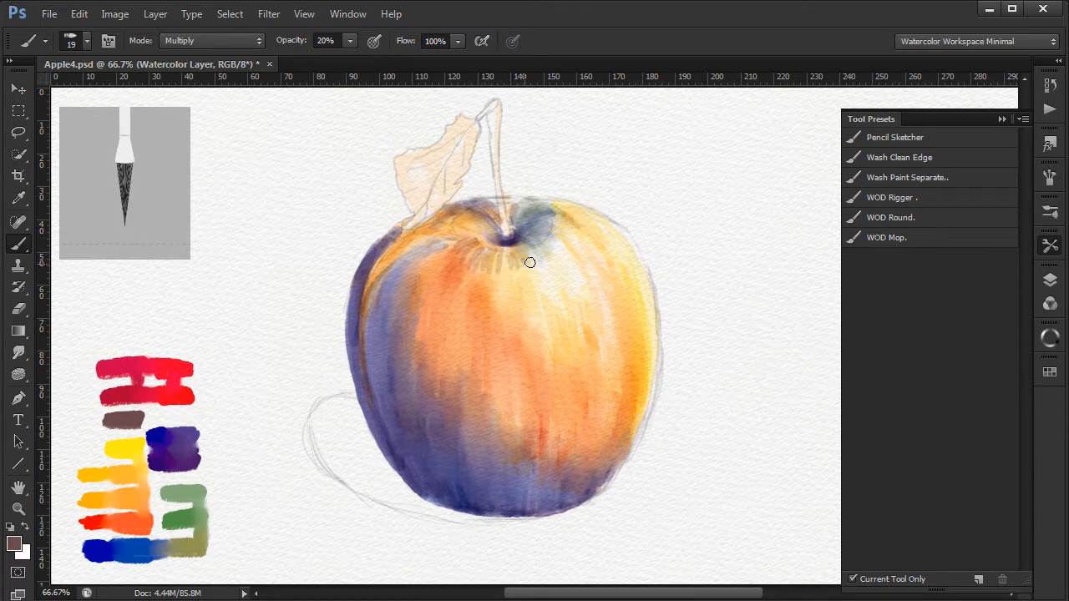
{"action": "left_click_drag", "start_coordinate": [531, 264], "coordinate": [567, 224]}
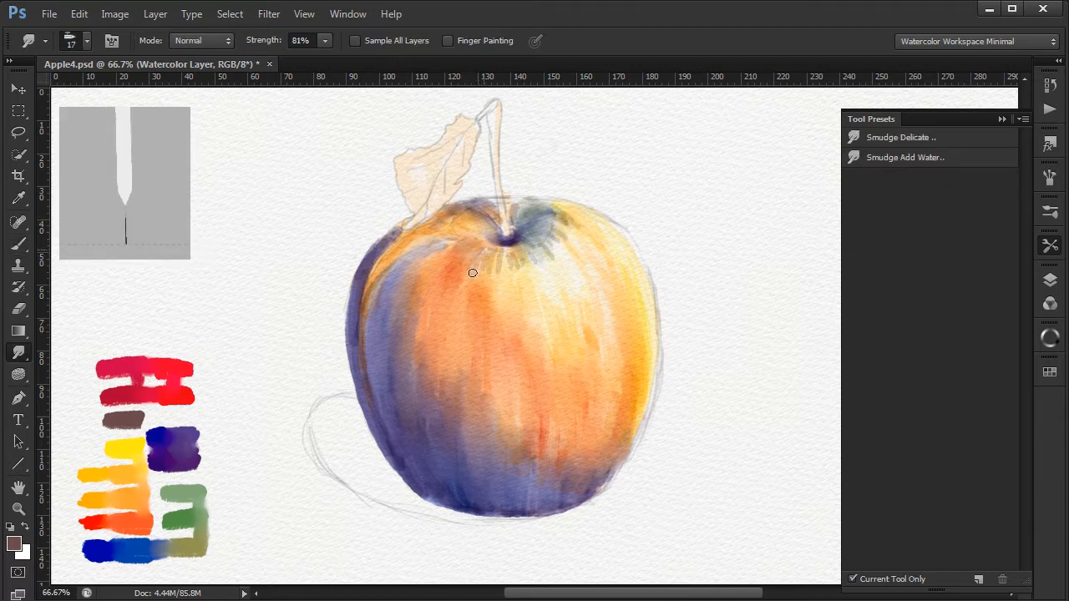
{"action": "left_click_drag", "start_coordinate": [471, 273], "coordinate": [541, 258]}
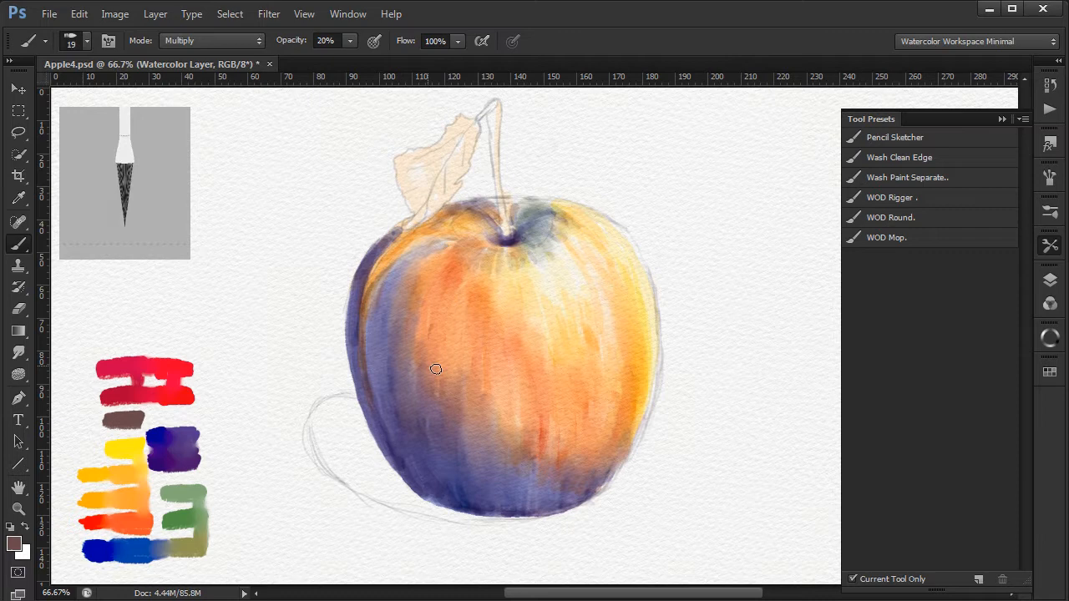
{"action": "left_click_drag", "start_coordinate": [434, 369], "coordinate": [483, 459]}
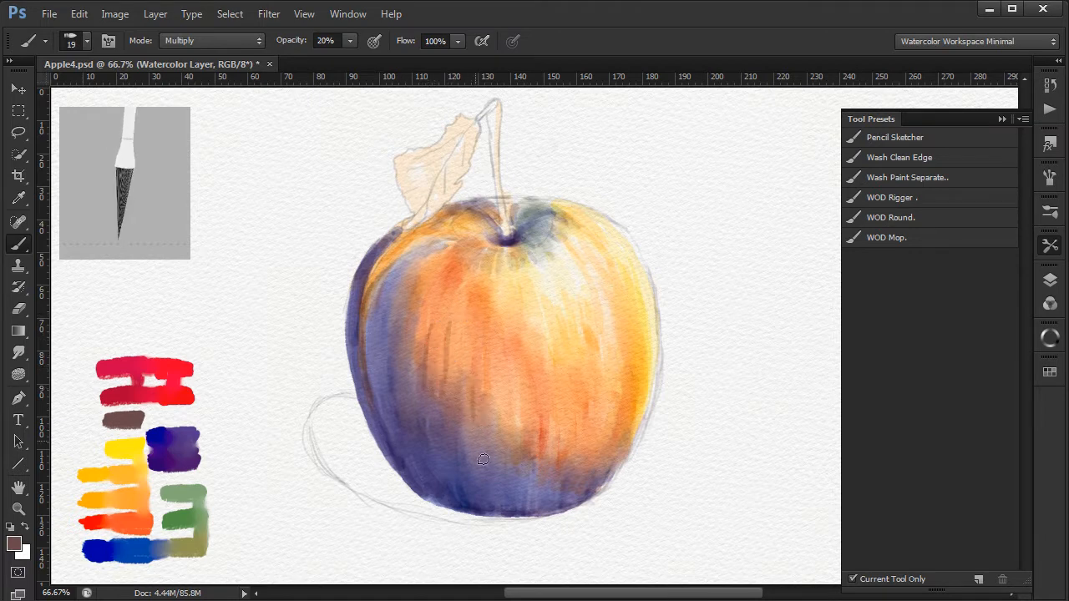
{"action": "left_click_drag", "start_coordinate": [483, 459], "coordinate": [600, 377]}
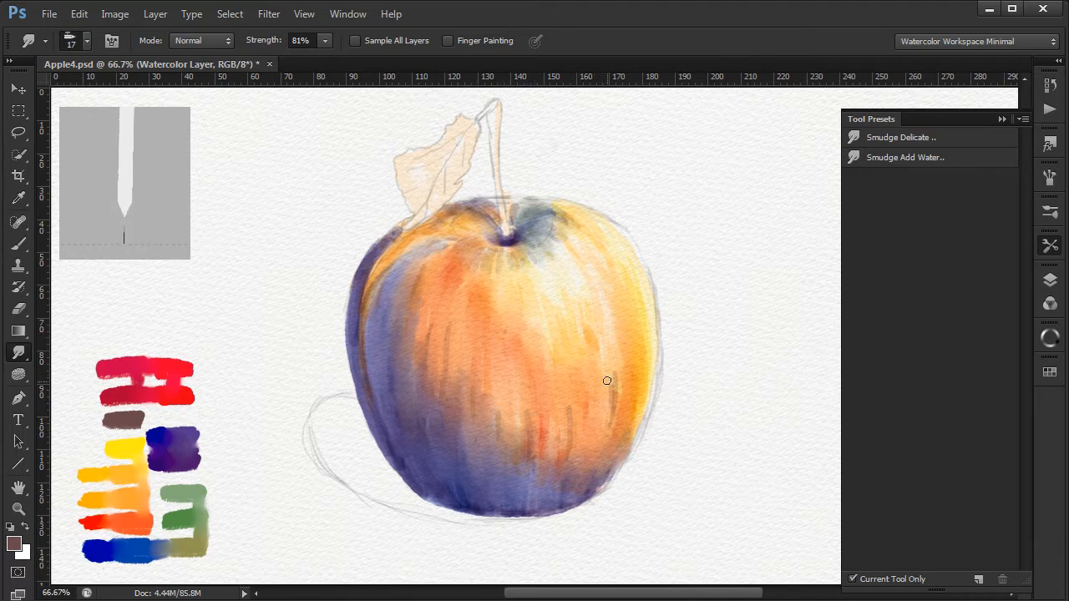
{"action": "left_click_drag", "start_coordinate": [608, 381], "coordinate": [414, 354]}
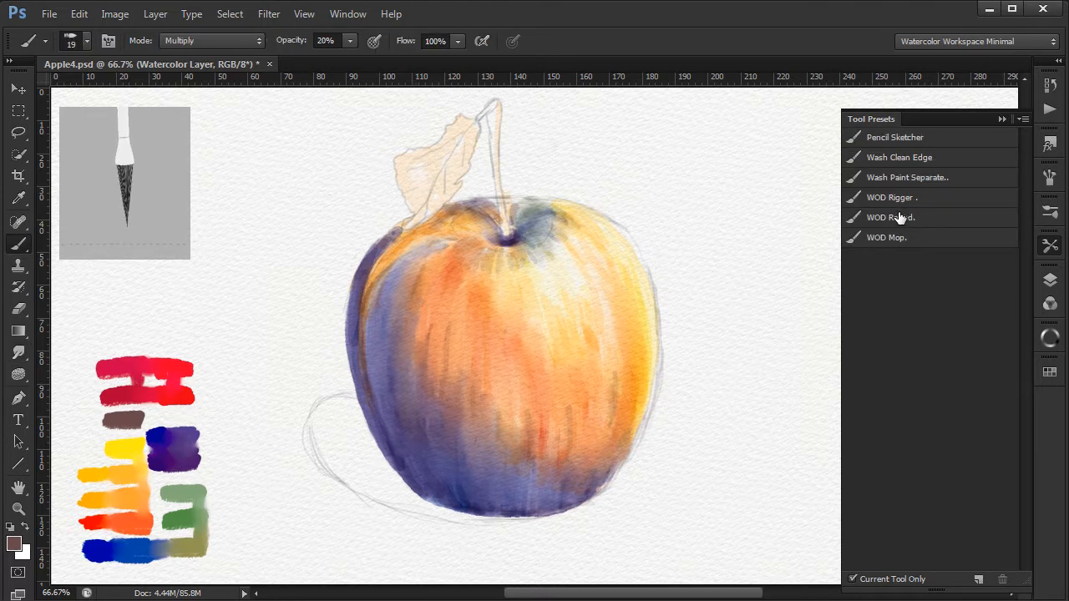
Step: With the WOD Mop brush in Multiply at 40%, deepen purple shadow along the apple's lower left and base
{"action": "left_click", "coordinate": [887, 237]}
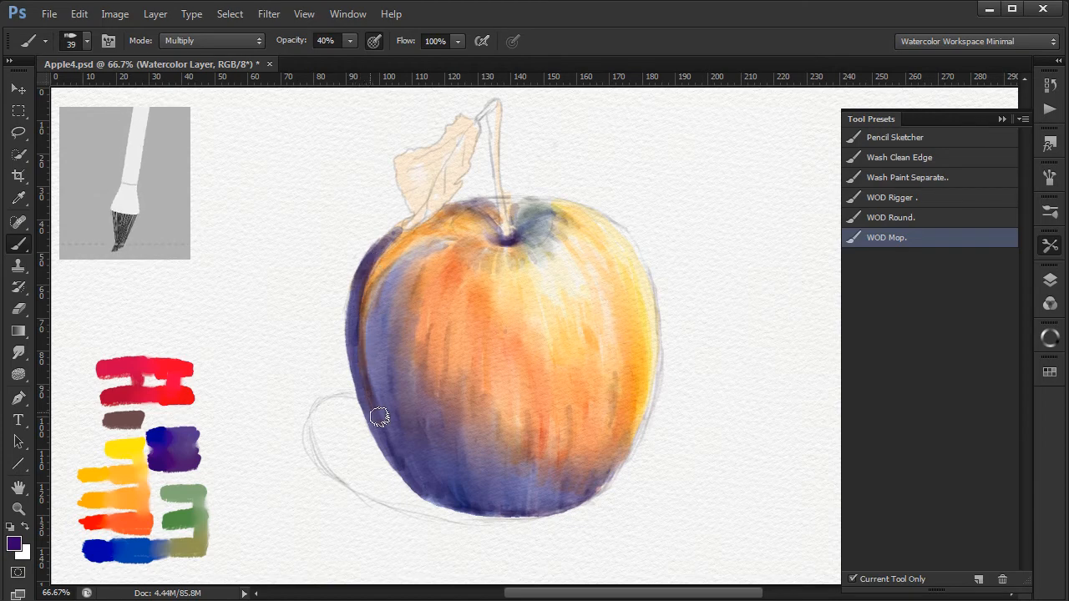
{"action": "left_click_drag", "start_coordinate": [381, 418], "coordinate": [451, 447]}
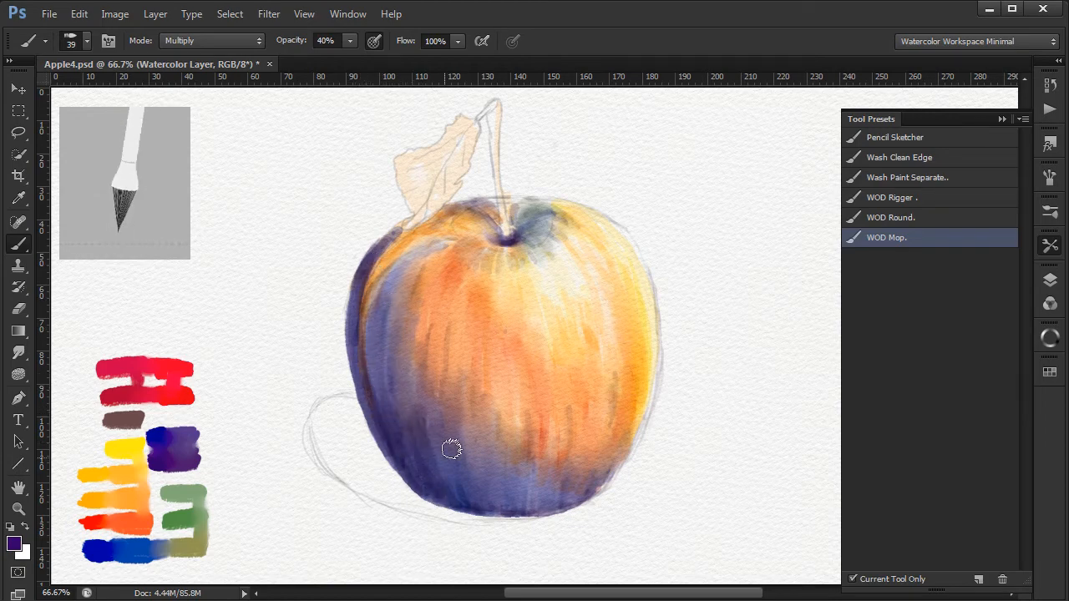
{"action": "left_click_drag", "start_coordinate": [450, 448], "coordinate": [535, 510]}
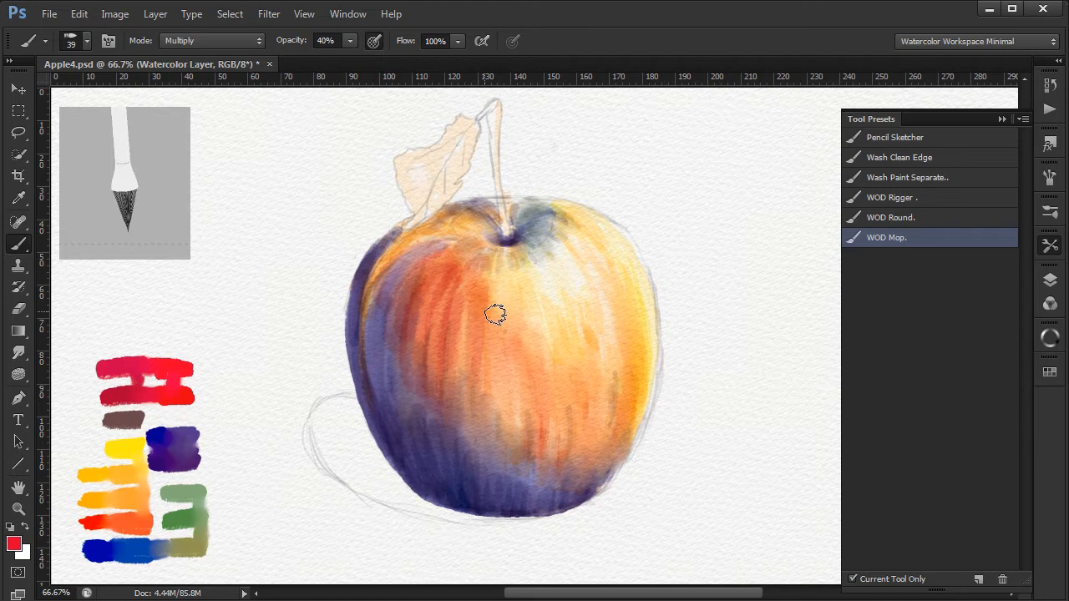
Step: Paint red streaks across the upper and middle body, then soften them with Smudge Add Water
{"action": "left_click_drag", "start_coordinate": [494, 314], "coordinate": [537, 407]}
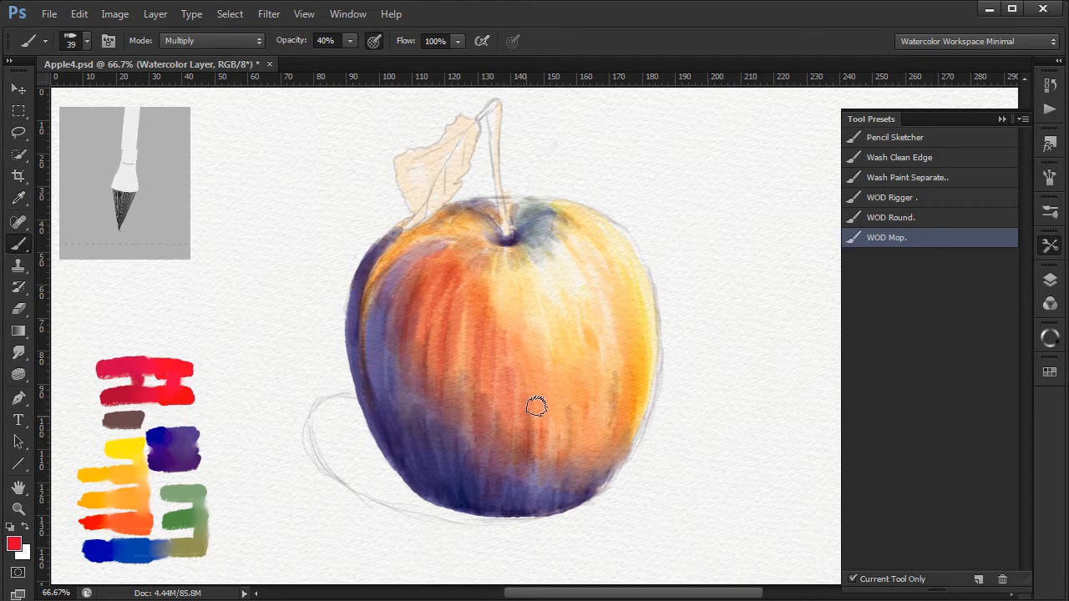
{"action": "left_click_drag", "start_coordinate": [535, 408], "coordinate": [504, 521]}
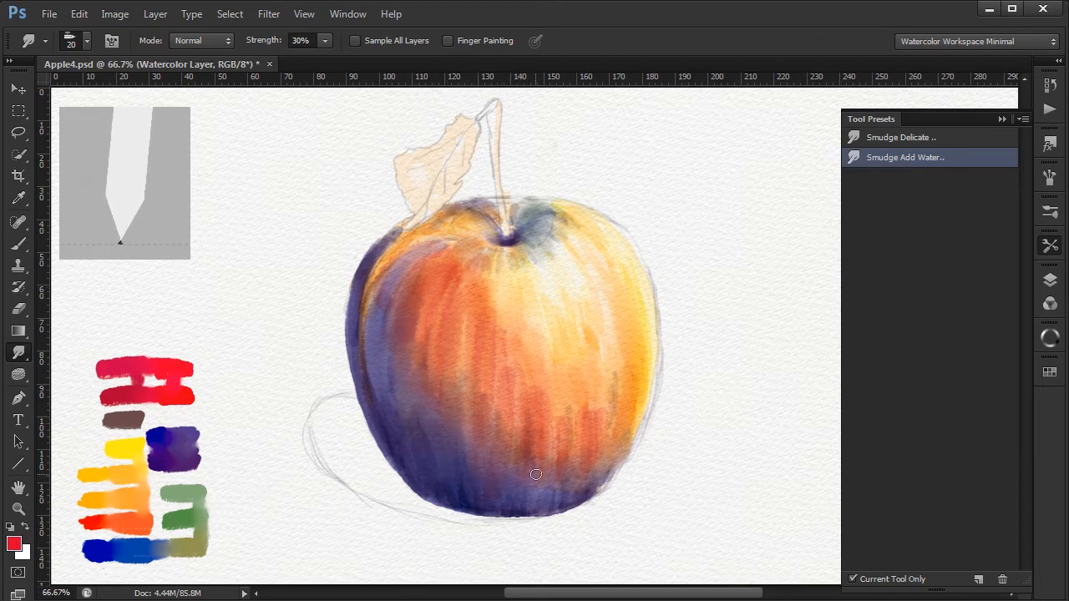
{"action": "left_click_drag", "start_coordinate": [534, 474], "coordinate": [555, 452]}
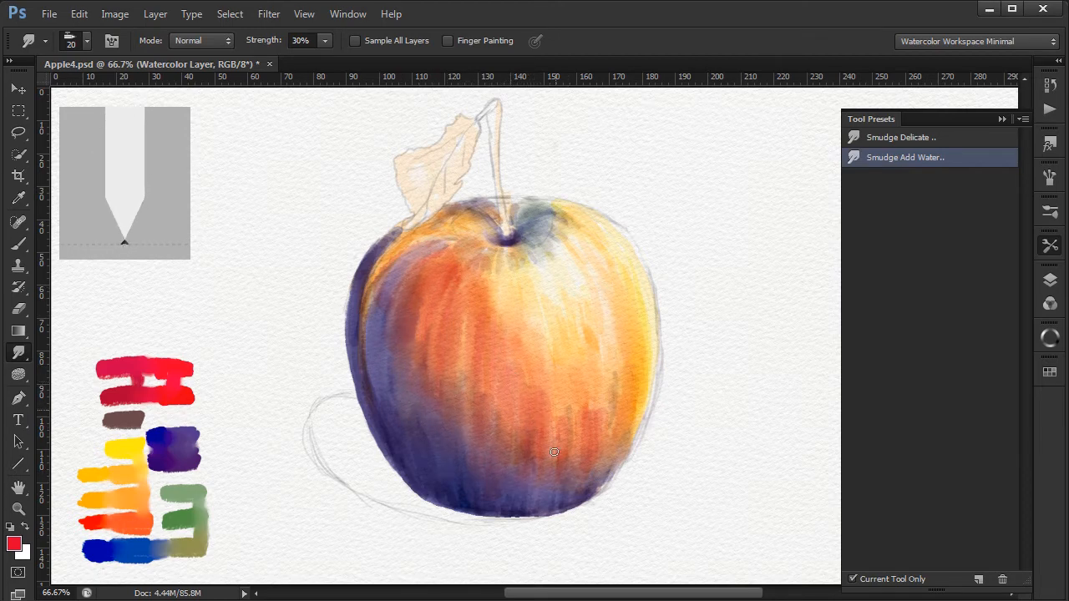
{"action": "left_click_drag", "start_coordinate": [554, 451], "coordinate": [603, 357]}
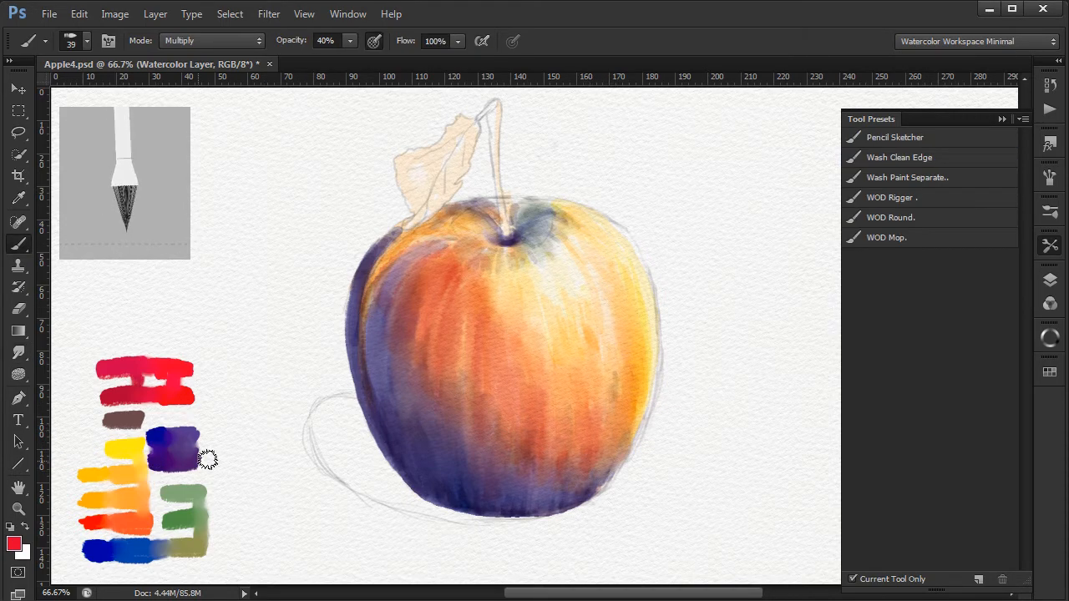
Step: Test the brush on the palette swatches and lay a strong red streak on the left body
{"action": "left_click_drag", "start_coordinate": [209, 459], "coordinate": [426, 292]}
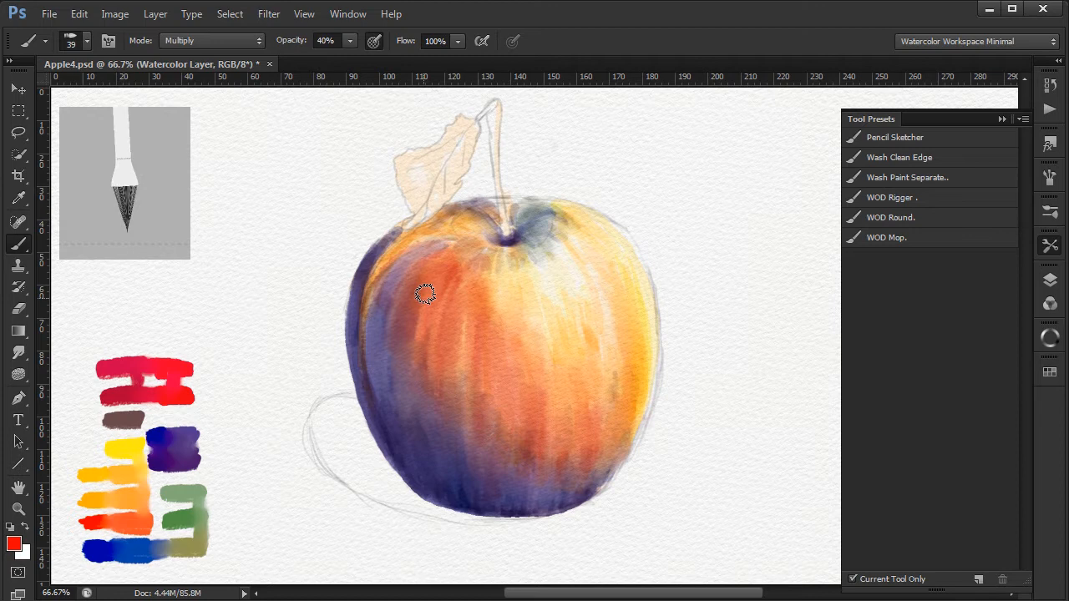
{"action": "left_click_drag", "start_coordinate": [421, 292], "coordinate": [460, 300]}
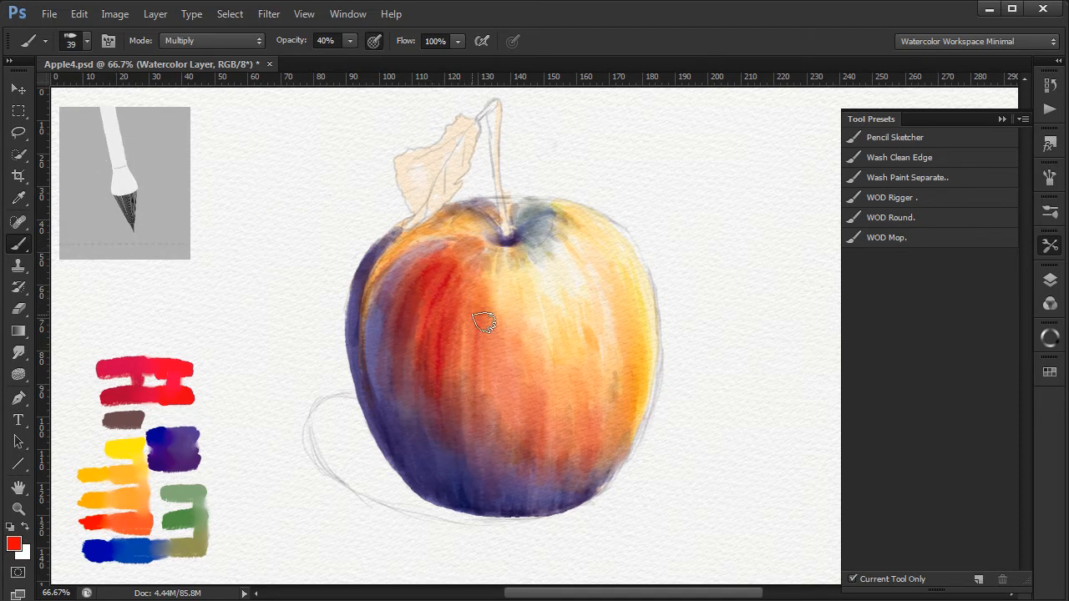
Step: Deepen purple on the left edge and bottom, then wash orange across the apple's middle
{"action": "left_click_drag", "start_coordinate": [484, 324], "coordinate": [393, 324]}
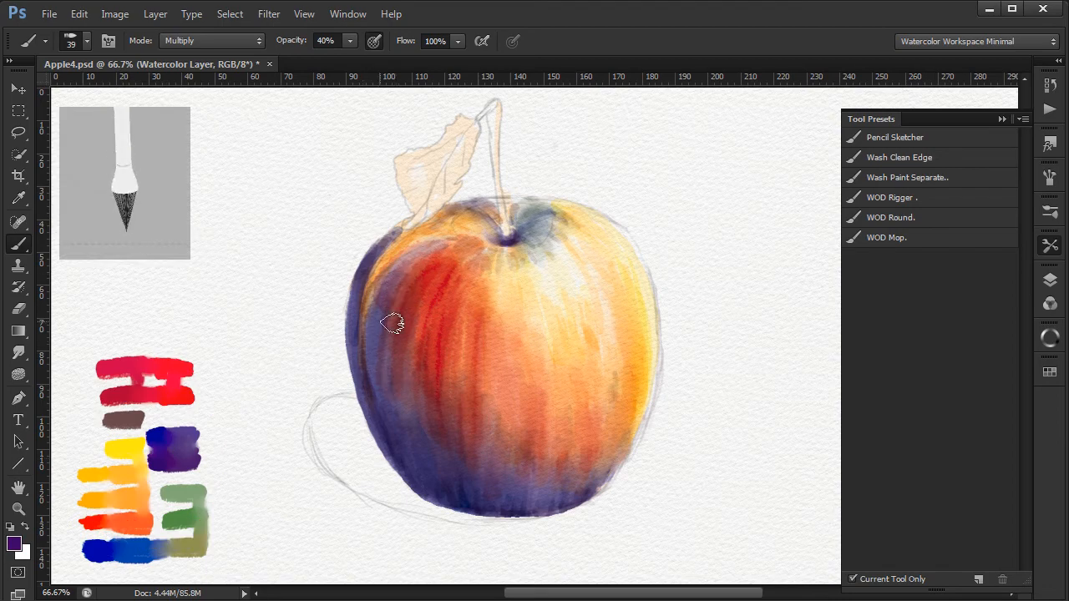
{"action": "left_click_drag", "start_coordinate": [393, 326], "coordinate": [487, 515]}
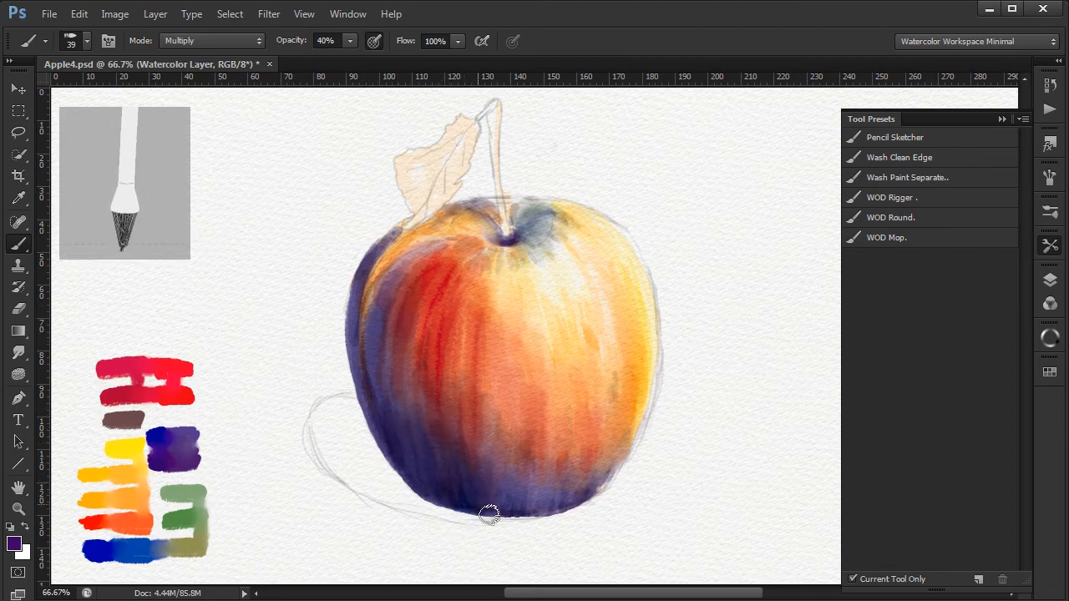
{"action": "left_click_drag", "start_coordinate": [487, 515], "coordinate": [626, 431]}
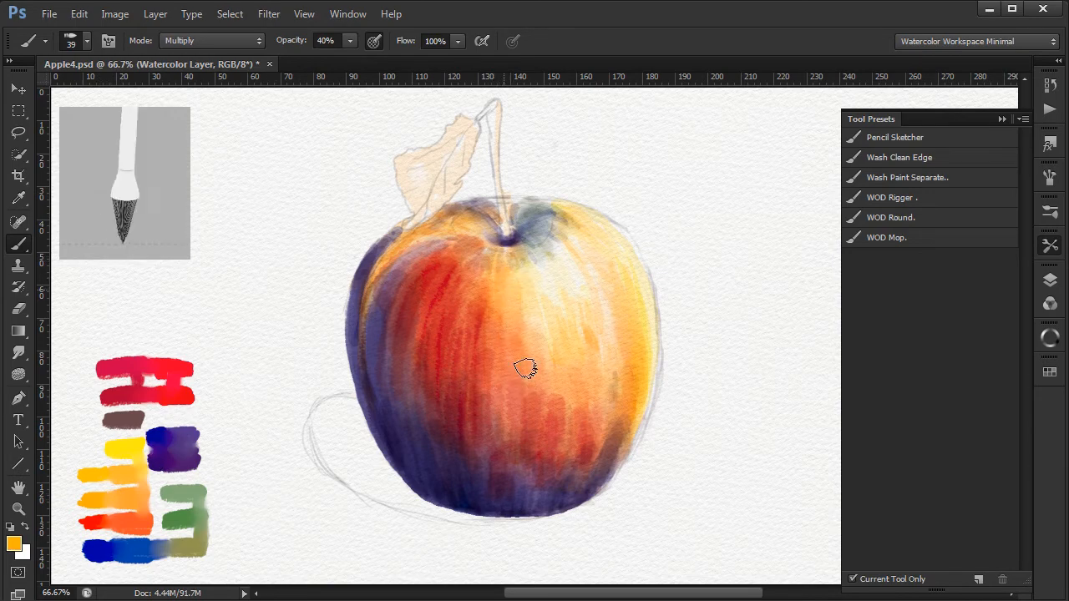
{"action": "left_click_drag", "start_coordinate": [526, 367], "coordinate": [648, 357]}
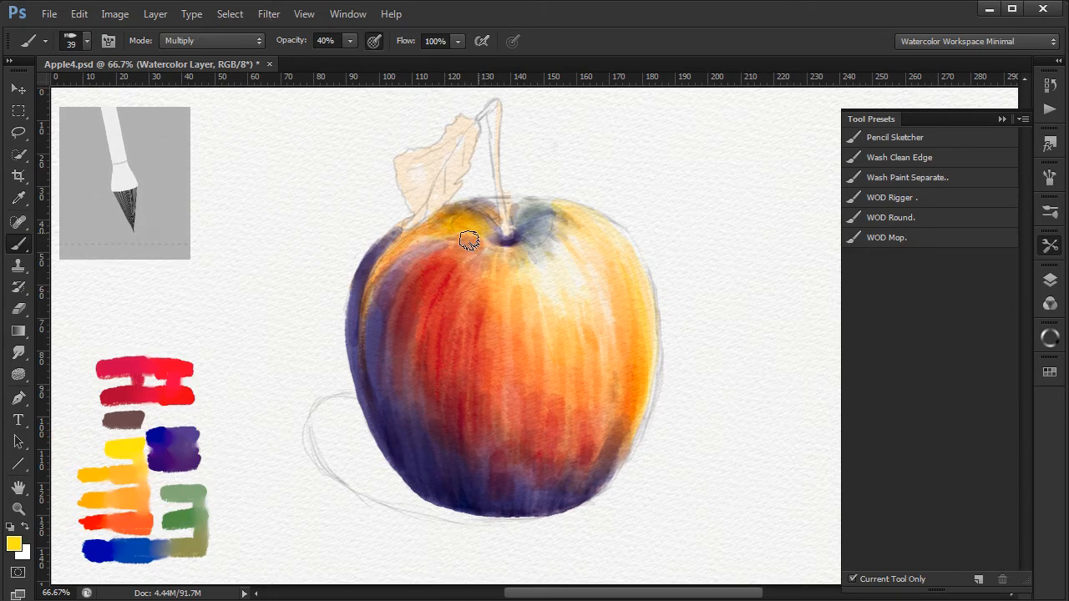
Step: Glaze warm yellow-orange over the top shoulders, shade dark olive around the stem cavity and purple down the left side
{"action": "left_click_drag", "start_coordinate": [468, 242], "coordinate": [551, 217]}
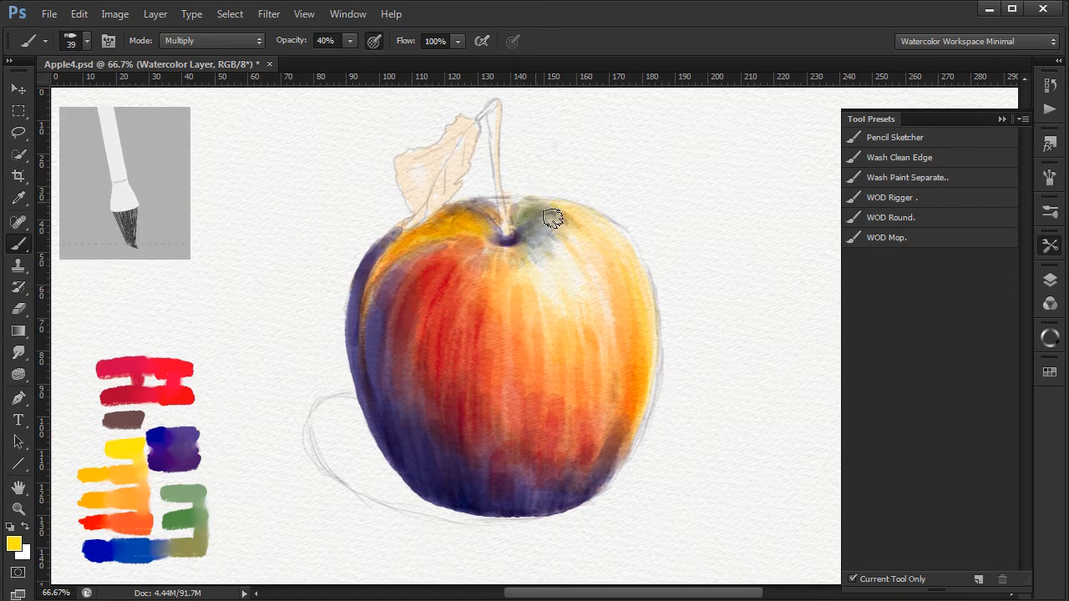
{"action": "left_click_drag", "start_coordinate": [551, 219], "coordinate": [524, 254]}
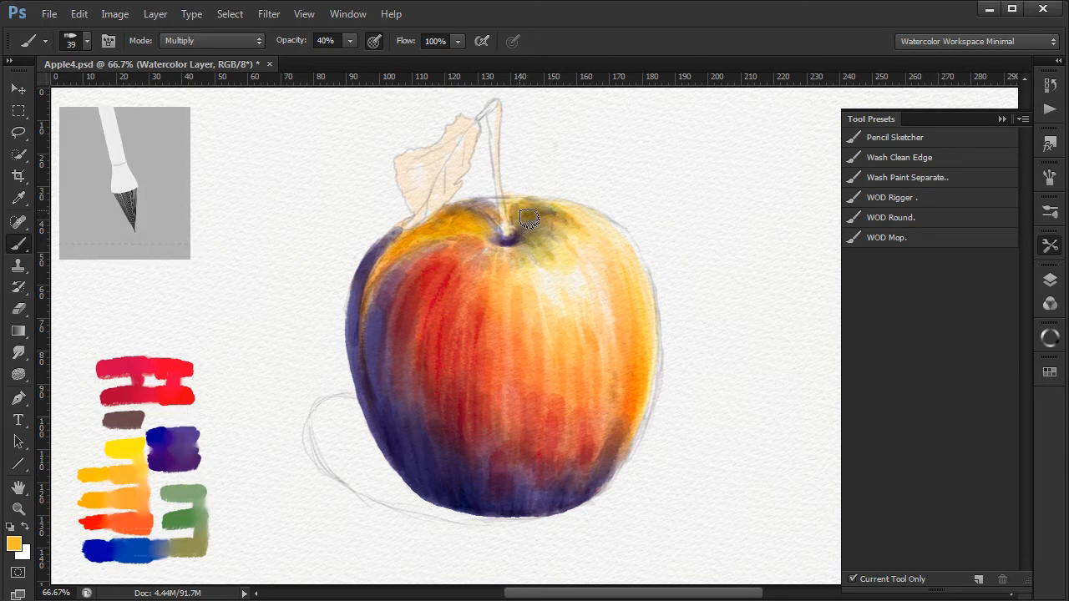
{"action": "left_click_drag", "start_coordinate": [551, 225], "coordinate": [654, 342]}
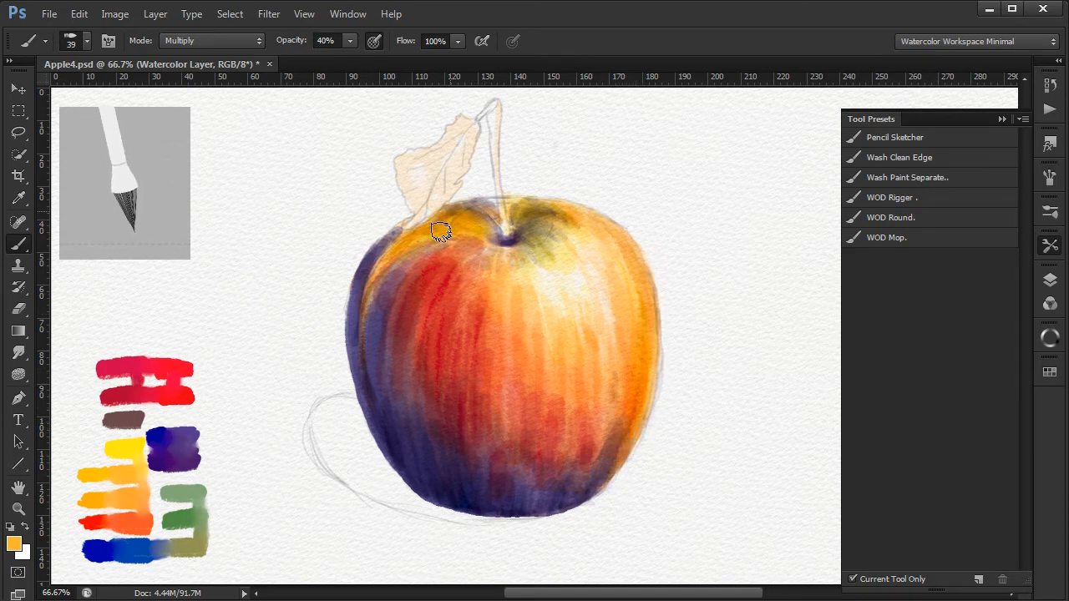
{"action": "left_click_drag", "start_coordinate": [441, 230], "coordinate": [469, 210]}
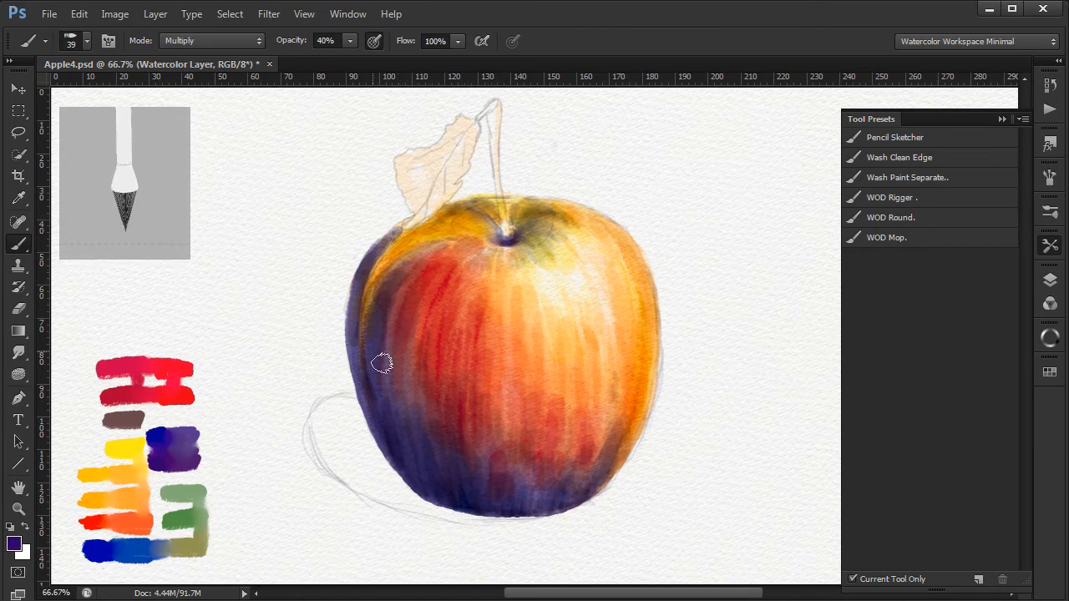
{"action": "left_click_drag", "start_coordinate": [381, 362], "coordinate": [490, 257]}
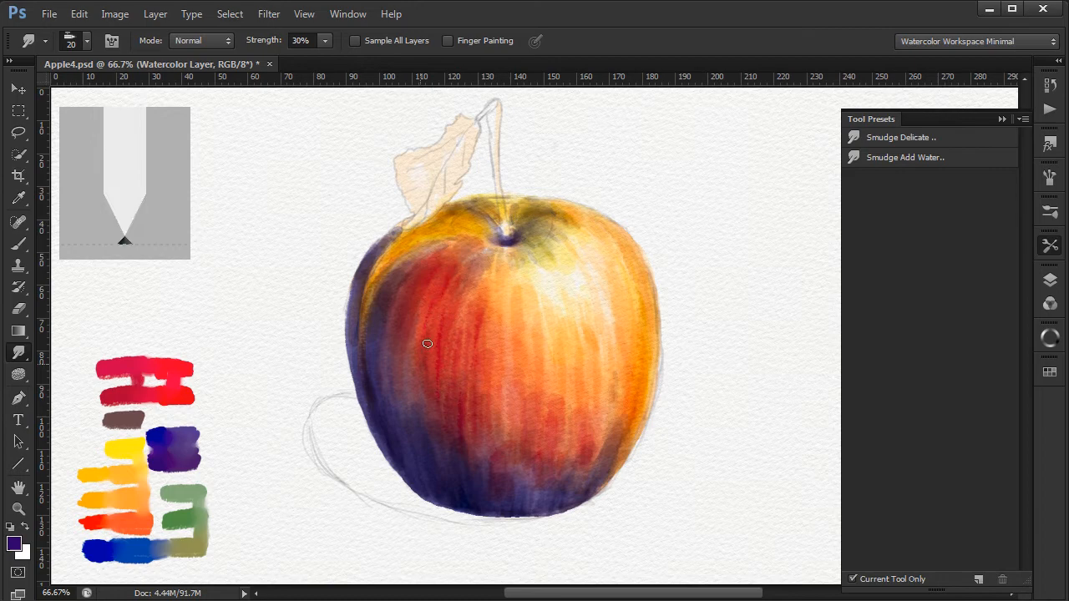
Step: Blend the wet washes on the apple's body with the Smudge Delicate preset at 30% strength
{"action": "left_click_drag", "start_coordinate": [428, 344], "coordinate": [426, 391]}
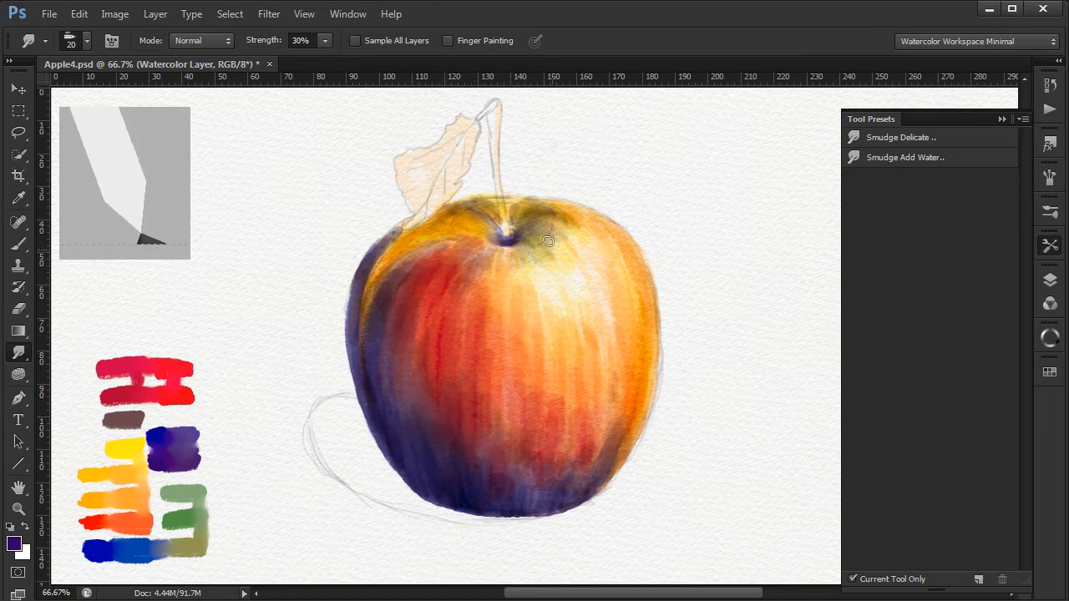
{"action": "left_click_drag", "start_coordinate": [548, 242], "coordinate": [566, 501]}
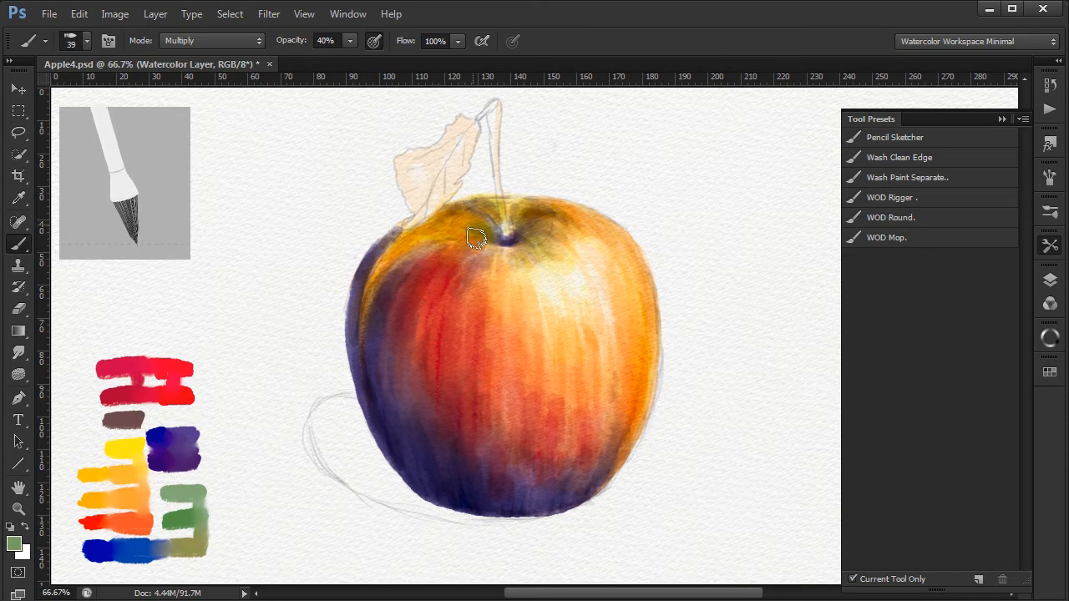
Step: Shade around the stem cavity, add red to the left body and purple to the lower left
{"action": "left_click_drag", "start_coordinate": [476, 238], "coordinate": [514, 254]}
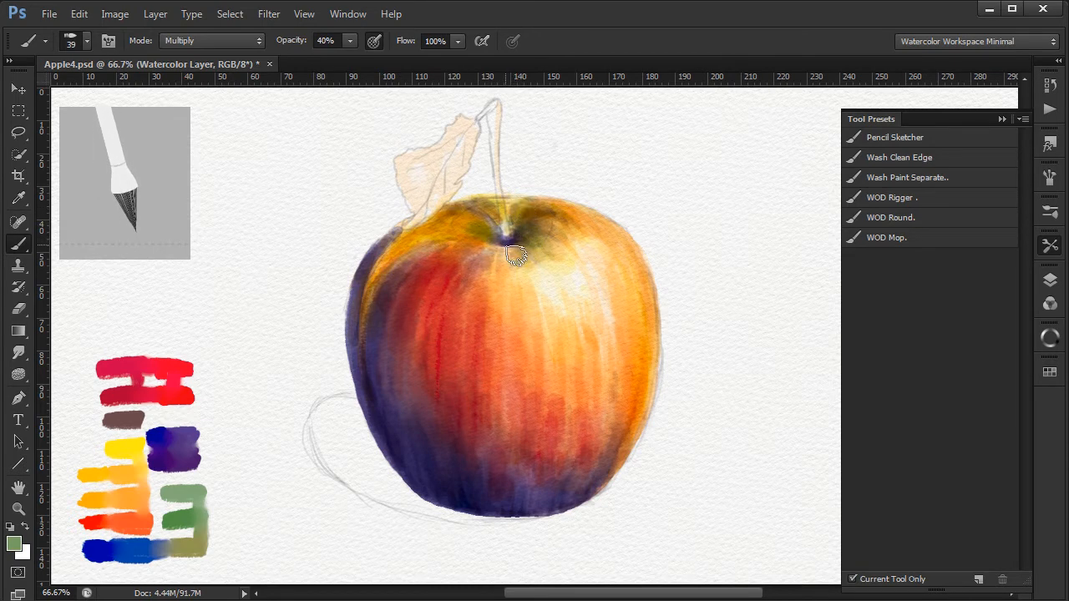
{"action": "left_click_drag", "start_coordinate": [514, 254], "coordinate": [443, 331]}
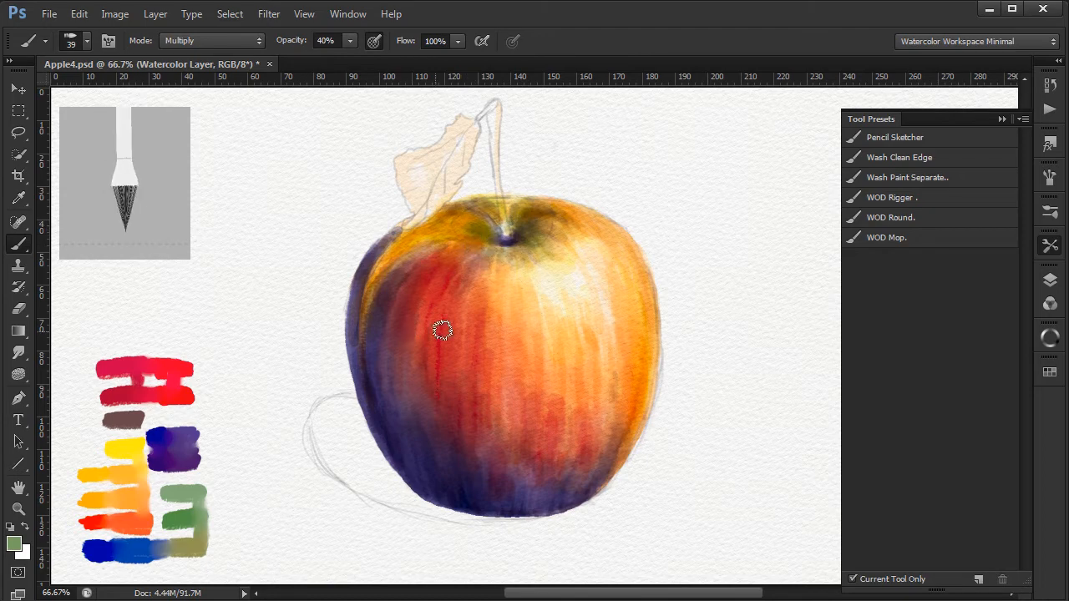
{"action": "mouse_move", "coordinate": [197, 451]}
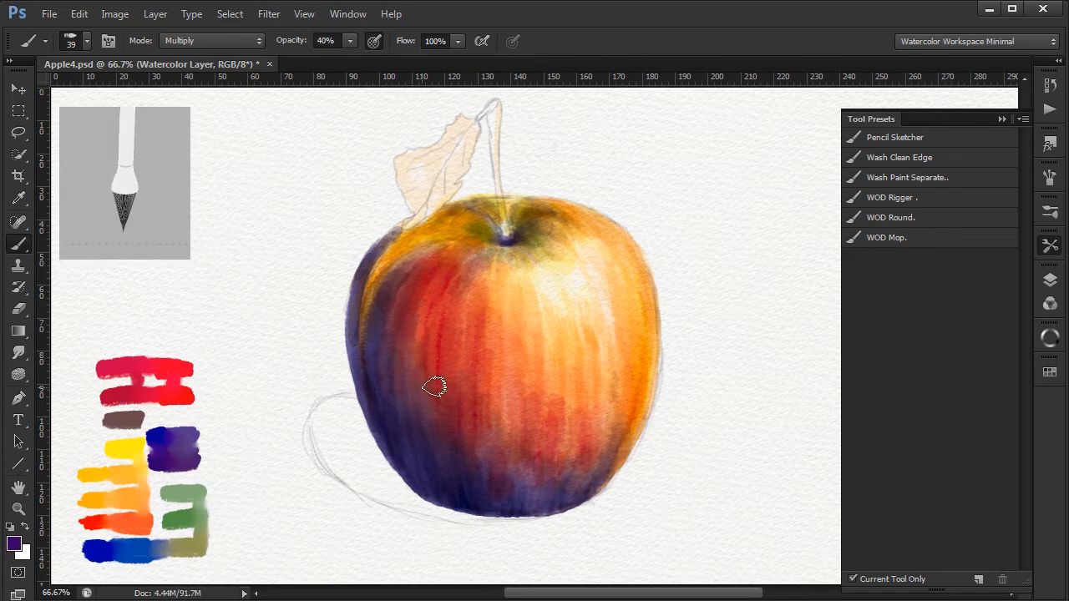
{"action": "left_click_drag", "start_coordinate": [434, 388], "coordinate": [538, 504]}
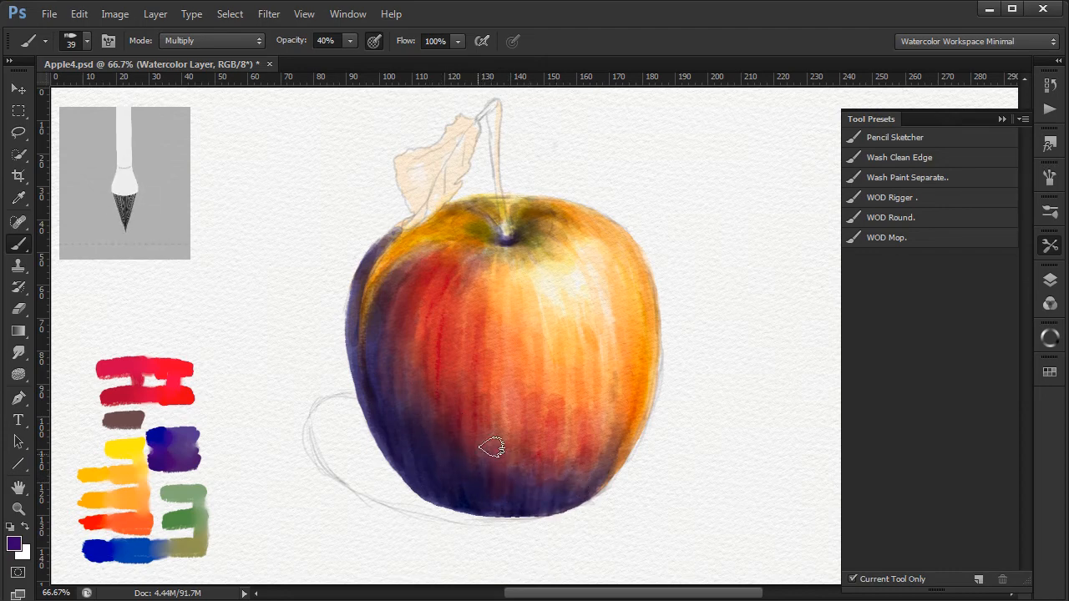
Step: Deepen the purple along the apple's bottom edge and left side with repeated Multiply glazes
{"action": "left_click_drag", "start_coordinate": [492, 447], "coordinate": [392, 399]}
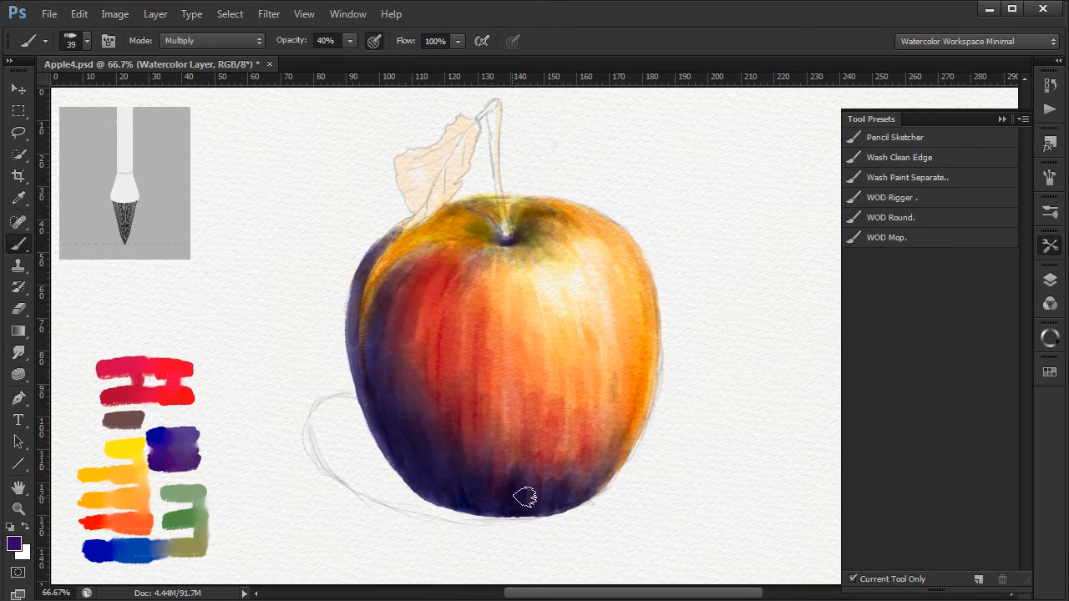
{"action": "left_click_drag", "start_coordinate": [526, 500], "coordinate": [498, 441]}
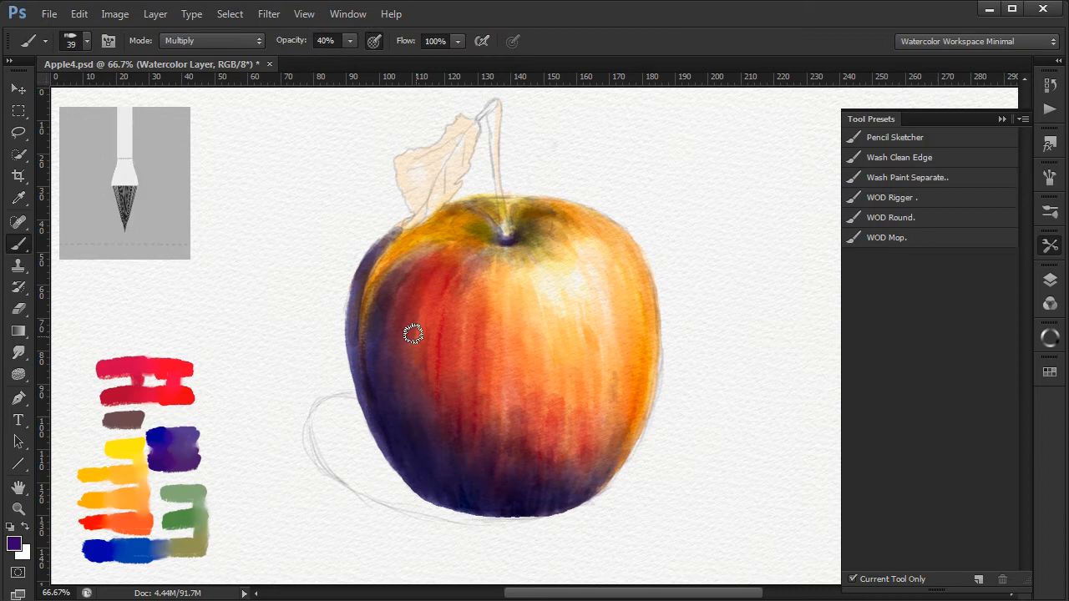
{"action": "left_click_drag", "start_coordinate": [414, 334], "coordinate": [397, 451]}
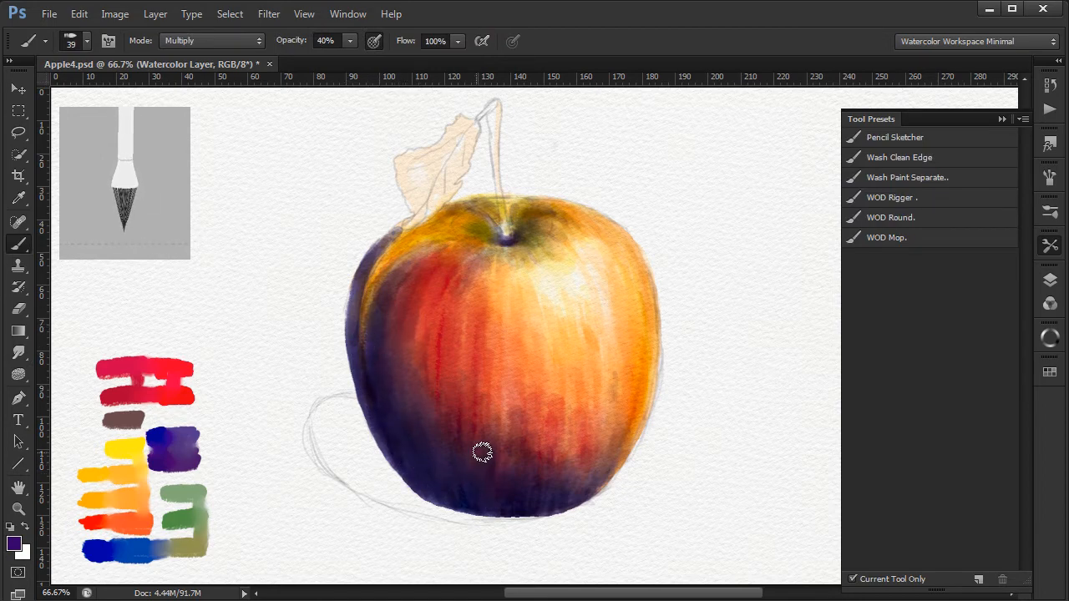
{"action": "left_click", "coordinate": [892, 217]}
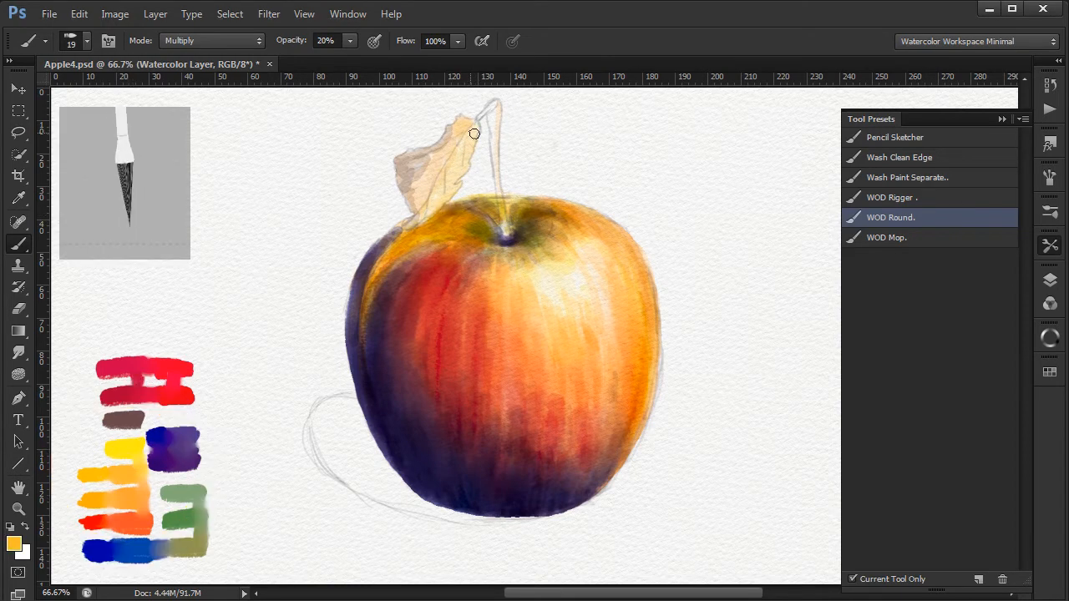
Step: With the WOD Rigger brush at 30%, warm the leaf with yellow and paint the stem with a highlight and darker brown
{"action": "left_click_drag", "start_coordinate": [474, 133], "coordinate": [447, 160]}
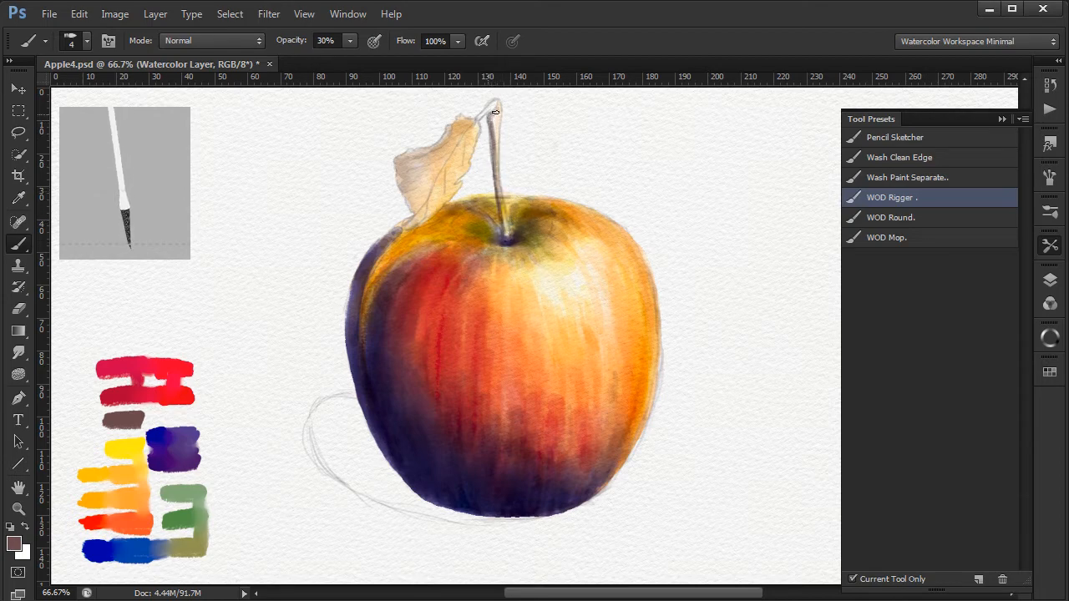
{"action": "left_click", "coordinate": [131, 448]}
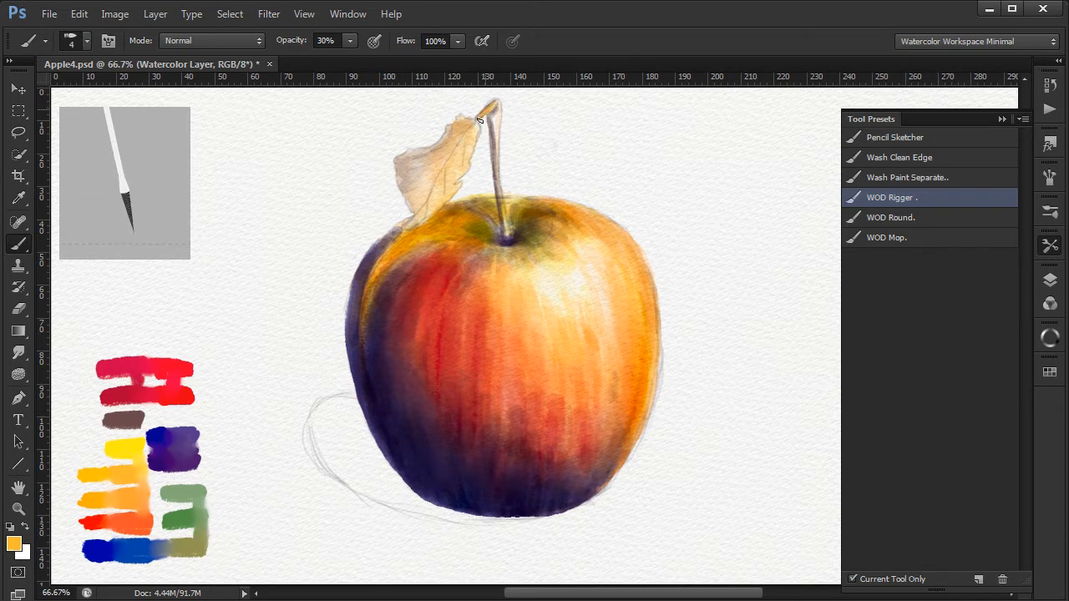
{"action": "left_click_drag", "start_coordinate": [481, 117], "coordinate": [504, 197]}
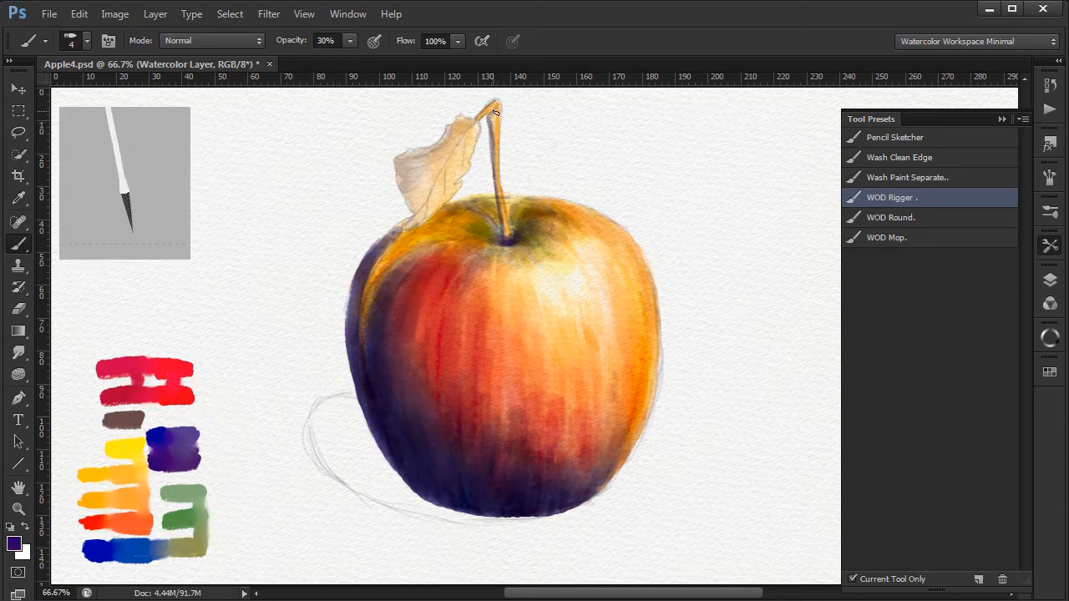
{"action": "left_click_drag", "start_coordinate": [495, 114], "coordinate": [498, 204]}
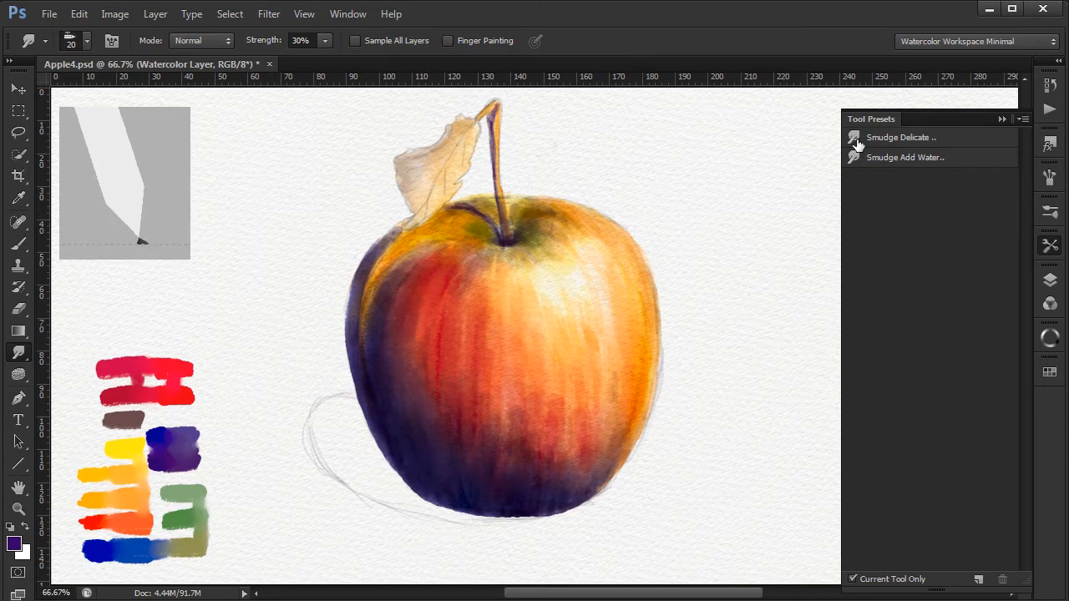
Step: Draw fine purple vein lines across the leaf with the WOD Round preset at 20% in Multiply
{"action": "left_click", "coordinate": [902, 137]}
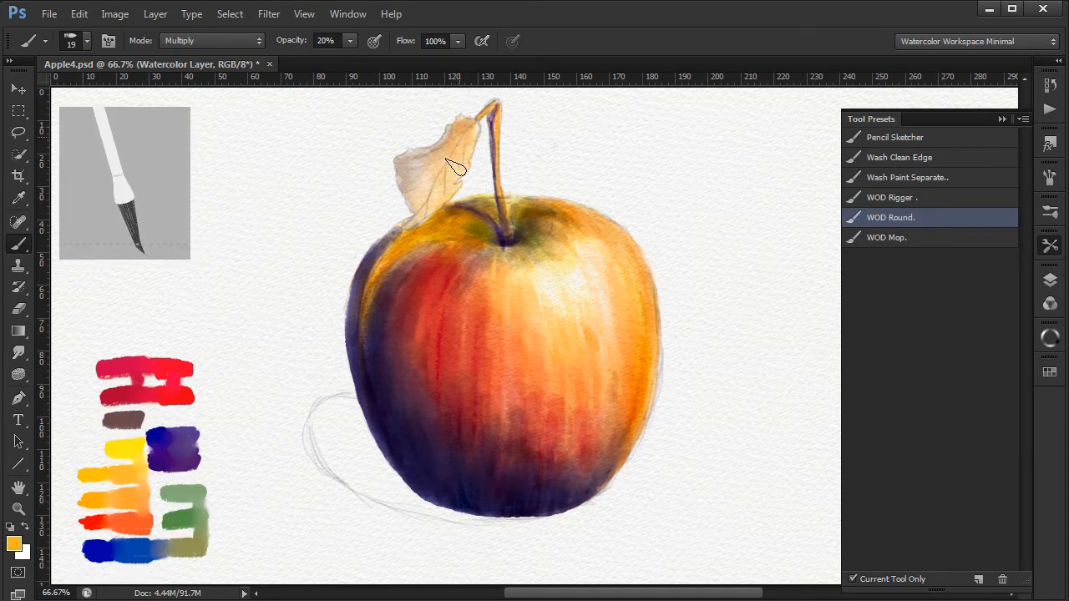
{"action": "left_click_drag", "start_coordinate": [454, 167], "coordinate": [417, 234]}
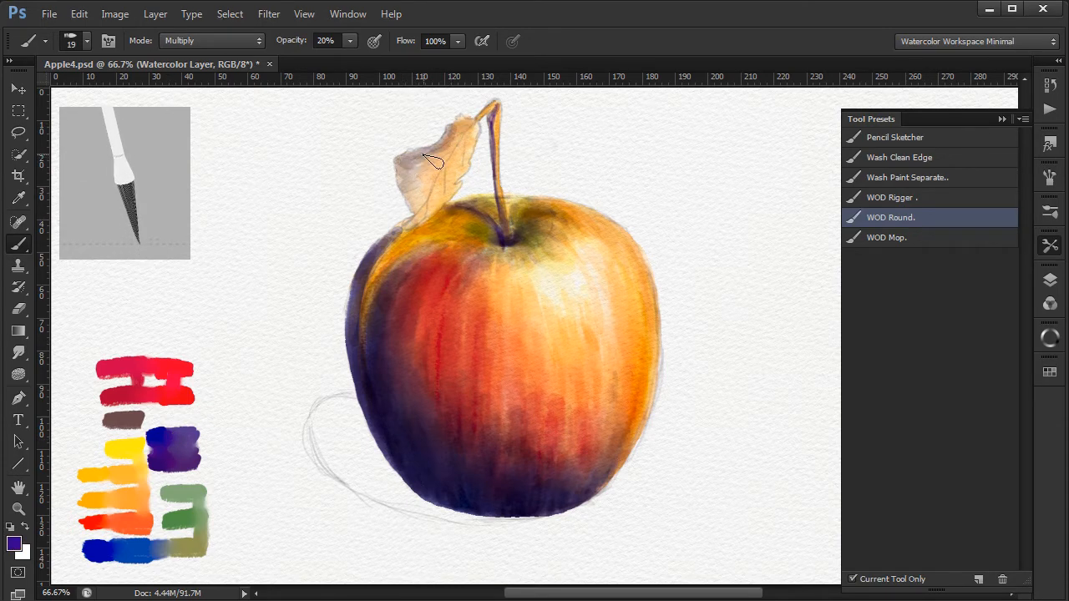
{"action": "left_click_drag", "start_coordinate": [430, 164], "coordinate": [417, 214]}
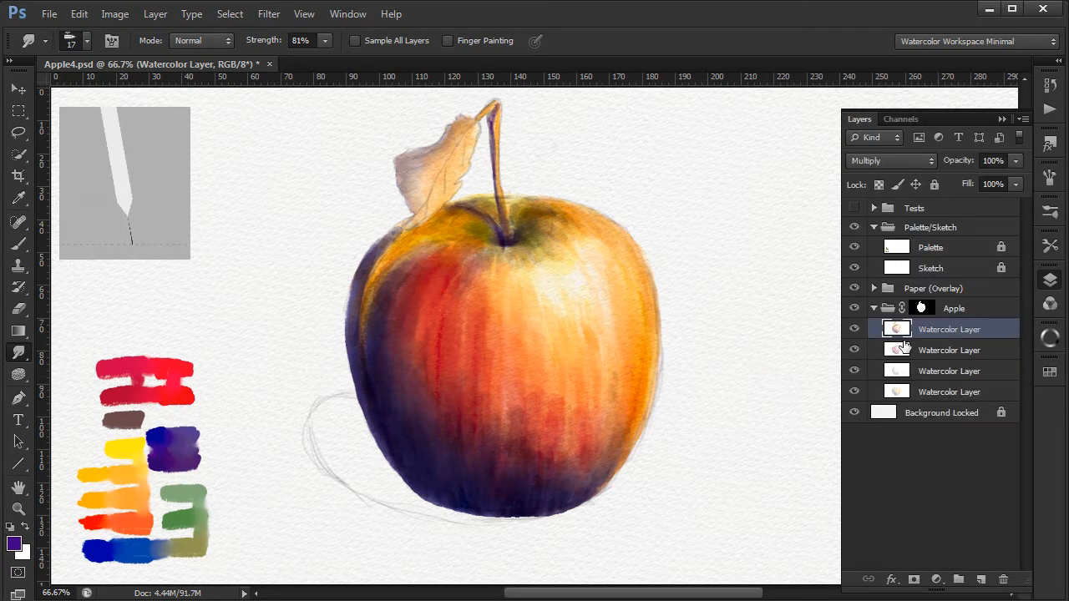
Step: Select the watercolour layer and begin the purple cast shadow spreading left of the apple along the ground
{"action": "left_click", "coordinate": [954, 307]}
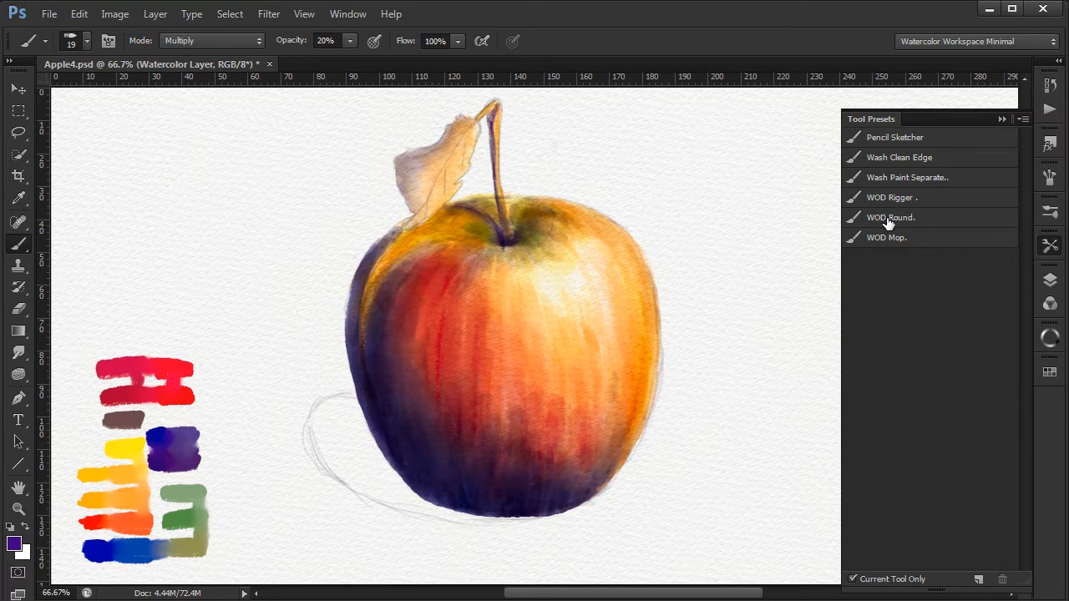
{"action": "left_click", "coordinate": [888, 217]}
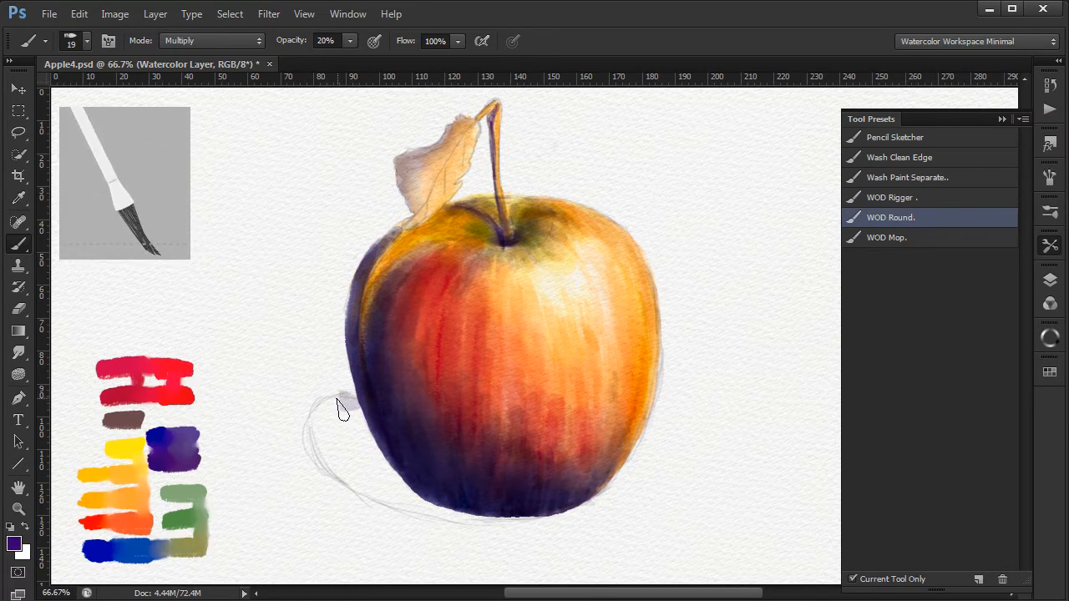
{"action": "left_click_drag", "start_coordinate": [337, 409], "coordinate": [300, 451]}
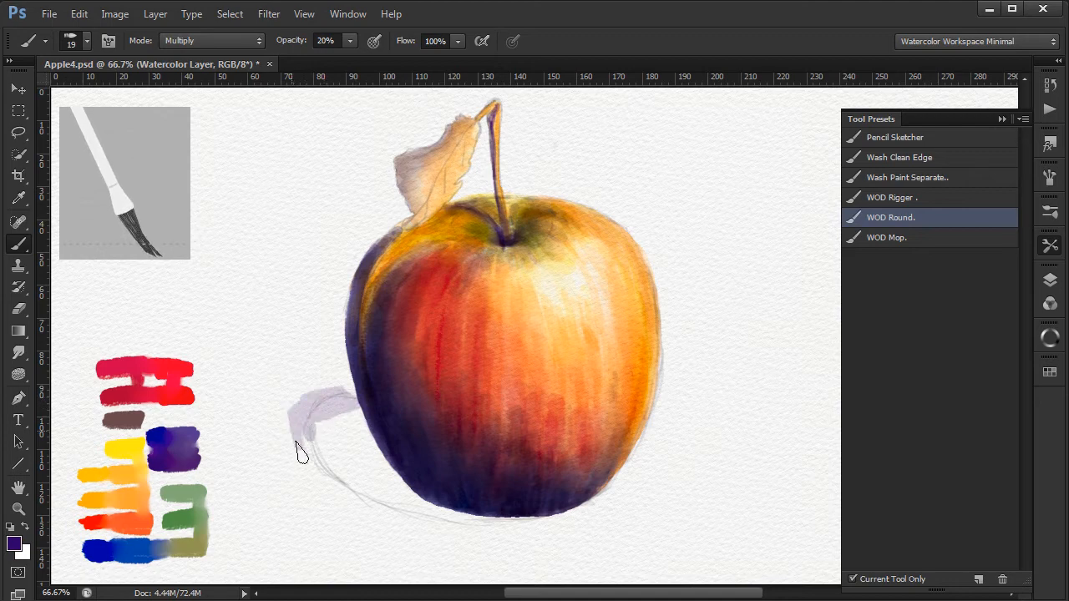
{"action": "left_click_drag", "start_coordinate": [301, 451], "coordinate": [458, 521]}
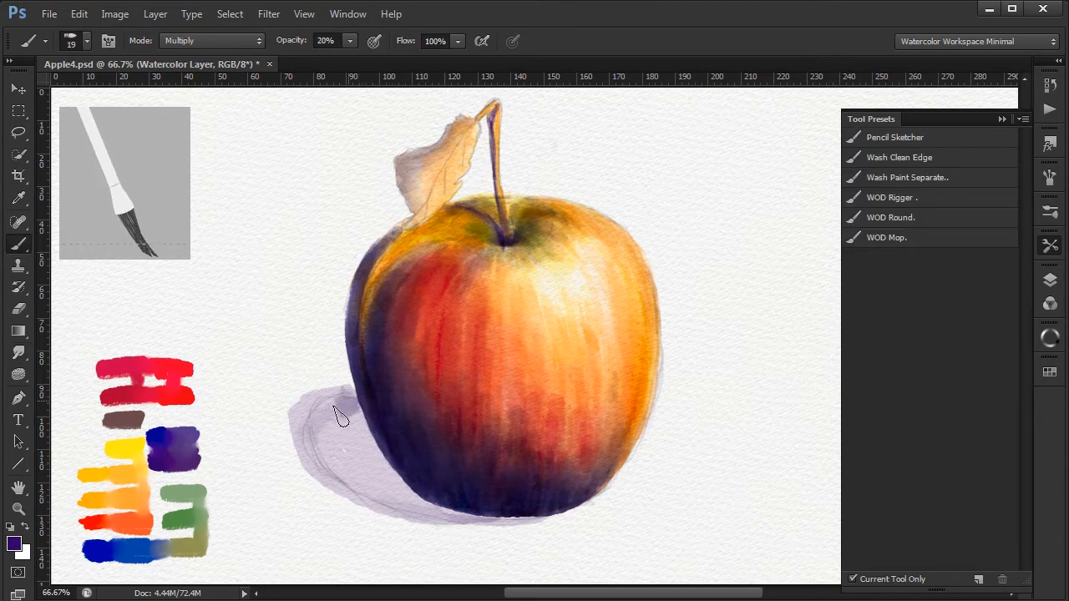
Step: Darken the cast shadow near the apple's base where the apple meets the ground
{"action": "left_click_drag", "start_coordinate": [334, 418], "coordinate": [431, 521]}
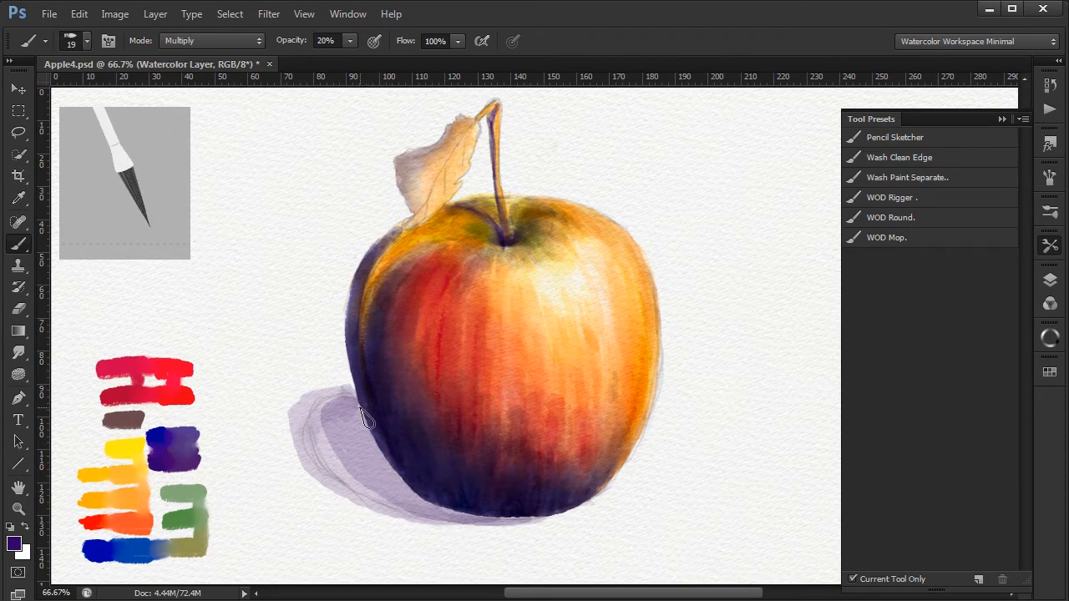
{"action": "left_click_drag", "start_coordinate": [367, 418], "coordinate": [392, 478]}
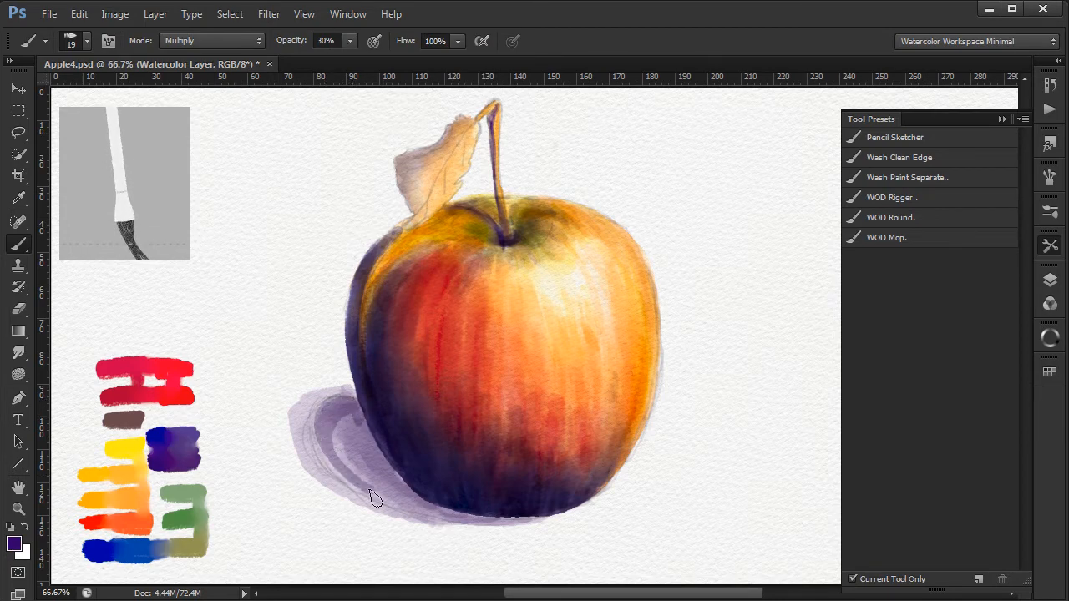
{"action": "left_click_drag", "start_coordinate": [376, 498], "coordinate": [509, 526]}
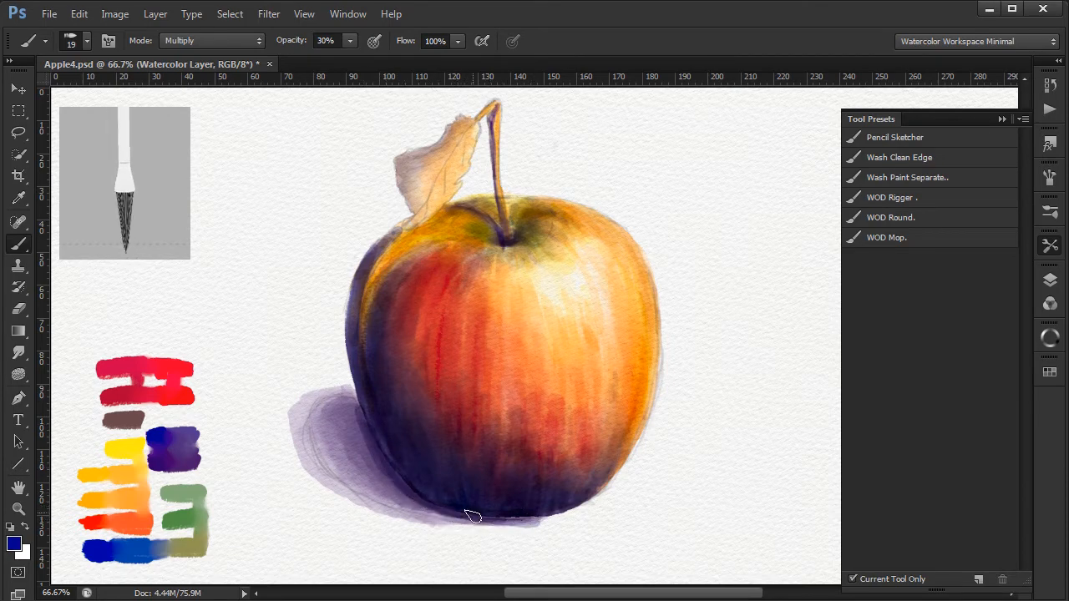
Step: Repaint purple into the cast shadow and apple bottom, smudging its edges to melt into the paper
{"action": "left_click_drag", "start_coordinate": [471, 516], "coordinate": [364, 425]}
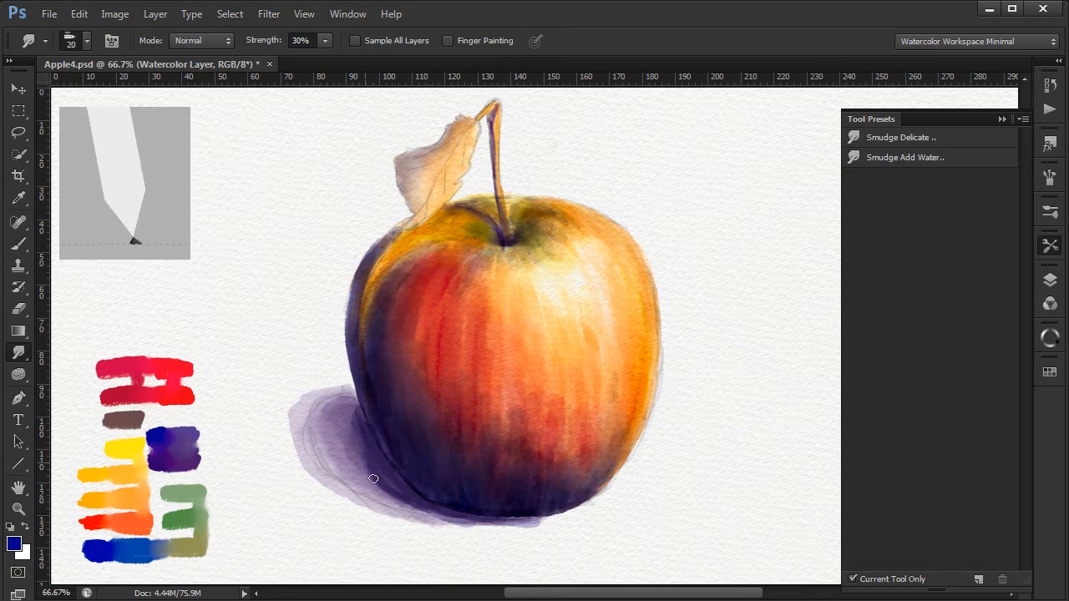
{"action": "left_click_drag", "start_coordinate": [374, 479], "coordinate": [411, 521]}
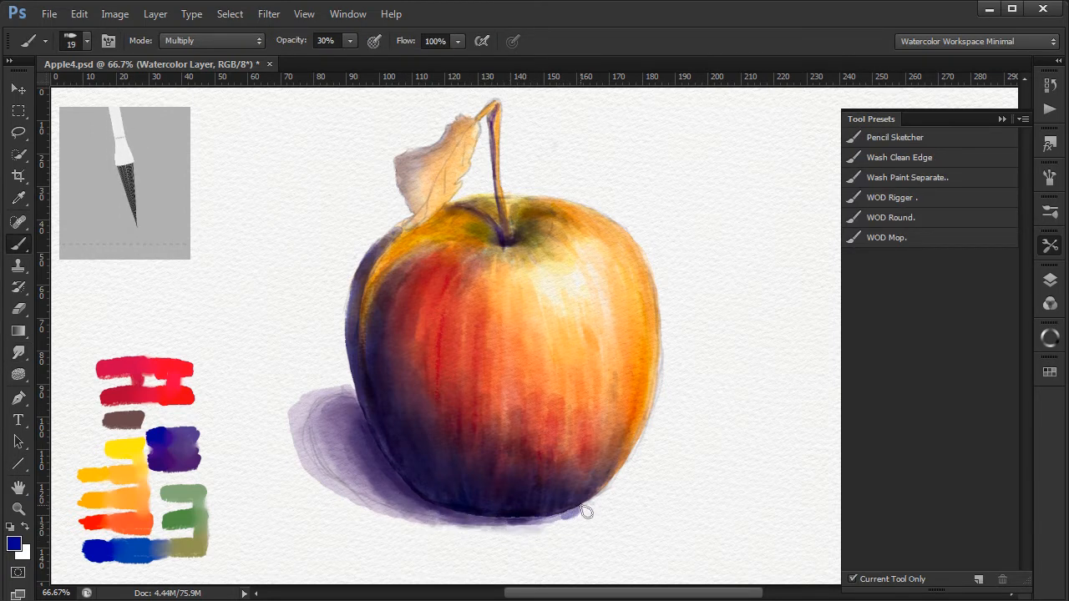
{"action": "left_click_drag", "start_coordinate": [585, 509], "coordinate": [454, 521]}
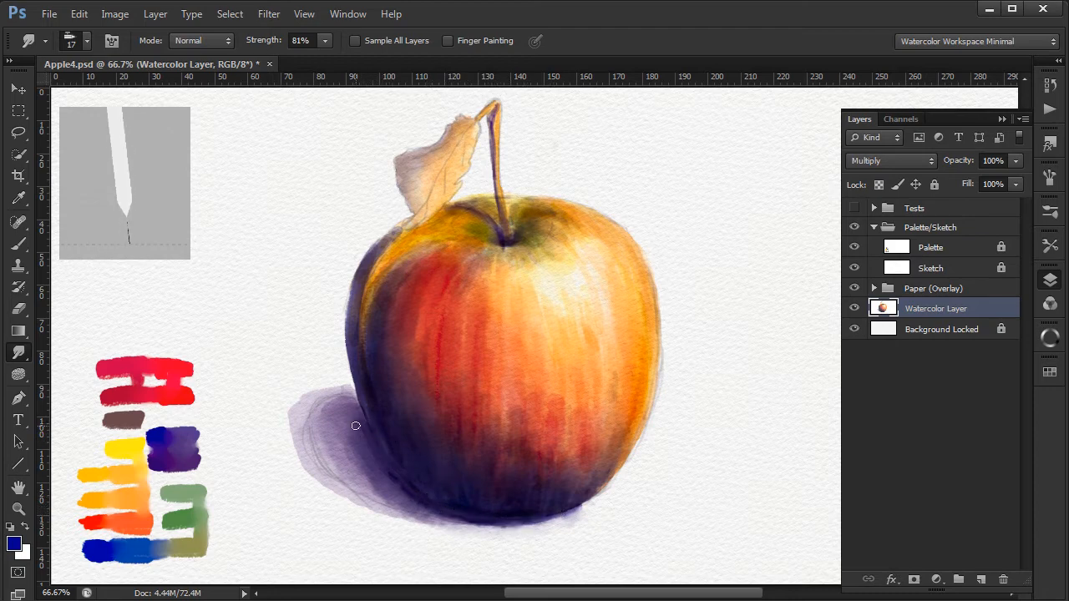
{"action": "left_click_drag", "start_coordinate": [354, 426], "coordinate": [414, 508]}
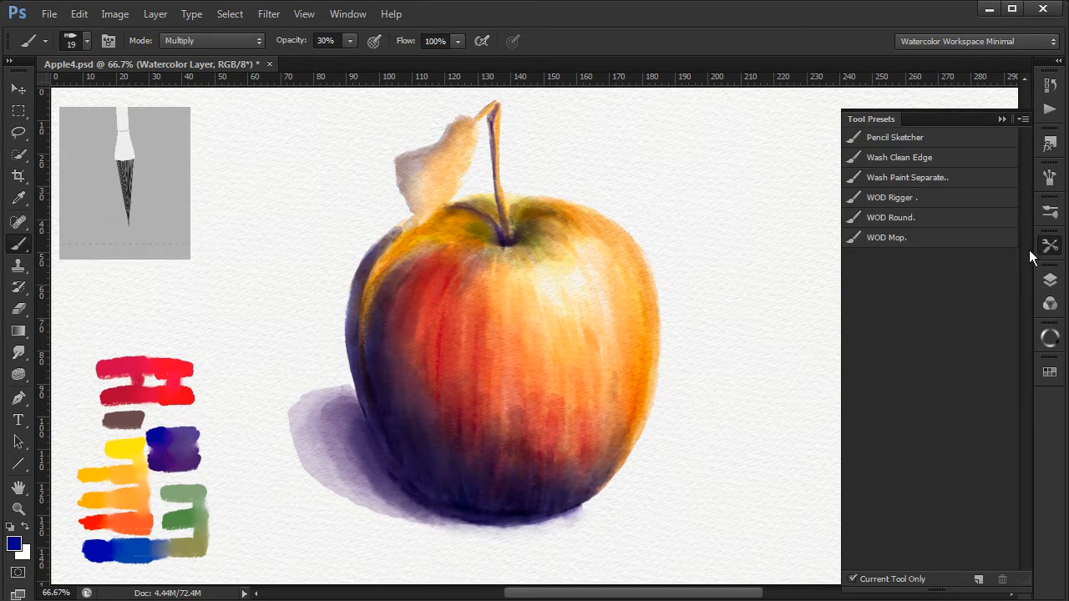
Step: Show the Layers panel to turn off the Sketch layer's visibility
{"action": "left_click", "coordinate": [892, 197]}
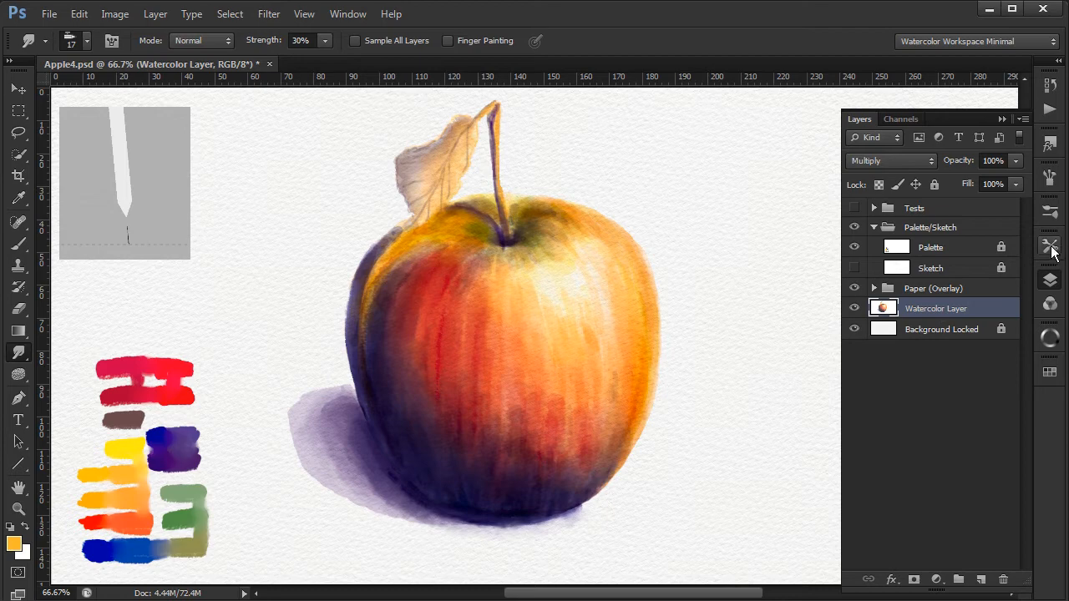
Step: Blend the wet paint on the apple's lower right with the Smudge Add Water preset
{"action": "left_click", "coordinate": [1052, 243]}
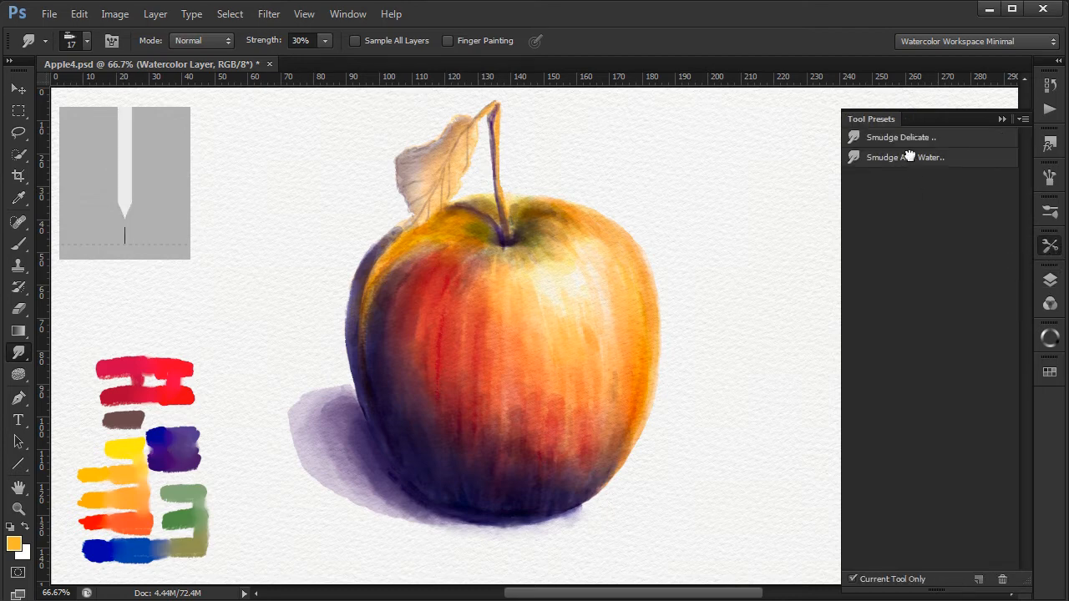
{"action": "left_click", "coordinate": [905, 157]}
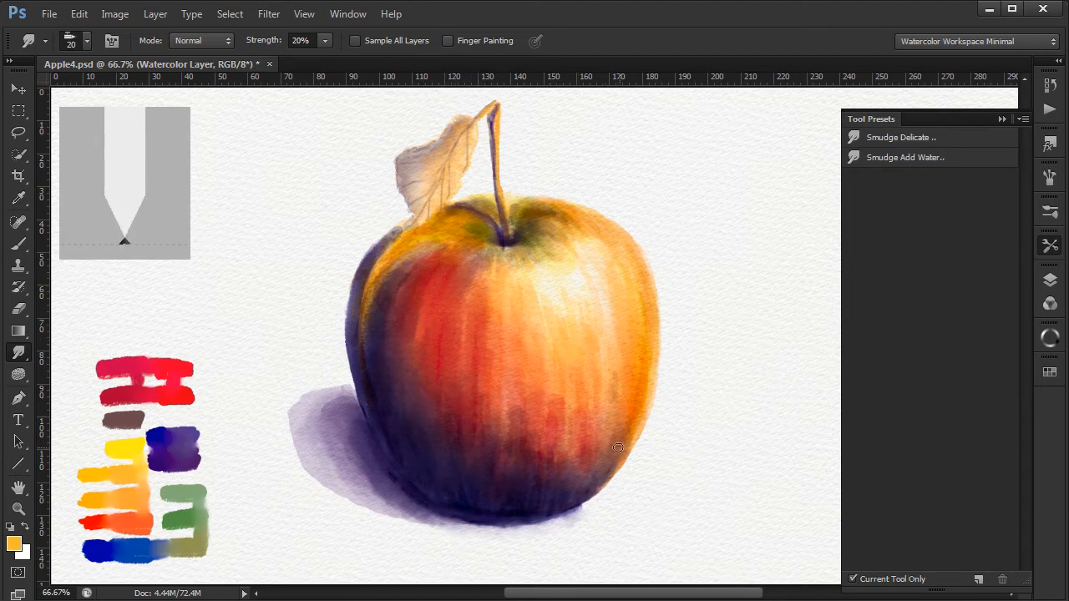
{"action": "left_click_drag", "start_coordinate": [618, 448], "coordinate": [534, 426]}
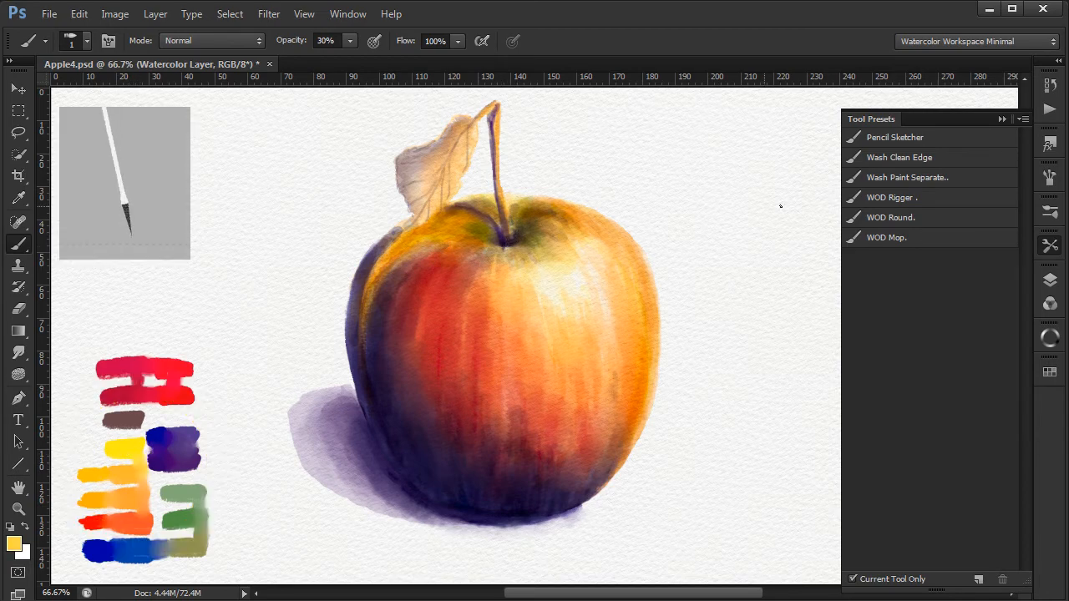
Step: With the WOD Mop in Multiply at 40%, glaze orange over the upper body, middle and right-side highlight
{"action": "left_click", "coordinate": [886, 237]}
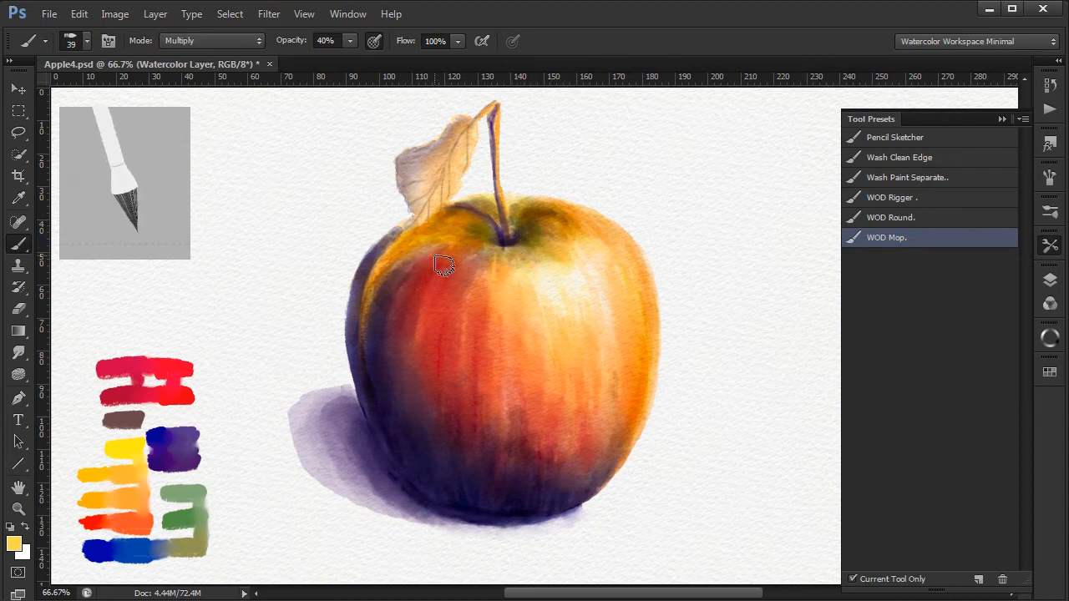
{"action": "left_click_drag", "start_coordinate": [442, 267], "coordinate": [447, 400]}
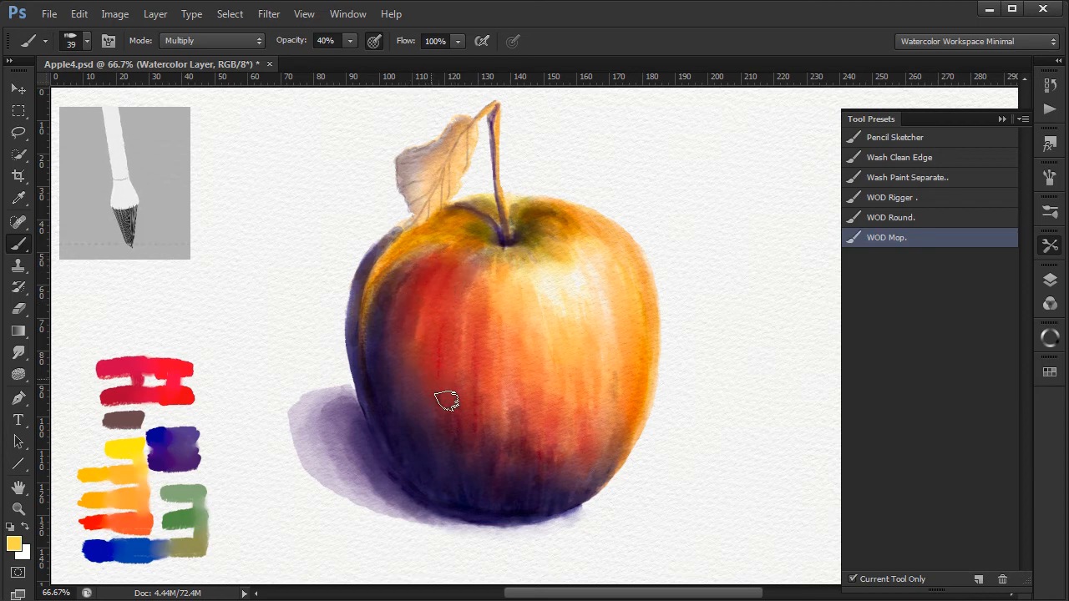
{"action": "left_click_drag", "start_coordinate": [448, 399], "coordinate": [534, 476]}
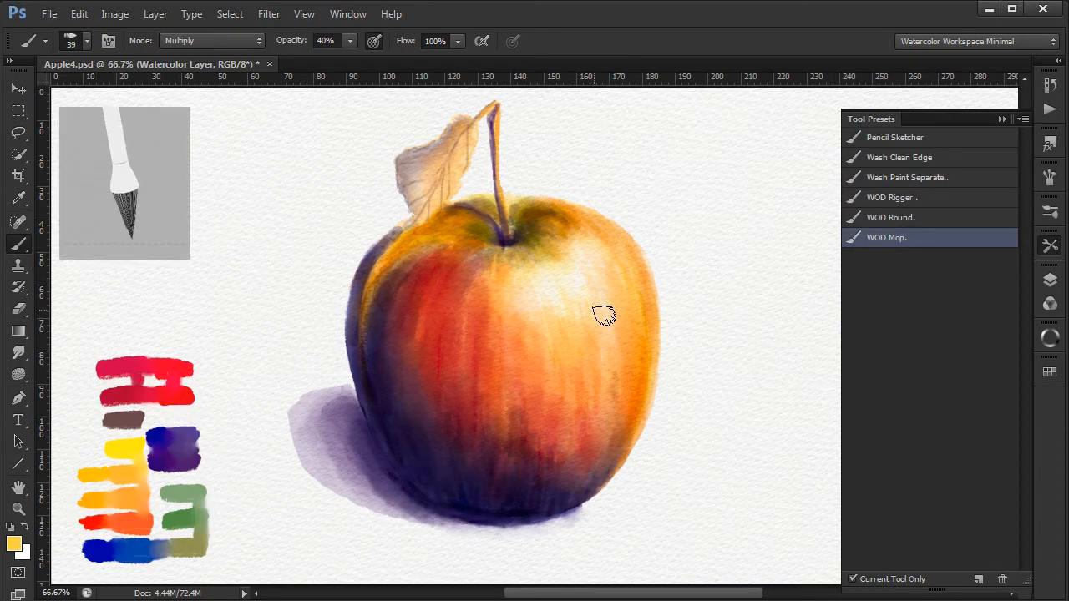
{"action": "left_click_drag", "start_coordinate": [601, 317], "coordinate": [568, 334]}
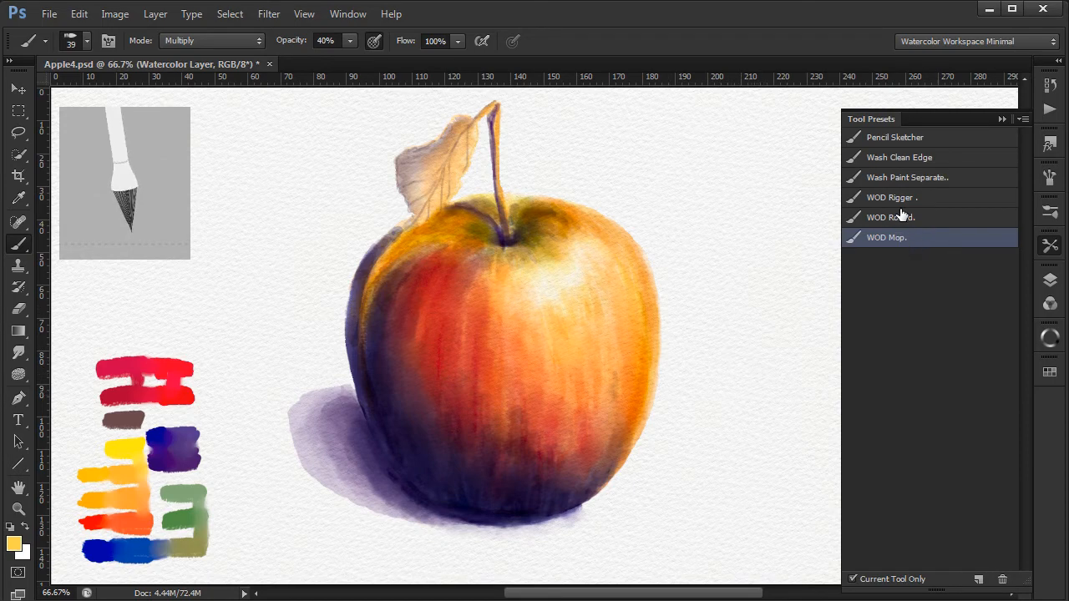
Step: Lay textured red pigment over the apple with the separating wash brush, then break it up with the scatter eraser
{"action": "left_click", "coordinate": [909, 177]}
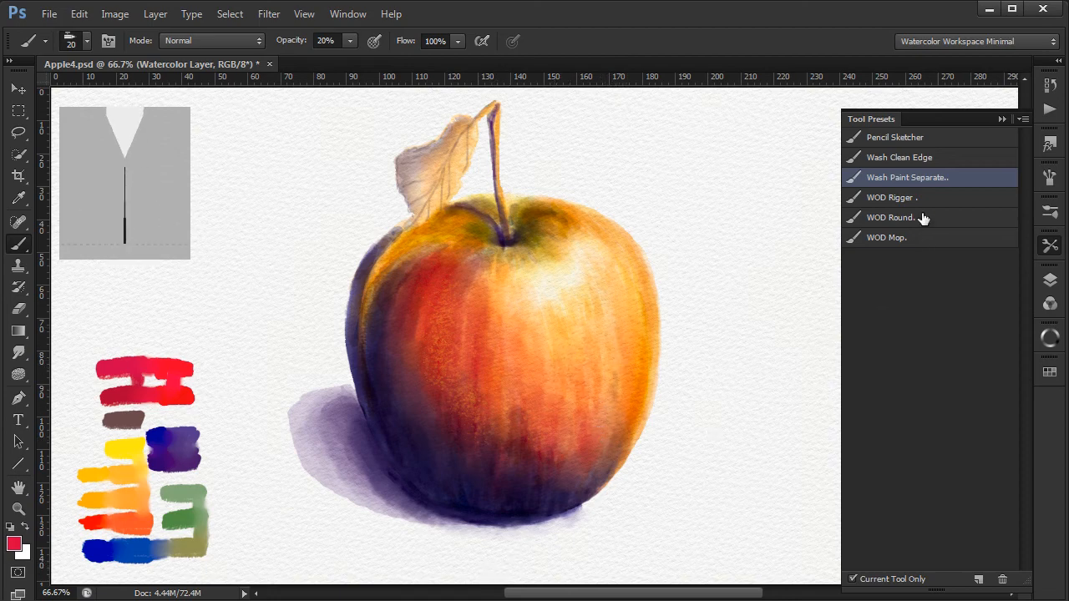
{"action": "left_click", "coordinate": [892, 217]}
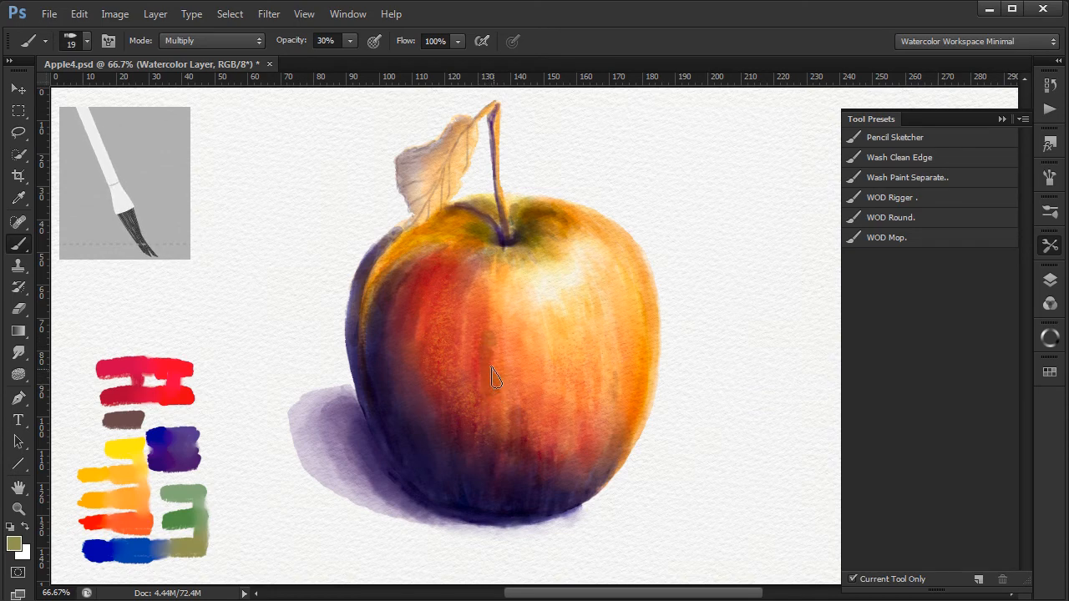
{"action": "mouse_move", "coordinate": [544, 374]}
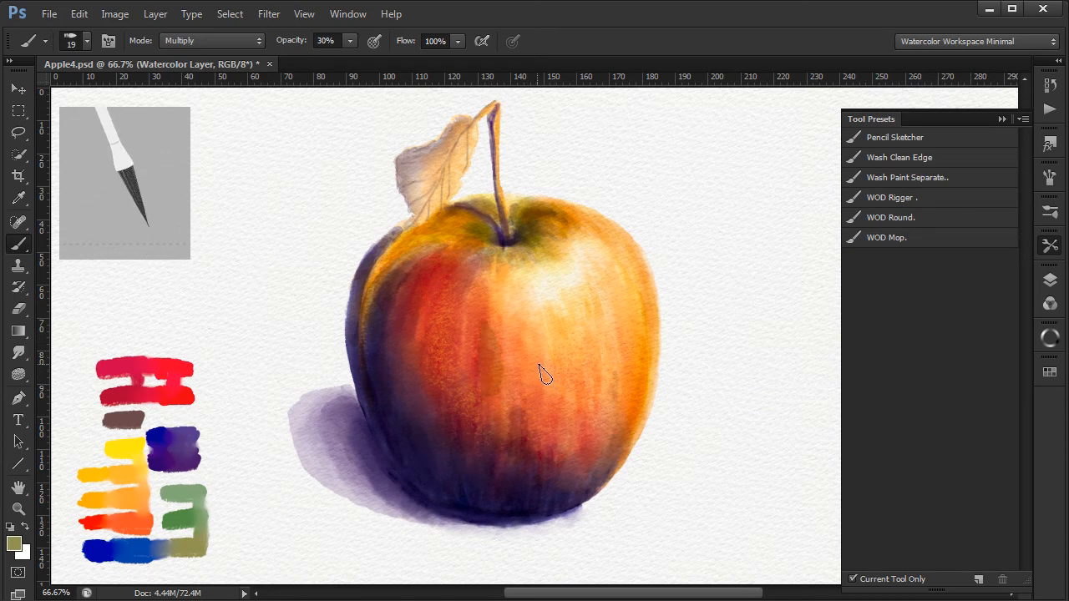
{"action": "left_click_drag", "start_coordinate": [543, 370], "coordinate": [554, 409]}
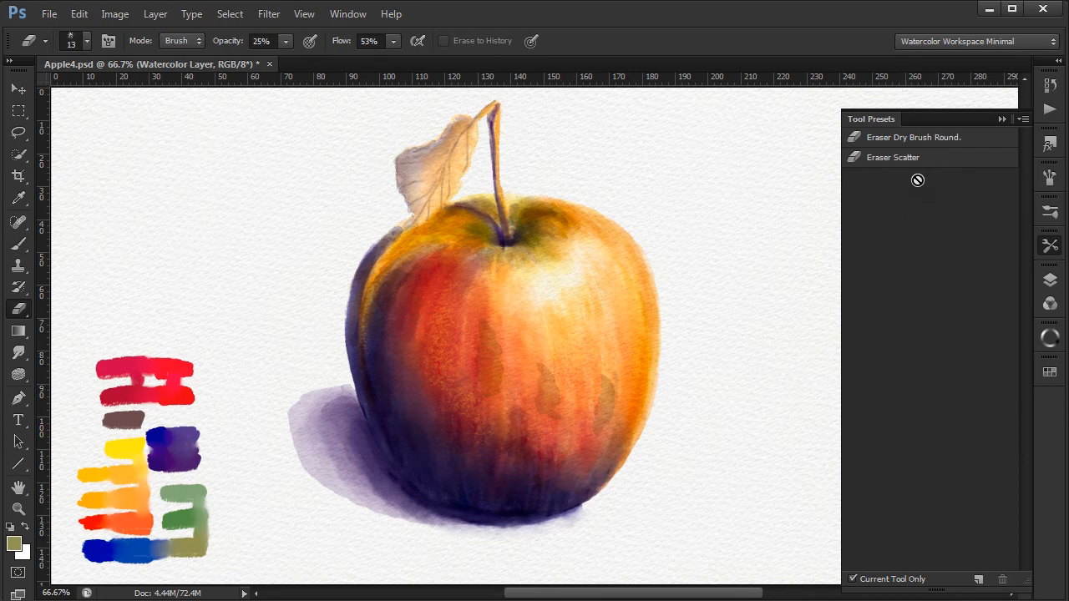
{"action": "left_click", "coordinate": [920, 137]}
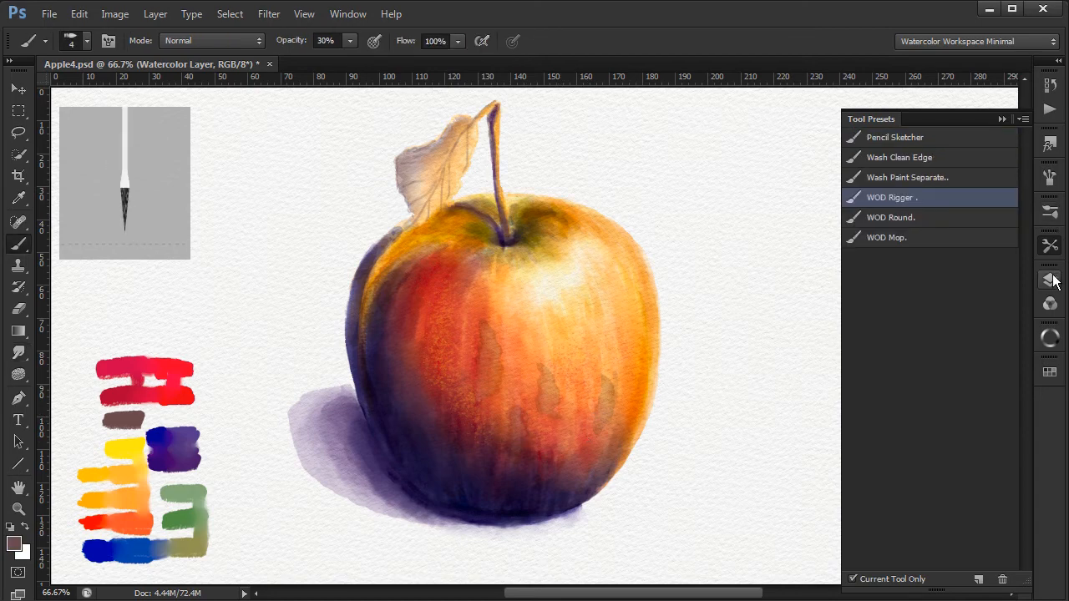
Step: Hide the Watercolor Layer and expand the Tests group of earlier attempts
{"action": "left_click", "coordinate": [1052, 280]}
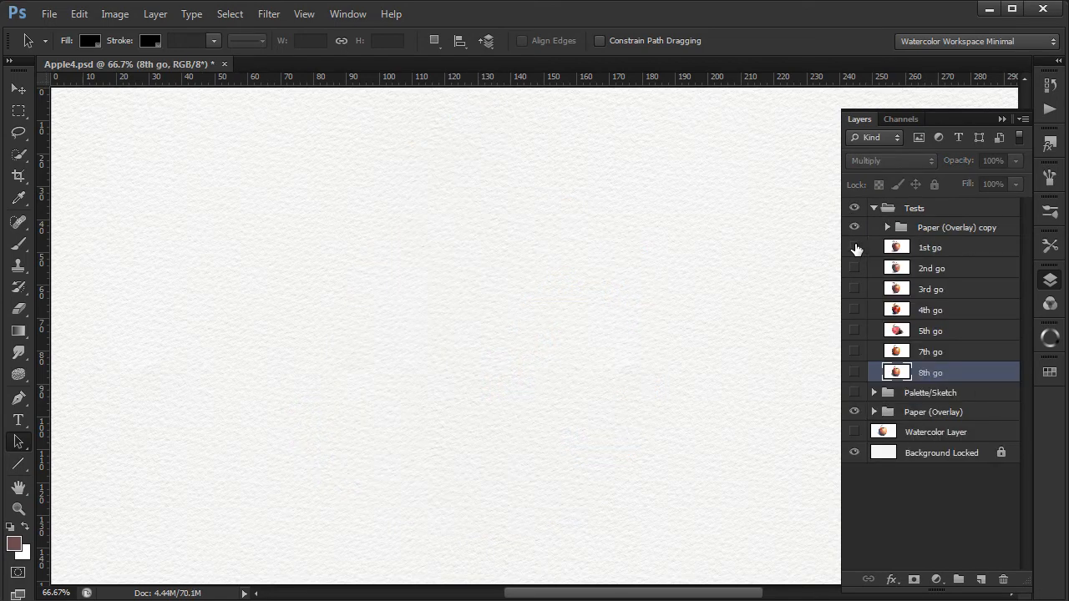
Step: Toggle visibility of the 1st through 8th go test apples one at a time, then collapse the Tests group
{"action": "left_click", "coordinate": [853, 247]}
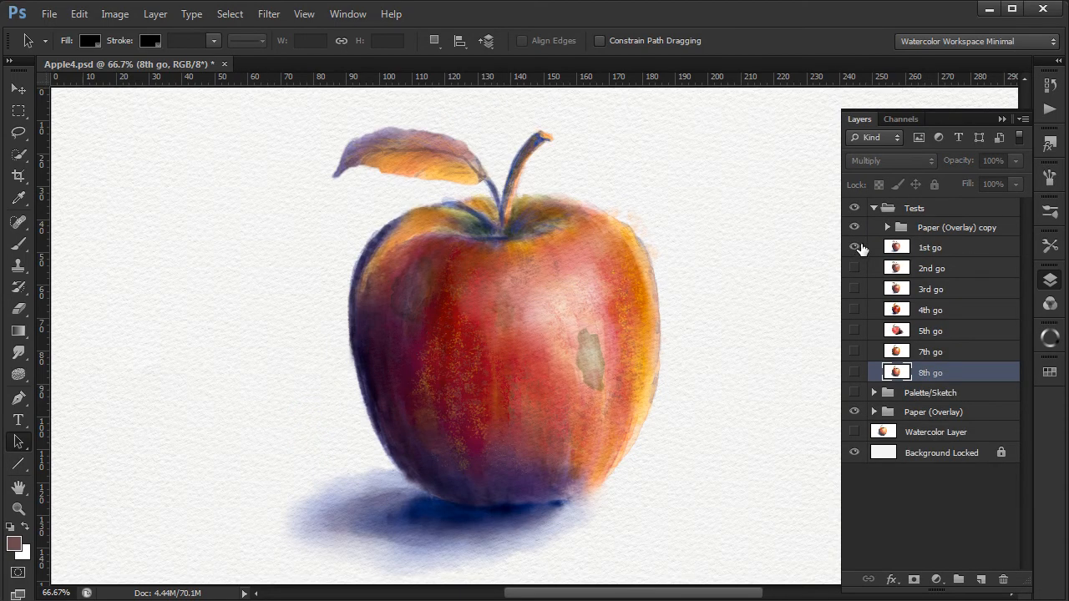
{"action": "left_click", "coordinate": [855, 247]}
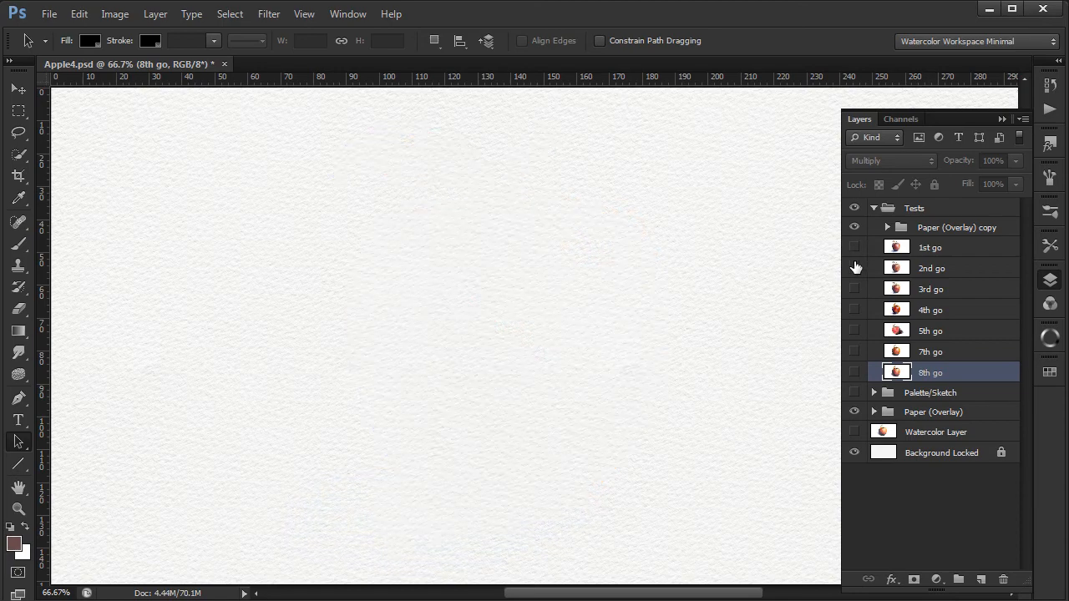
{"action": "left_click", "coordinate": [855, 267]}
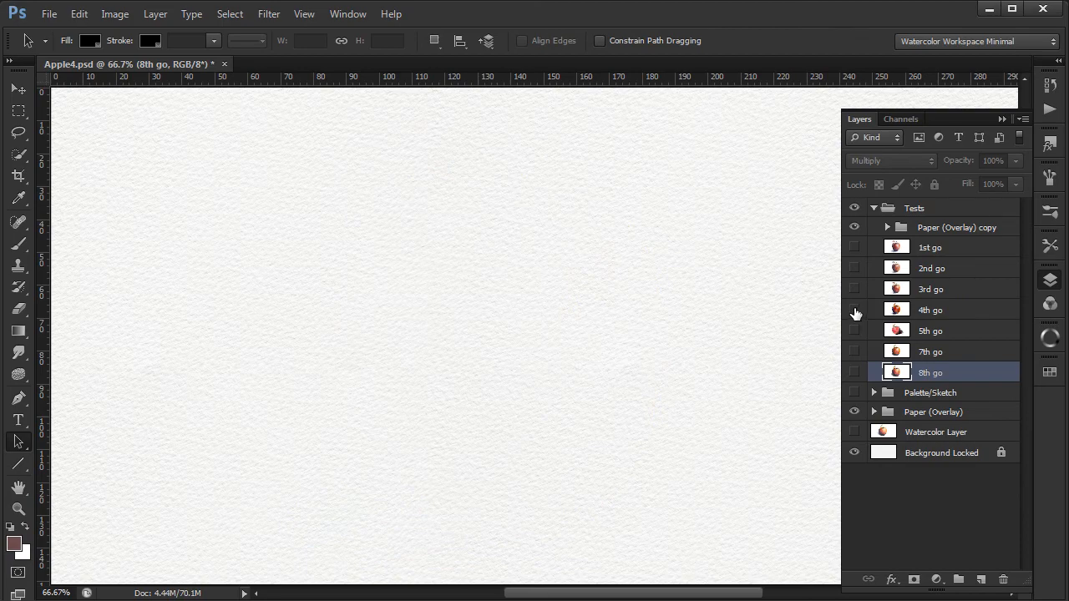
{"action": "left_click", "coordinate": [855, 309]}
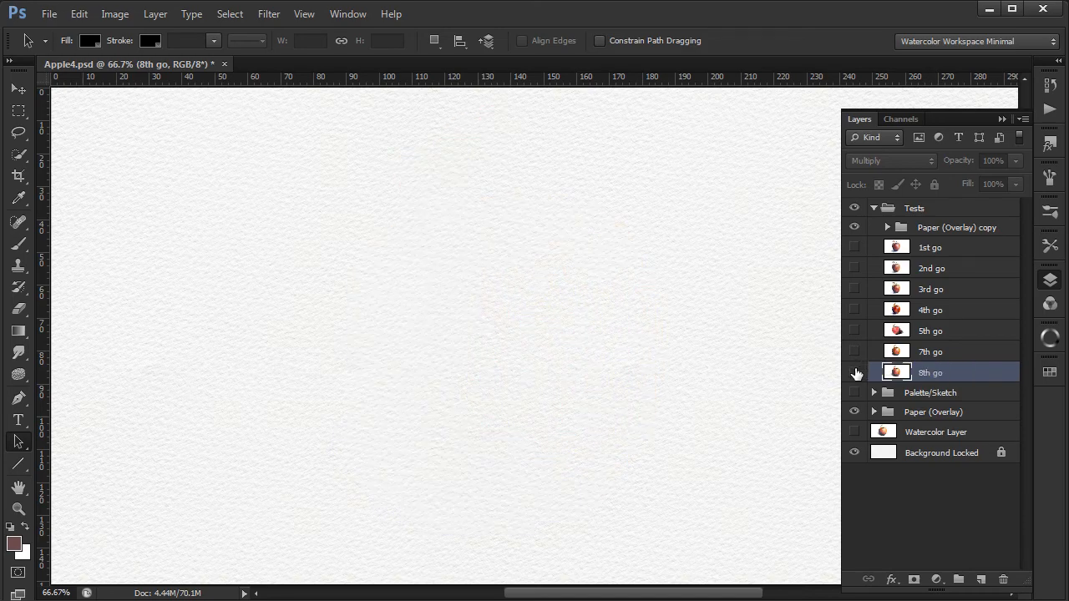
{"action": "left_click", "coordinate": [854, 371]}
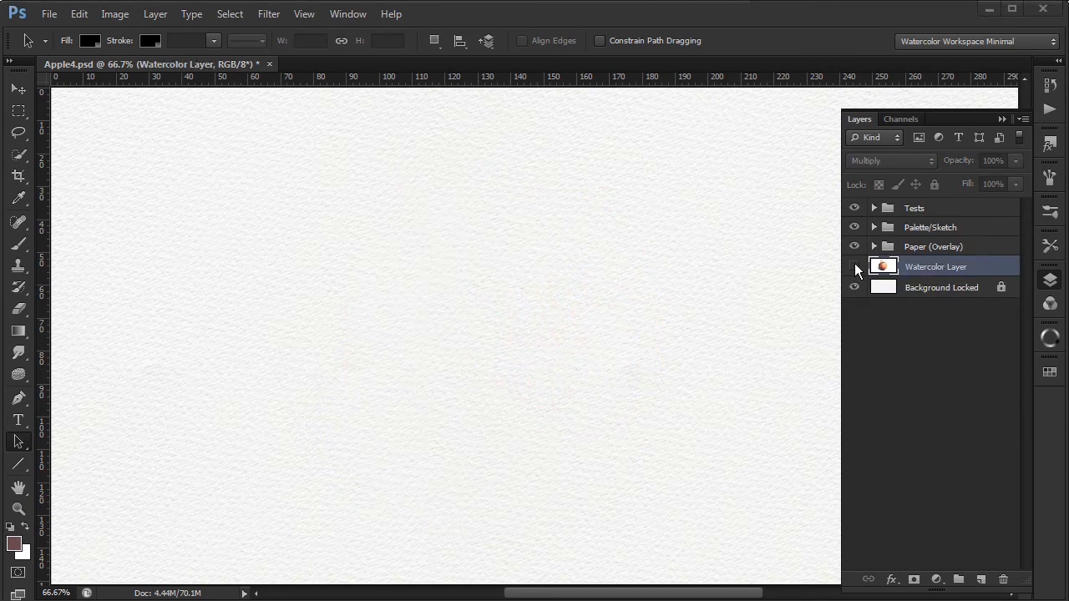
Step: Turn the Watercolor Layer back on and hide all panels to view the finished apple alone
{"action": "left_click", "coordinate": [853, 267]}
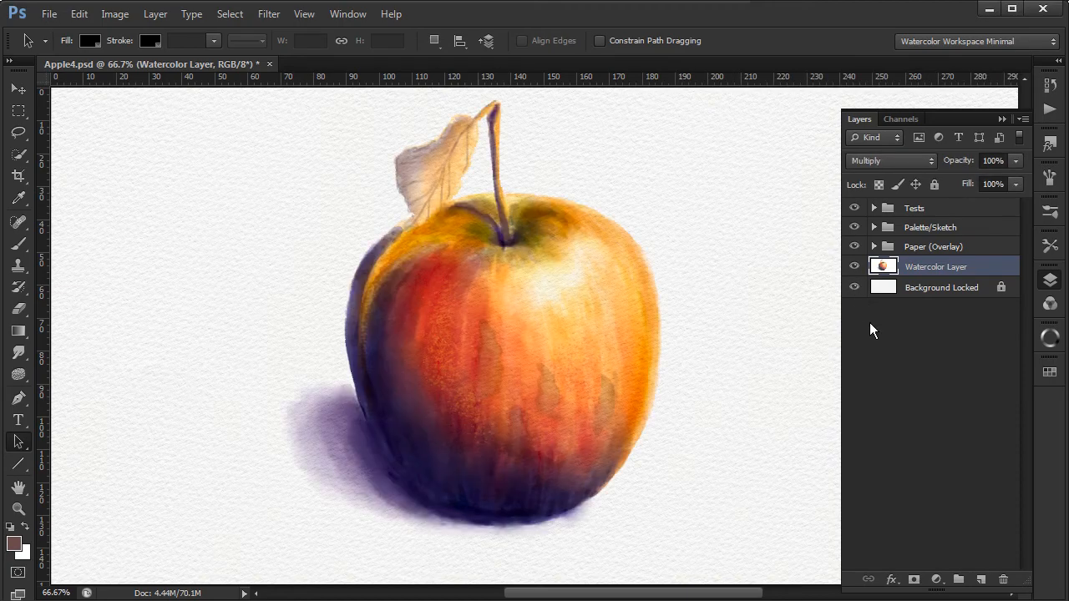
{"action": "key", "text": "Tab"}
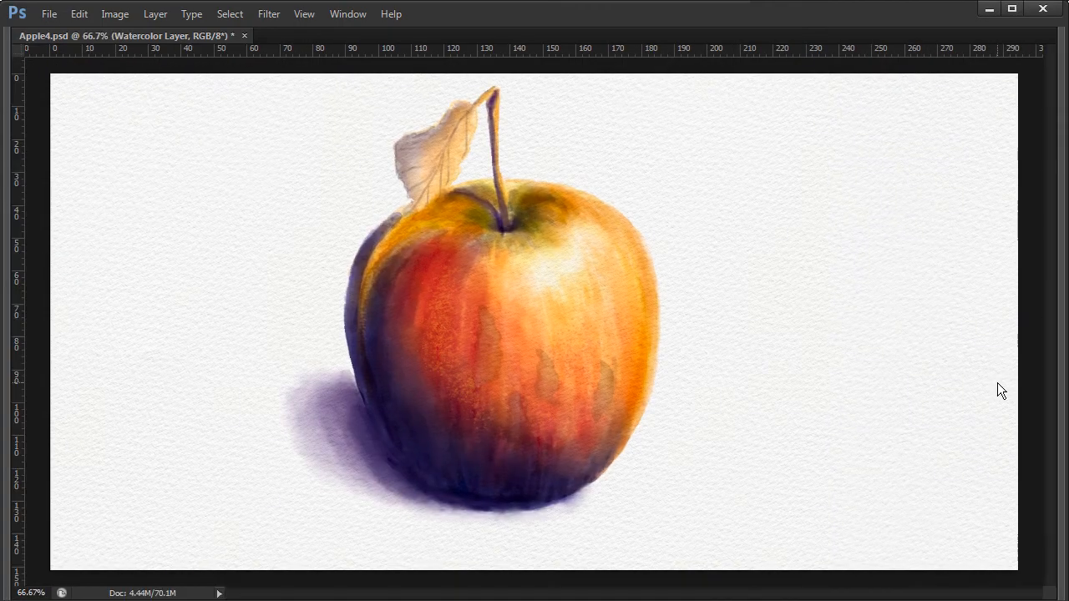